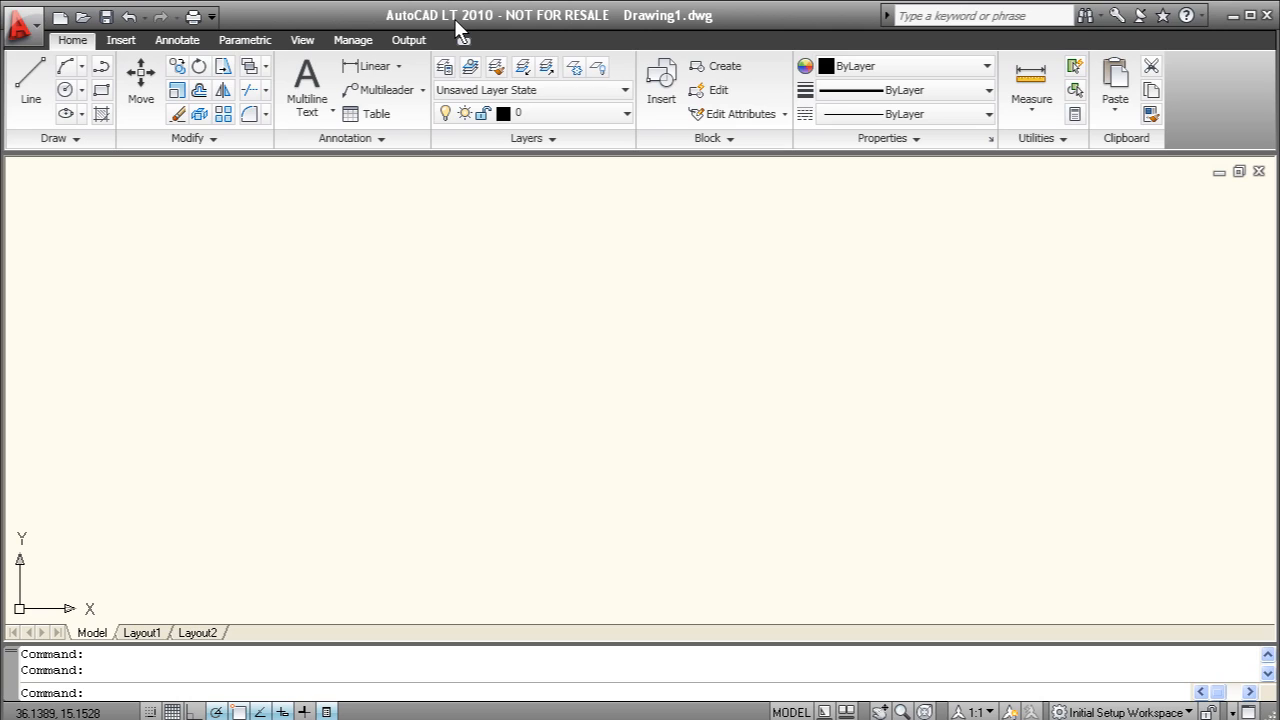
pyautogui.moveTo(335, 20)
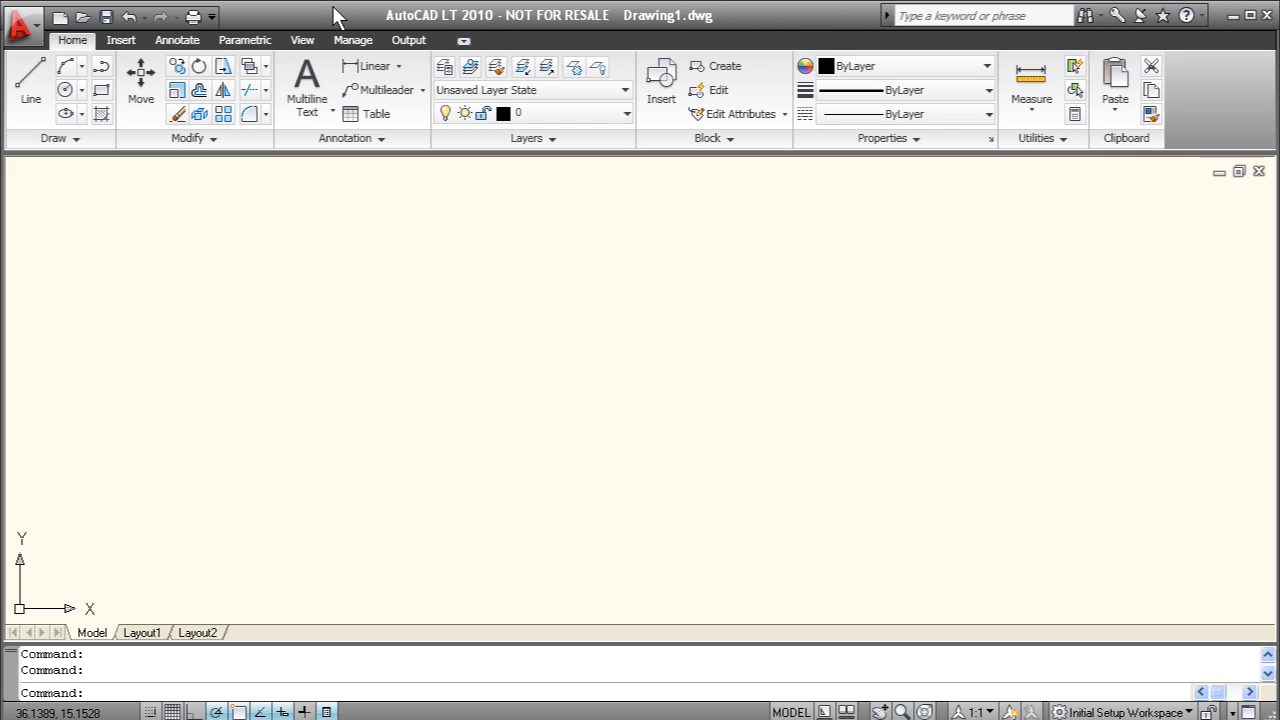
pyautogui.moveTo(60, 138)
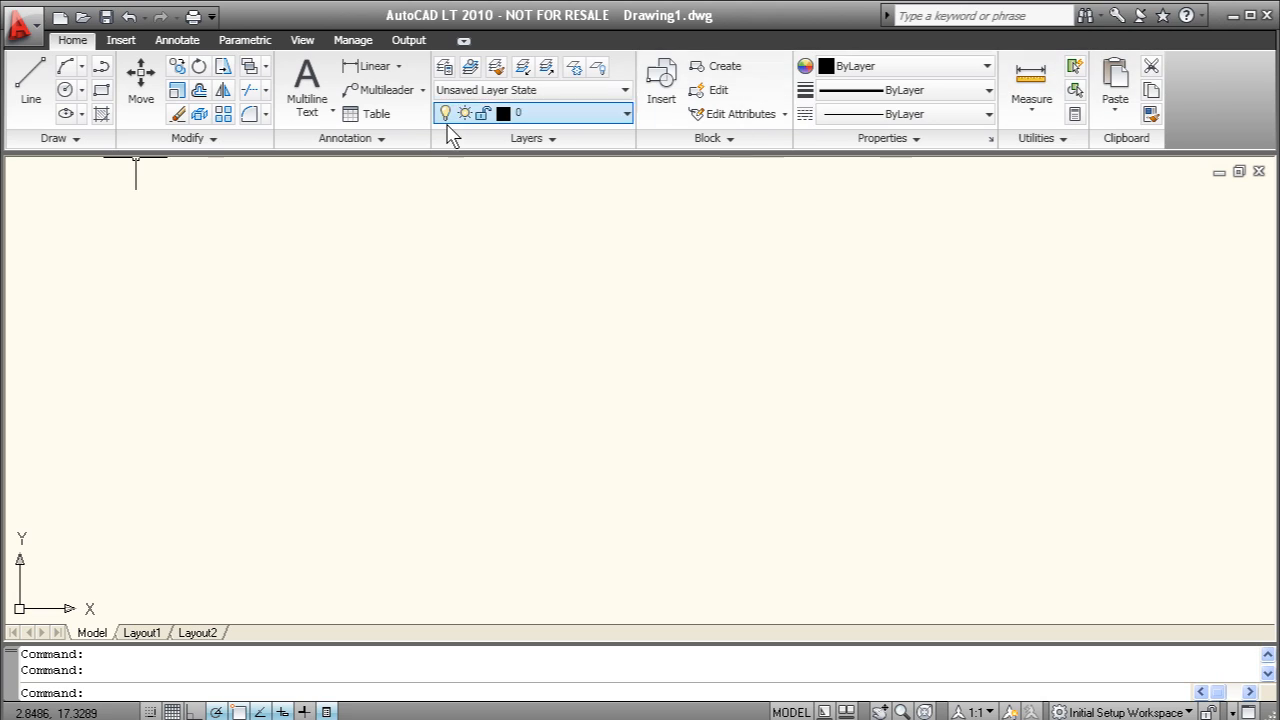
pyautogui.moveTo(250, 138)
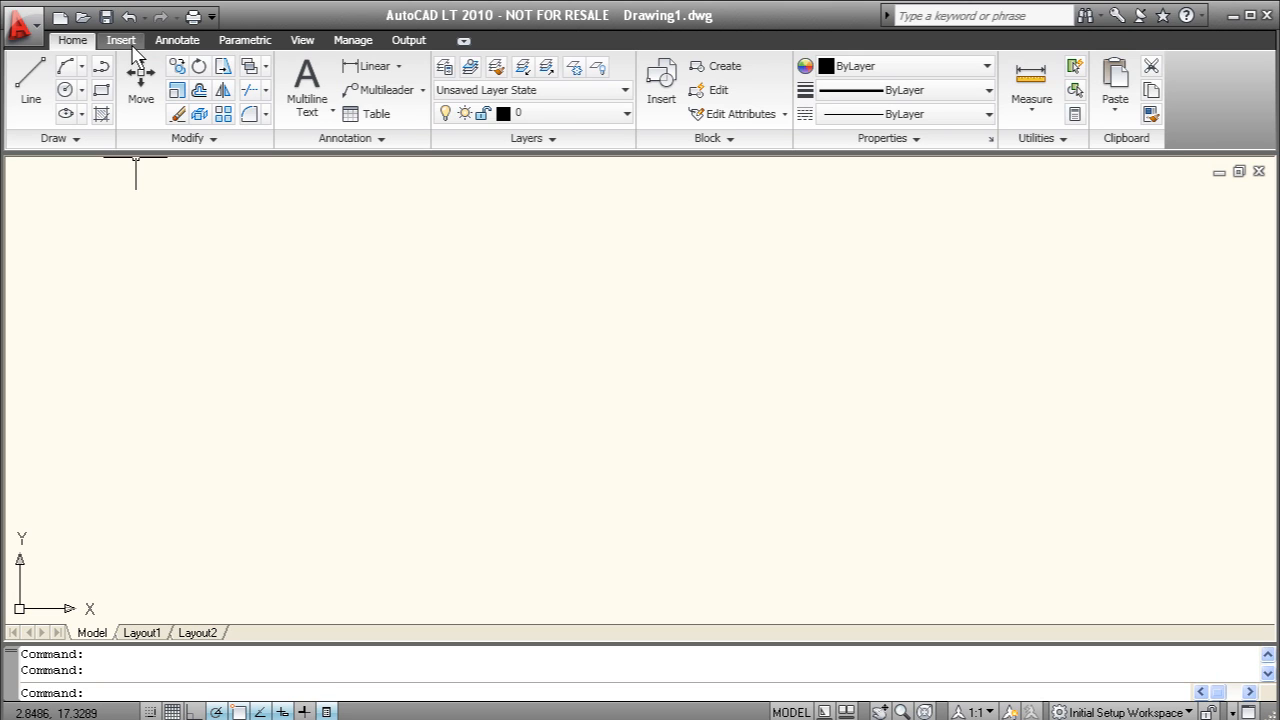
# Step: Browse the Parametric and Home ribbon tools, then view the application menu's export formats
pyautogui.click(244, 40)
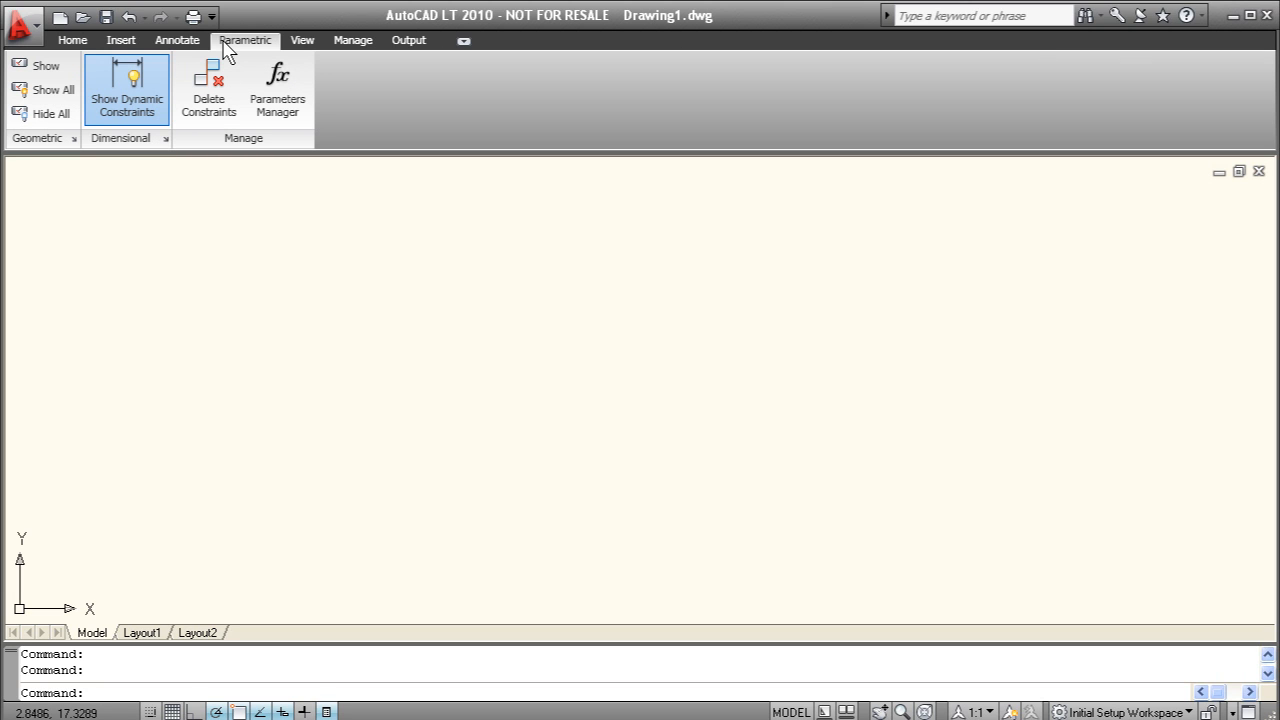
pyautogui.click(72, 40)
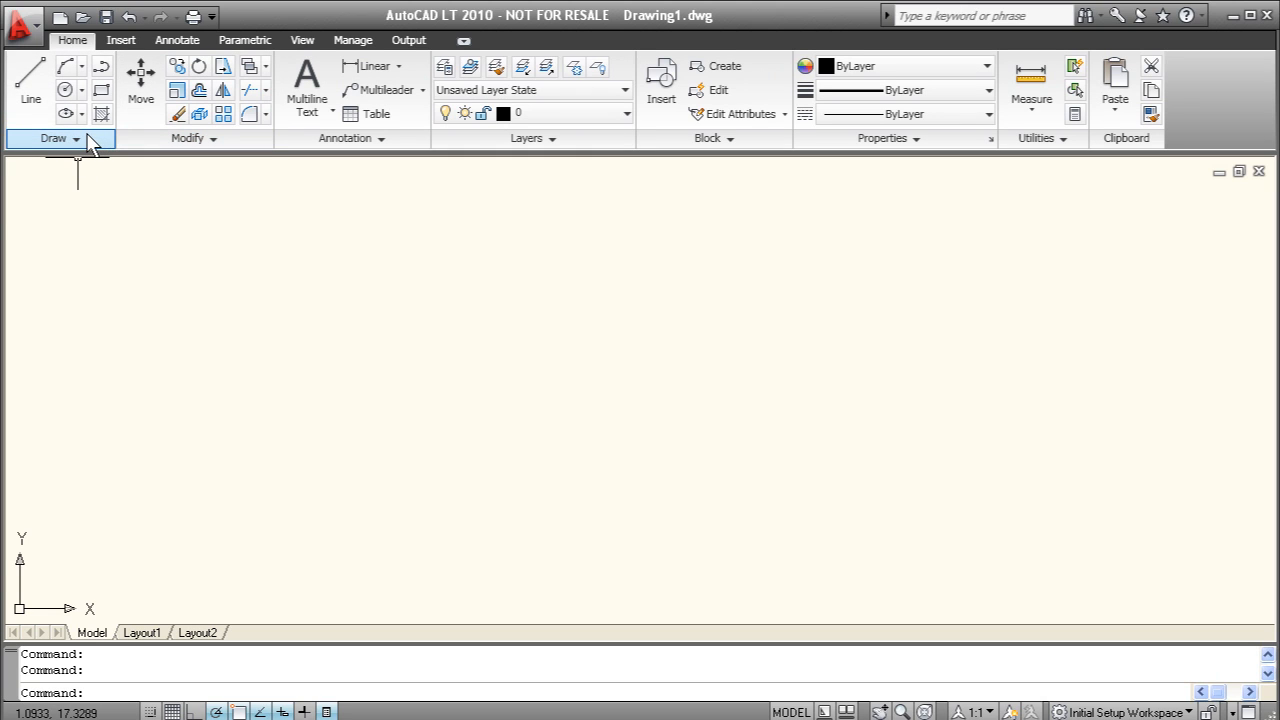
pyautogui.click(55, 138)
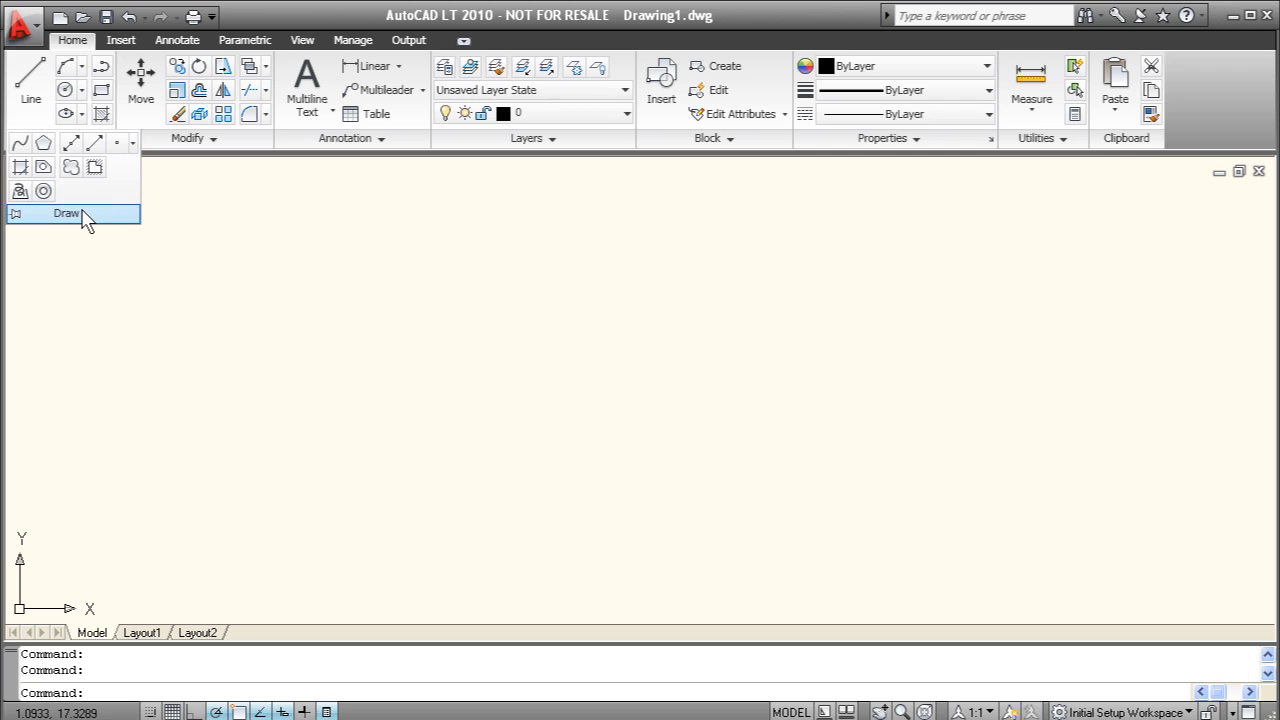
pyautogui.moveTo(65, 200)
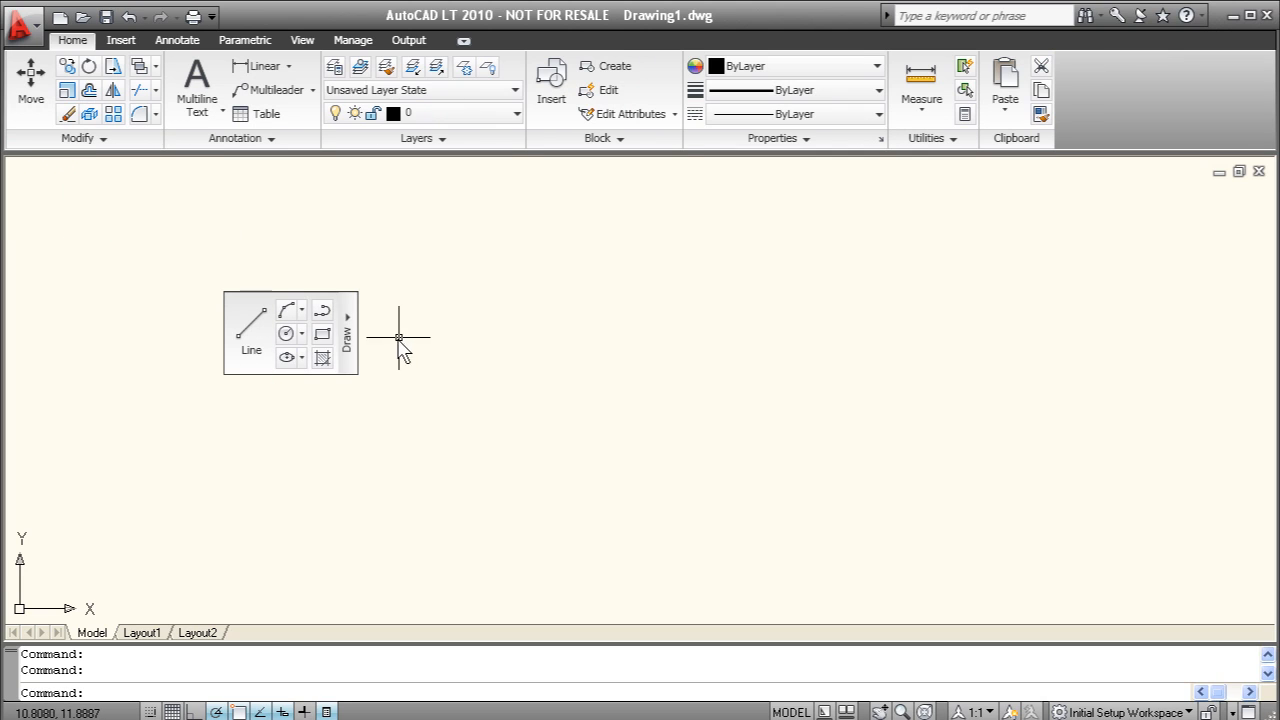
pyautogui.moveTo(349, 345)
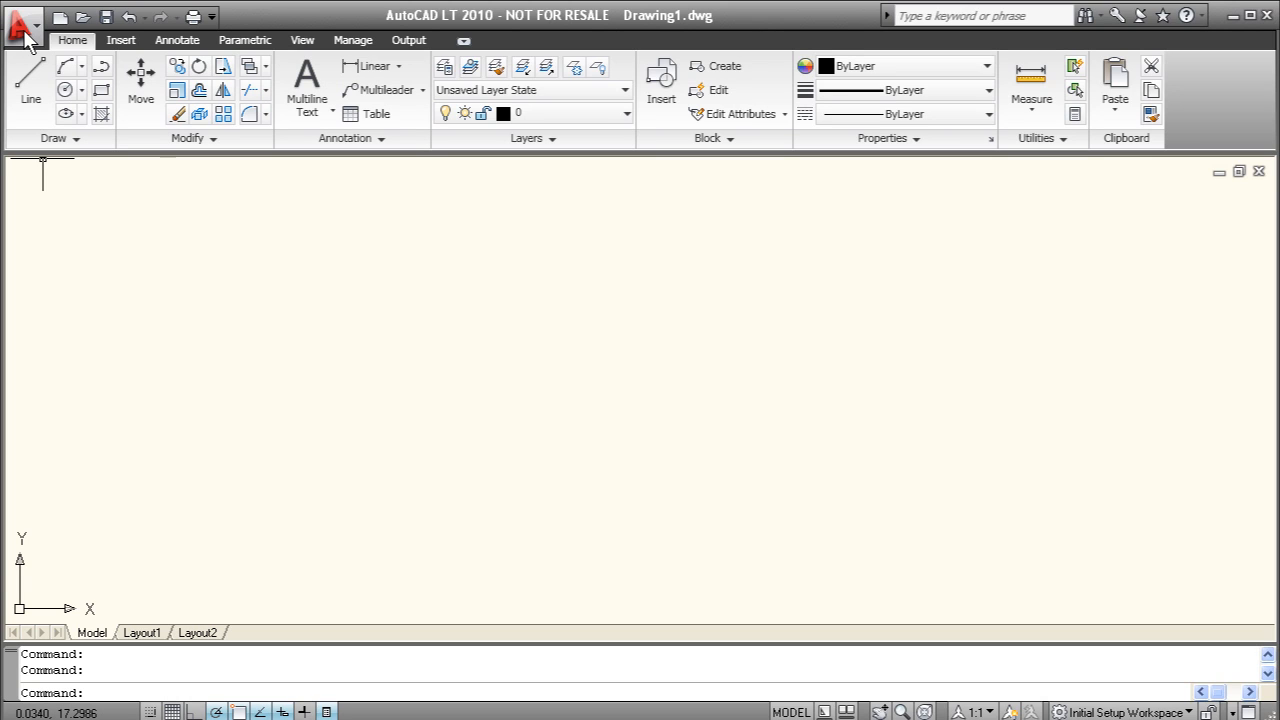
pyautogui.click(22, 16)
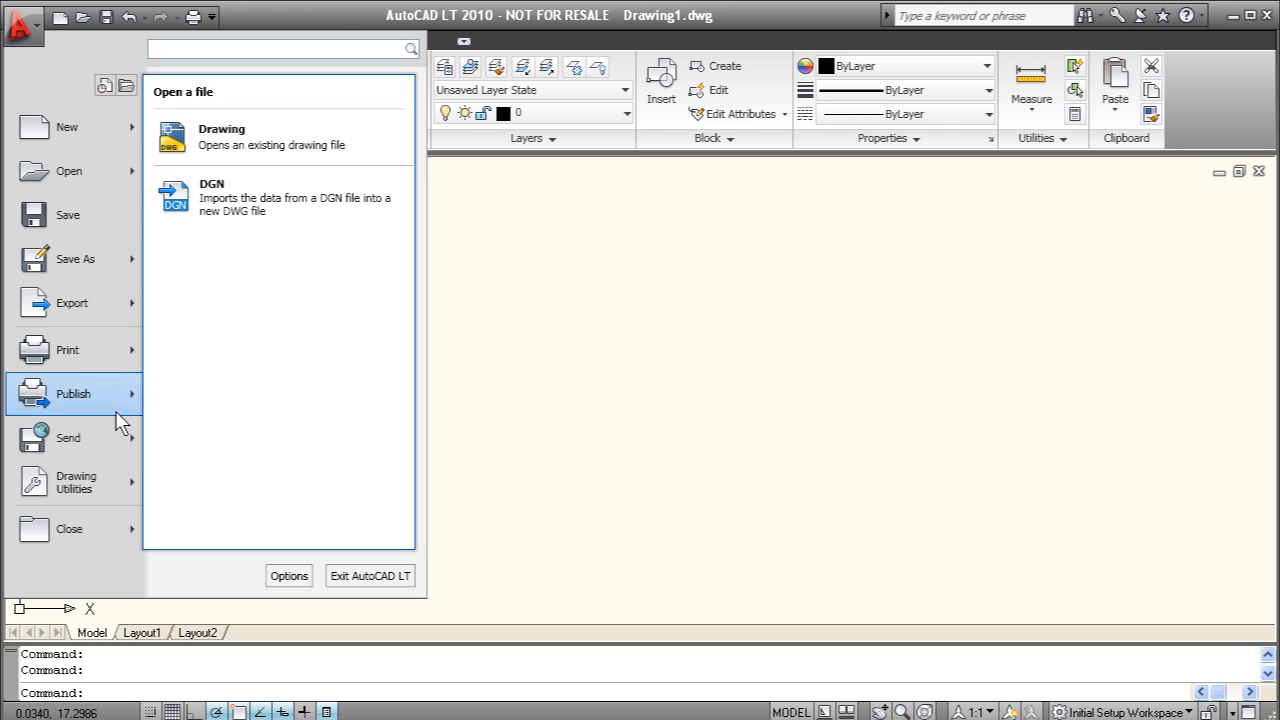
pyautogui.click(72, 303)
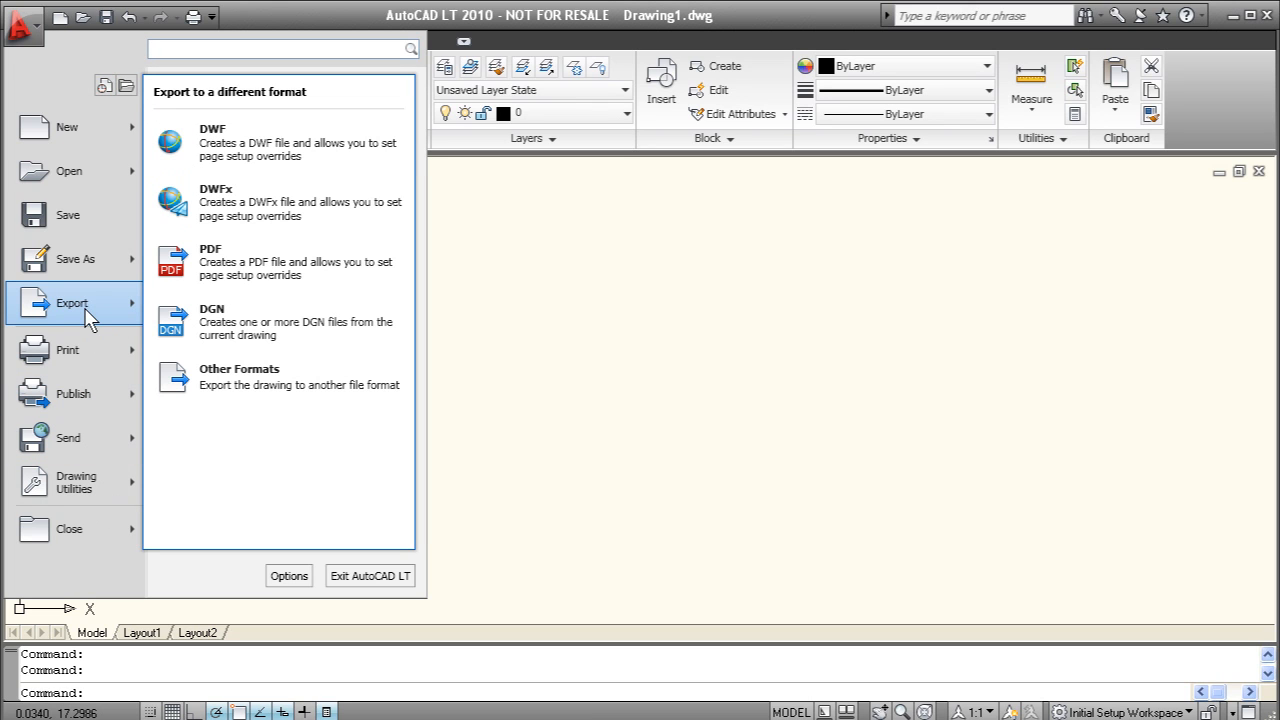
pyautogui.moveTo(222, 262)
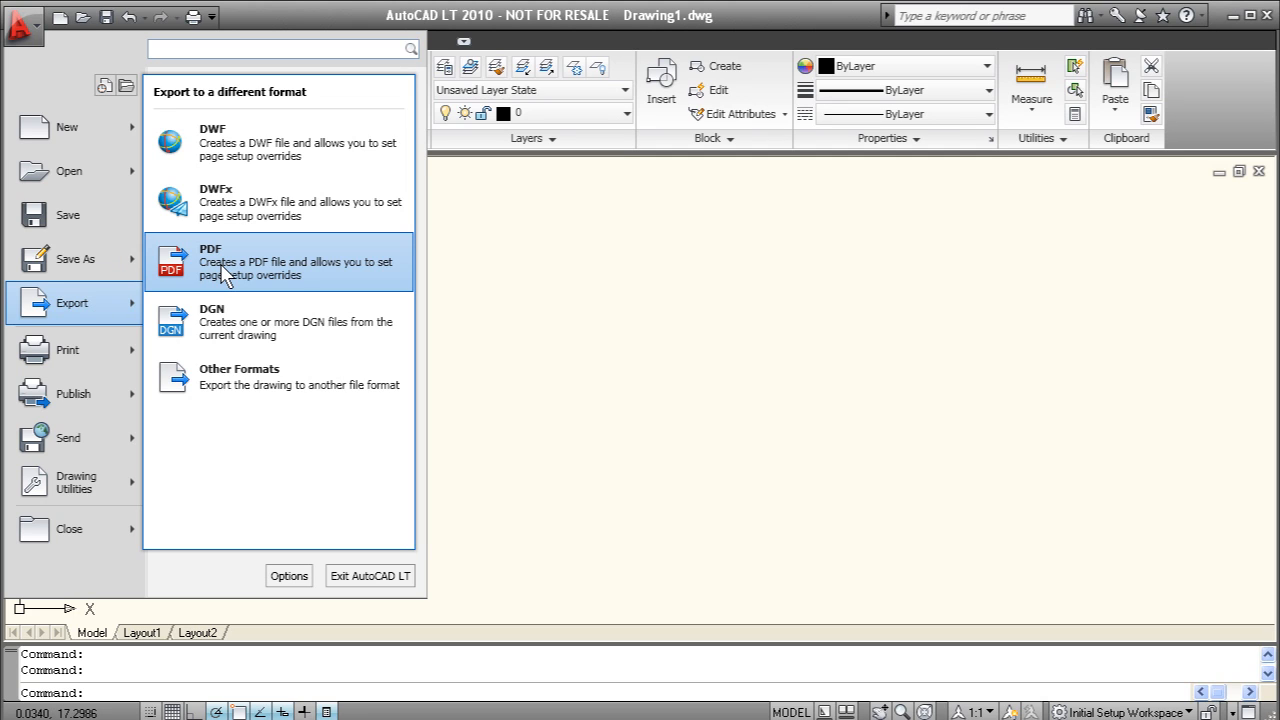
pyautogui.moveTo(230, 290)
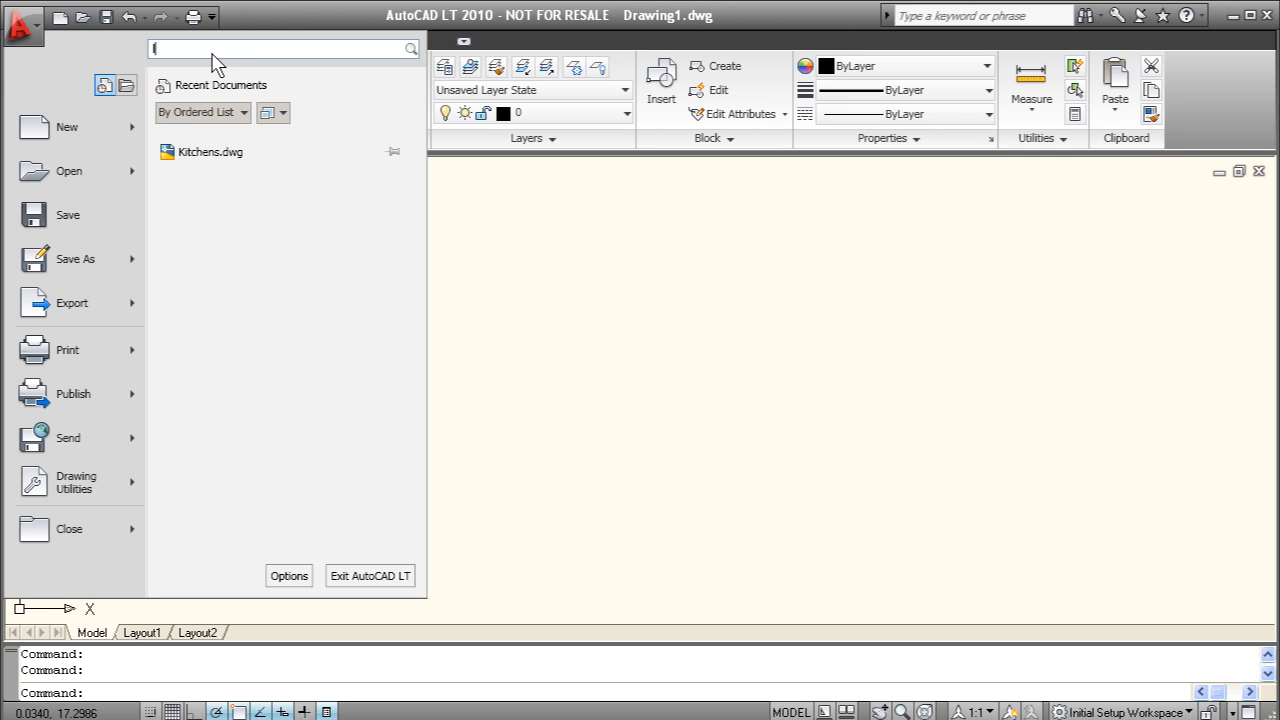
# Step: Search the application menu for 'line', scroll through the matching commands, then dismiss them
pyautogui.write('l')
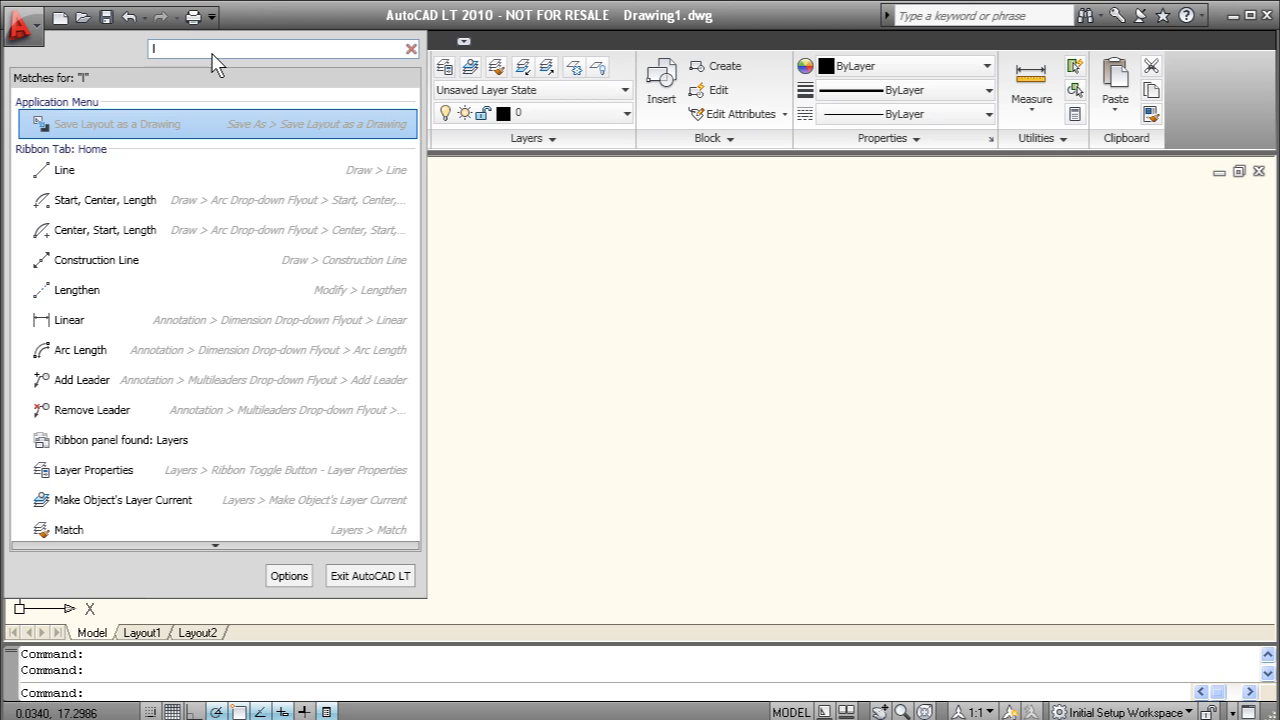
pyautogui.write('in')
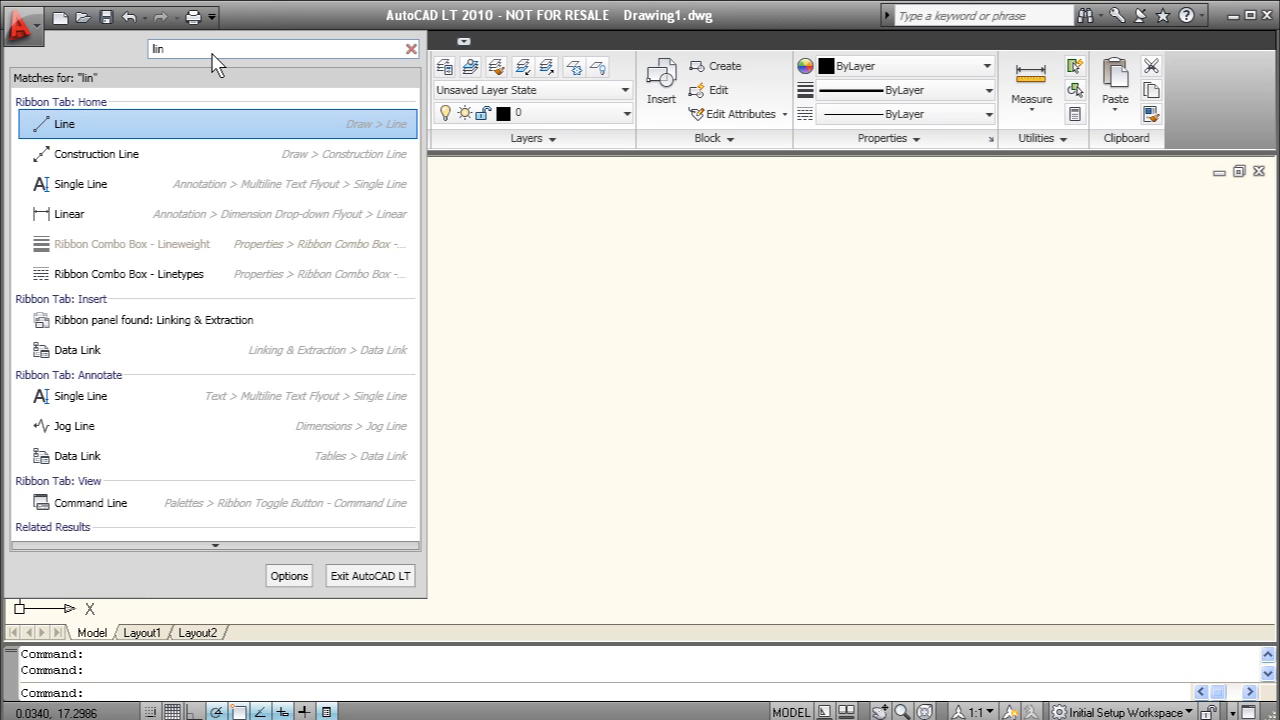
pyautogui.write('e')
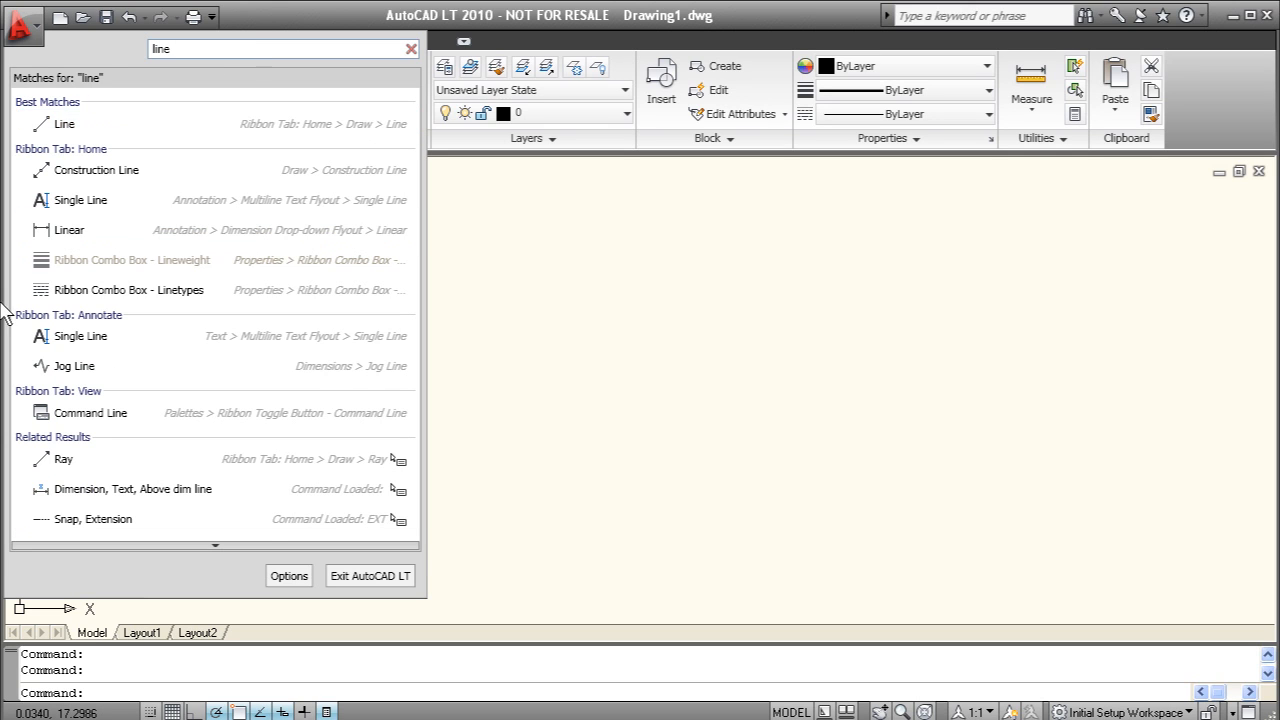
pyautogui.moveTo(145, 335)
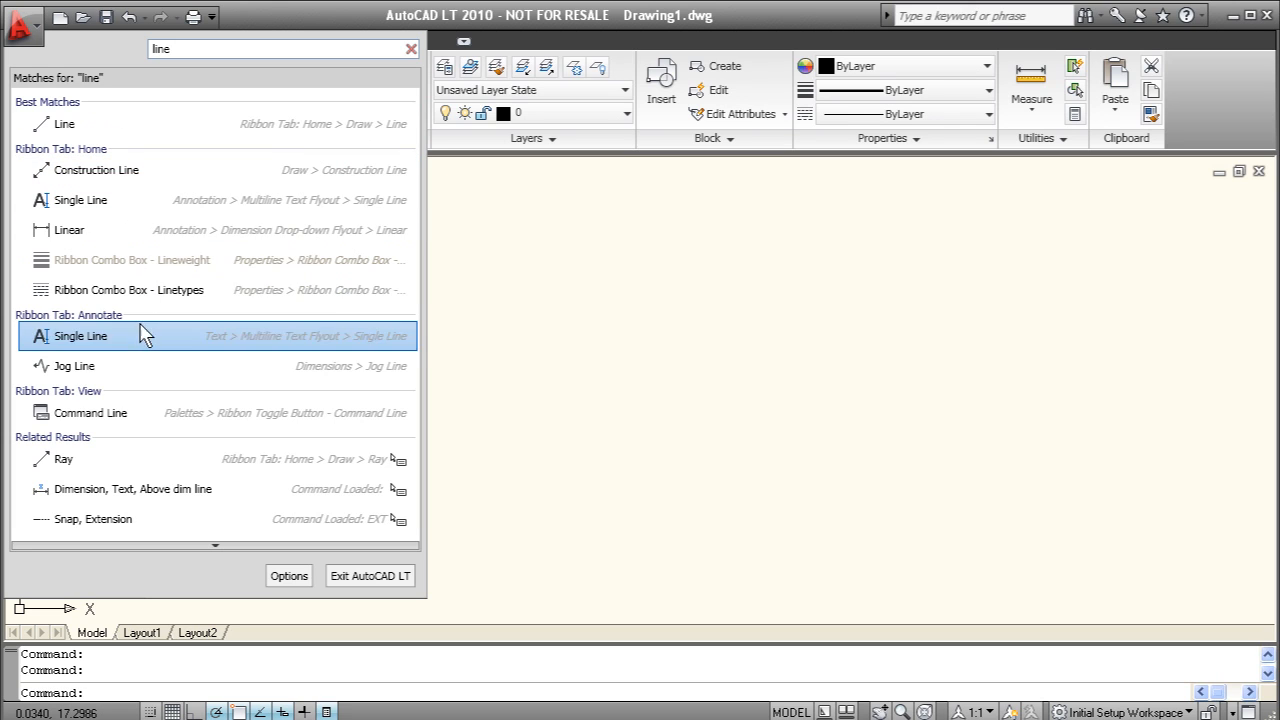
pyautogui.scroll(-3)
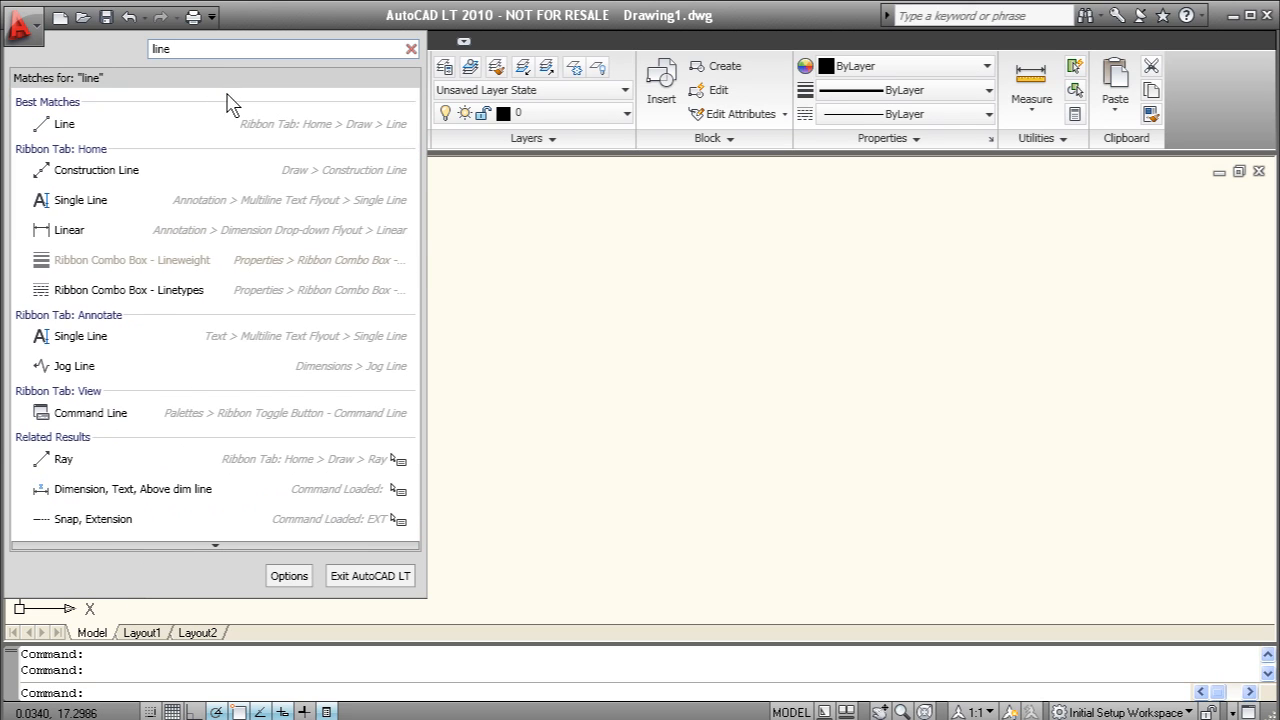
pyautogui.scroll(-3)
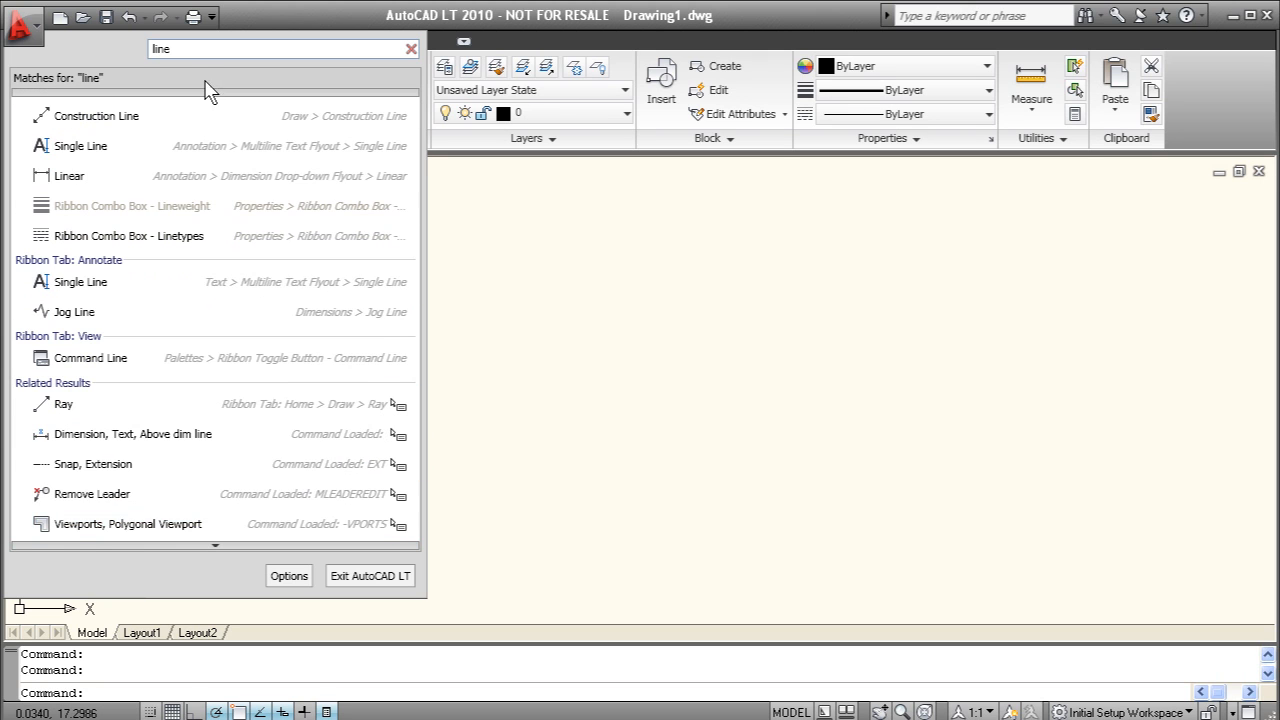
pyautogui.click(411, 48)
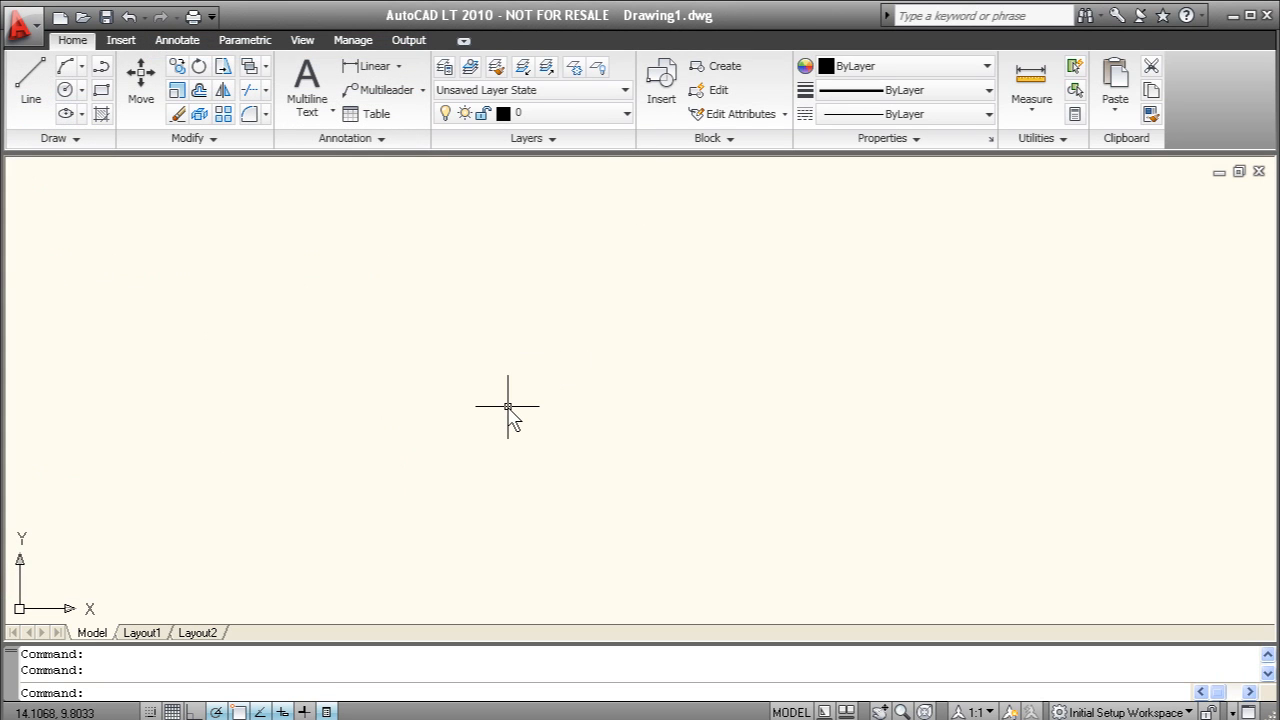
pyautogui.moveTo(480, 400)
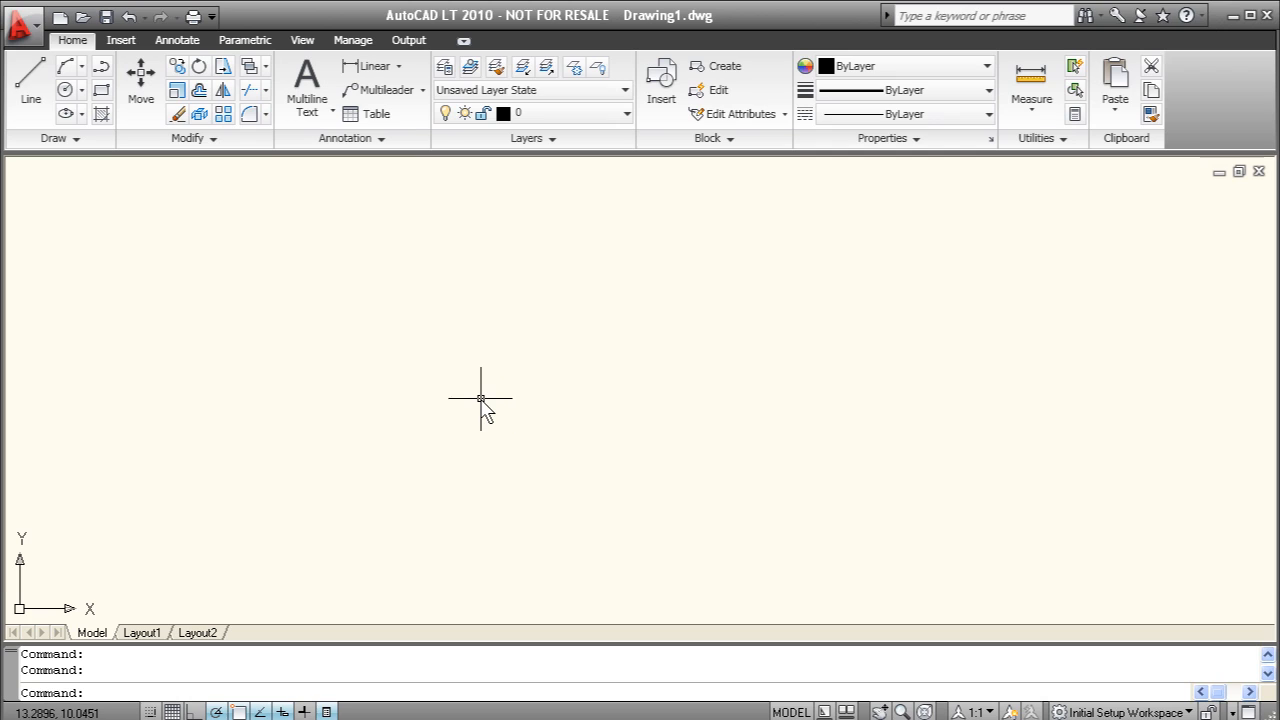
pyautogui.moveTo(478, 398)
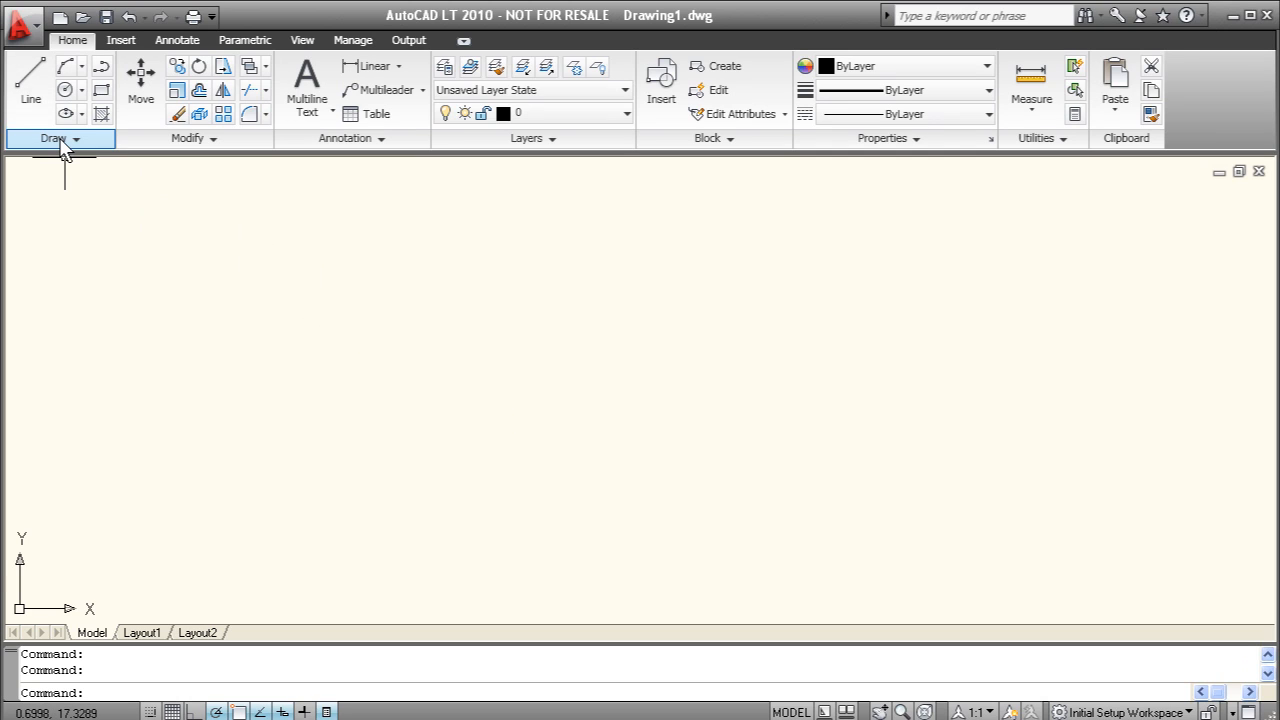
pyautogui.moveTo(125, 160)
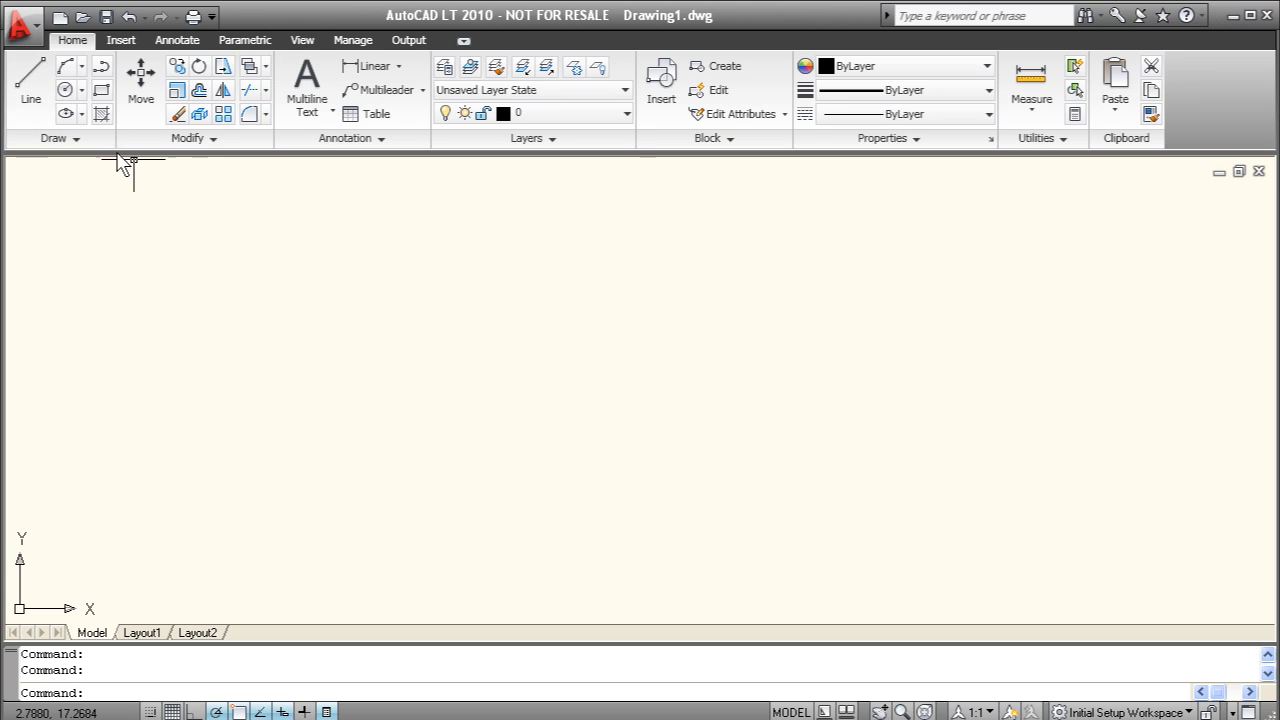
# Step: Start the LINE command from the Home tab's Draw panel
pyautogui.click(29, 78)
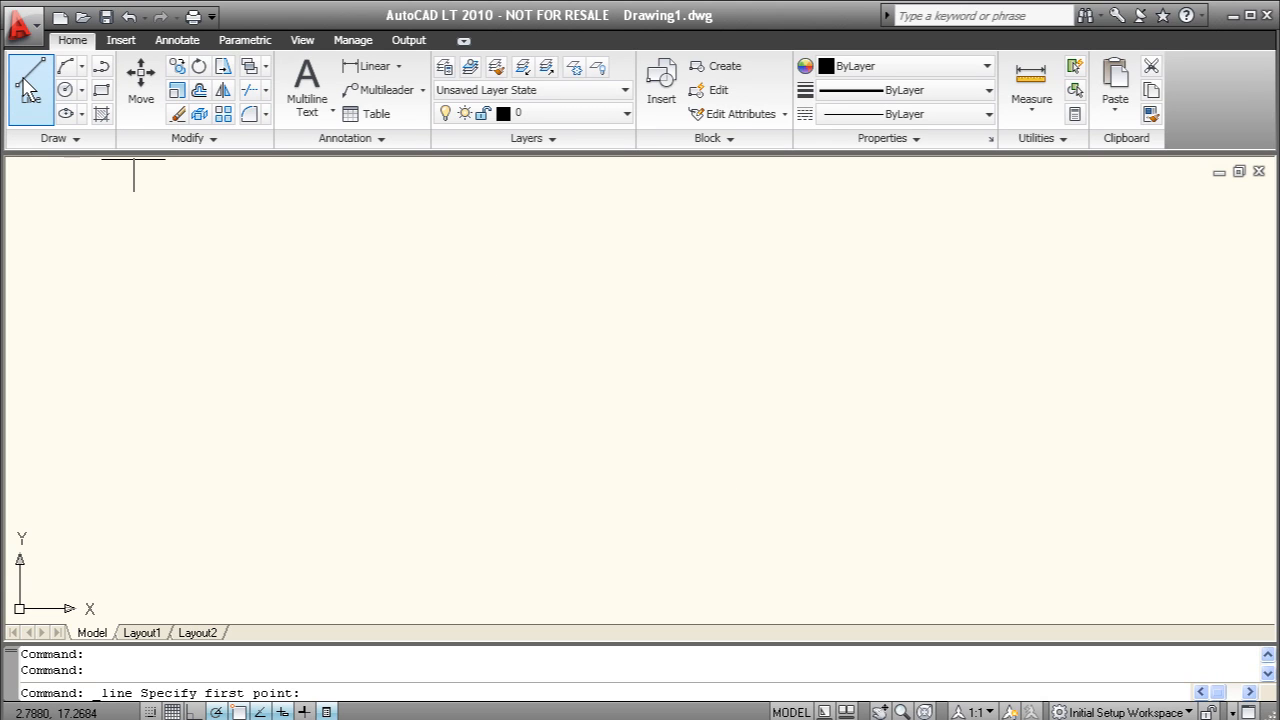
pyautogui.moveTo(90, 335)
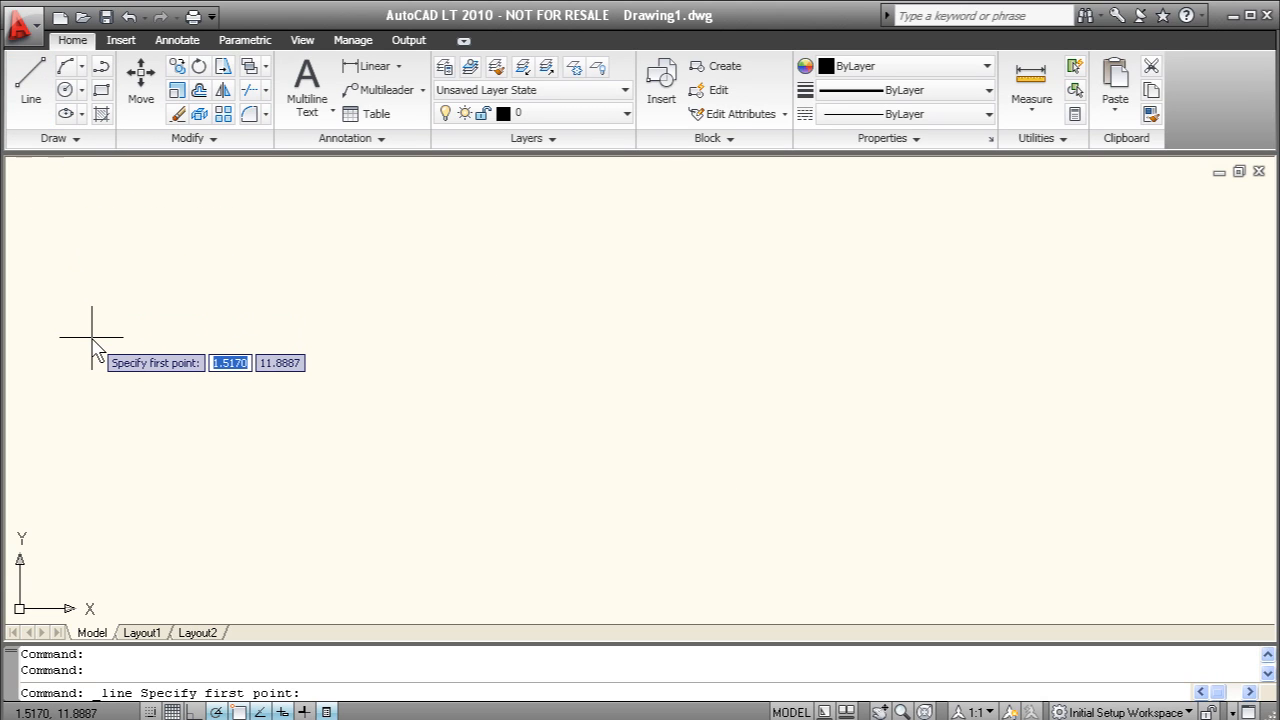
pyautogui.moveTo(148, 390)
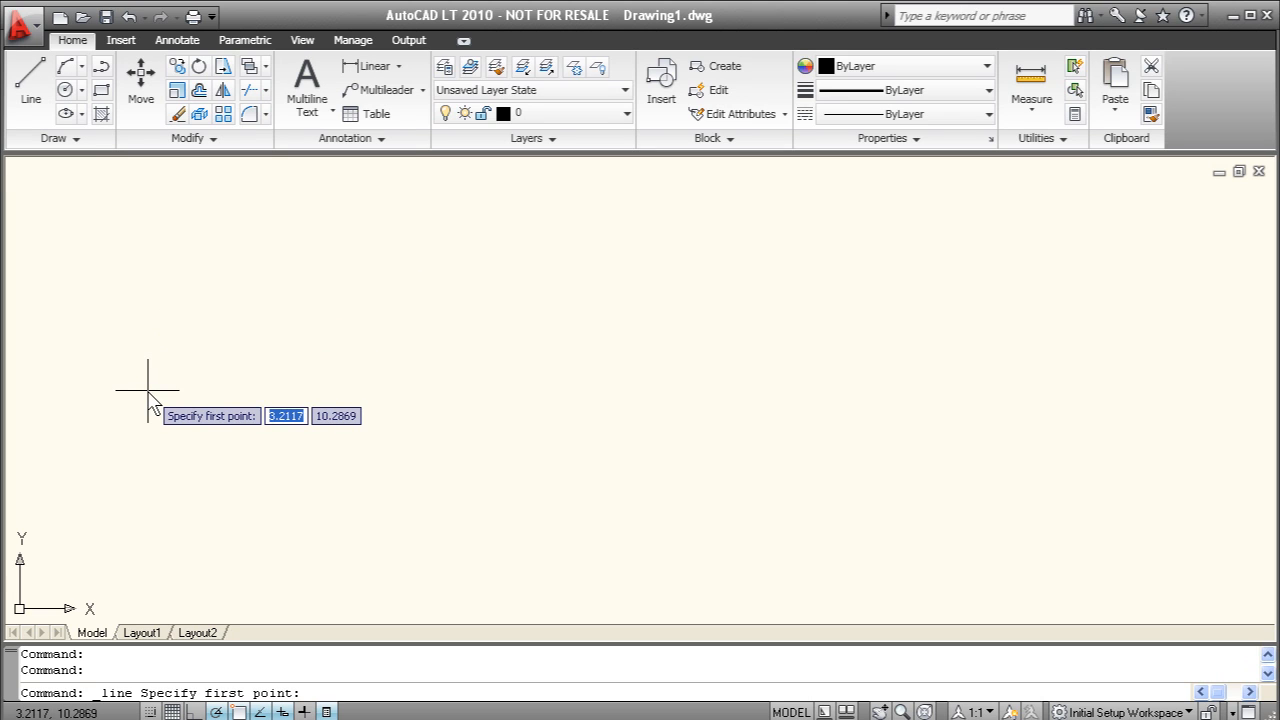
pyautogui.moveTo(155, 445)
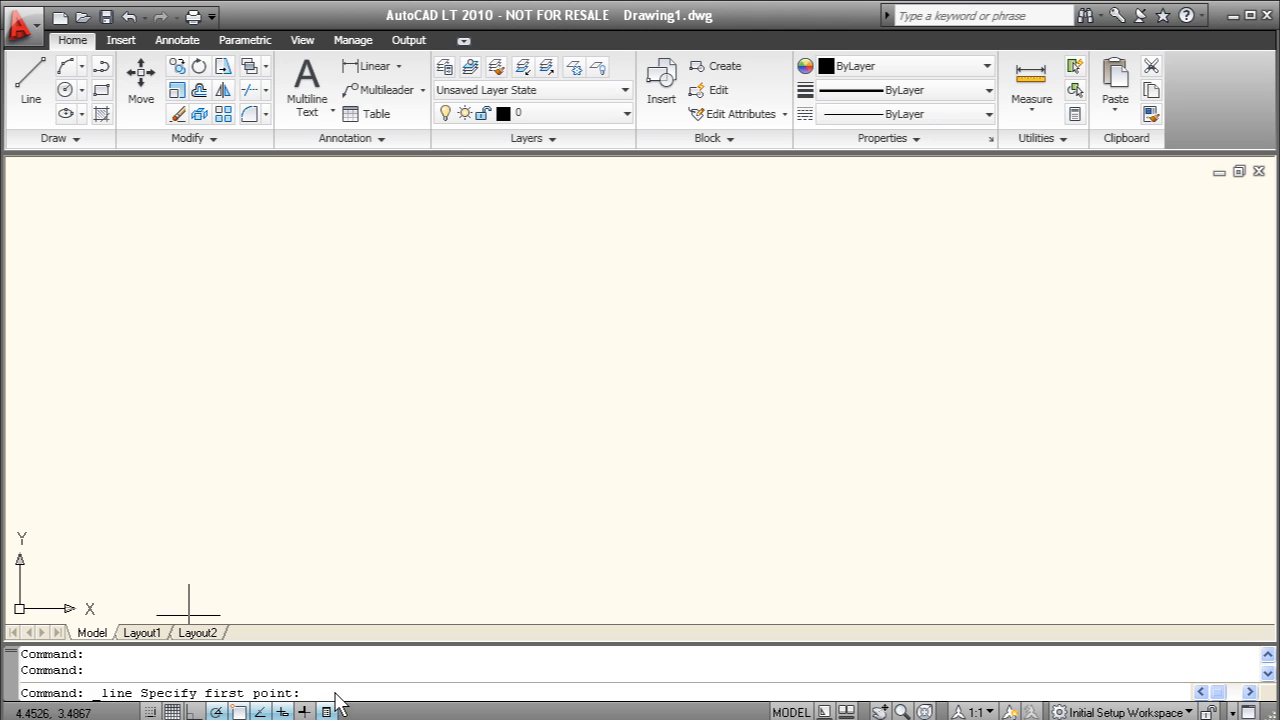
pyautogui.moveTo(178, 358)
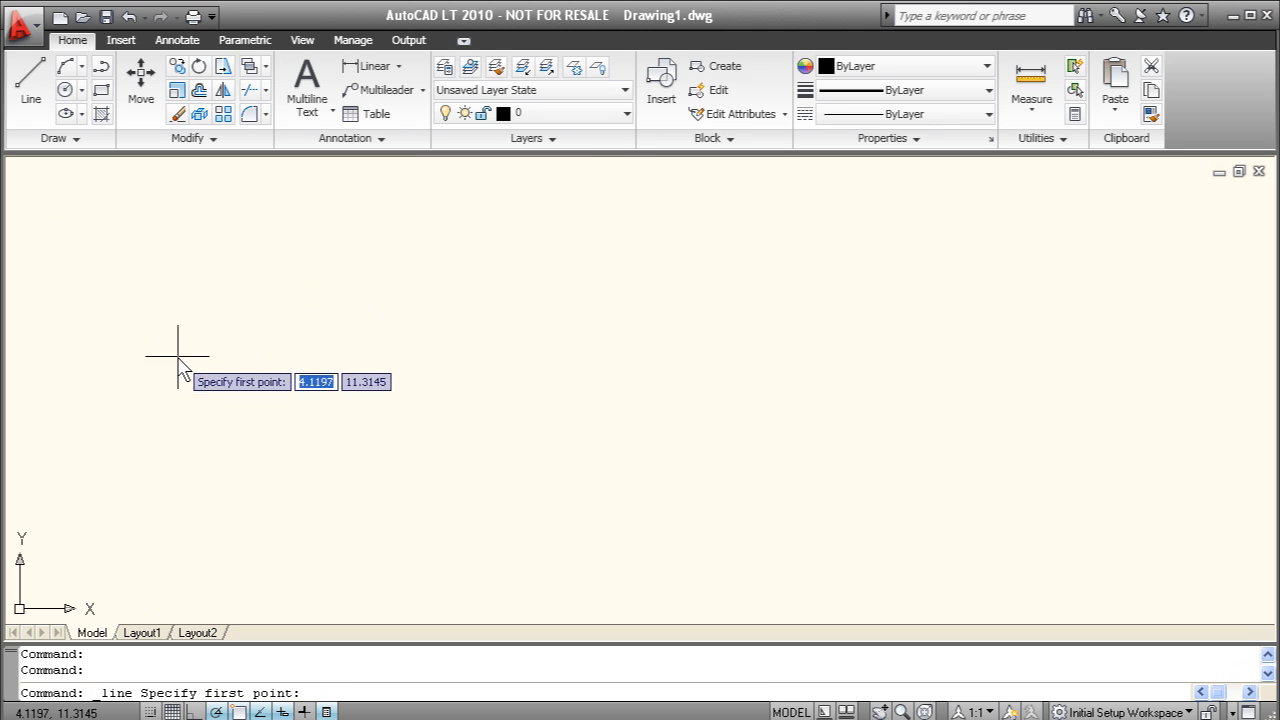
pyautogui.moveTo(135, 410)
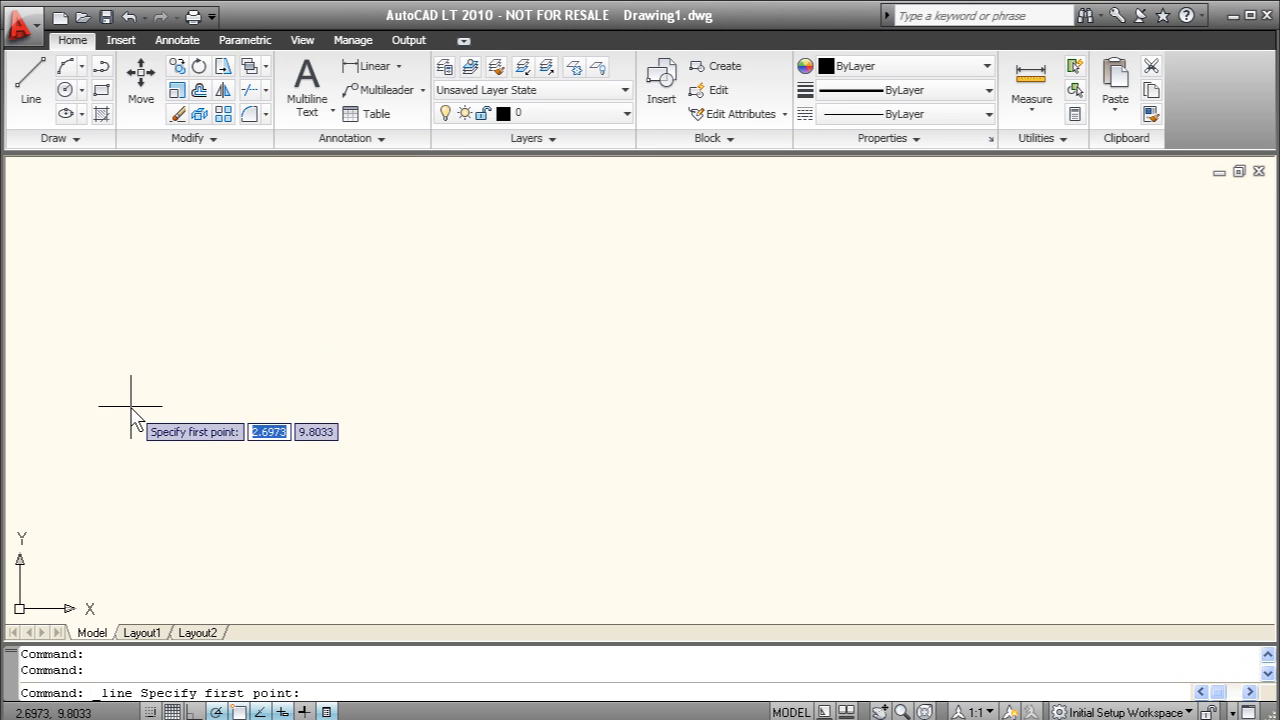
# Step: Draw a five-sided line outline including a 5-unit segment, closing it back to the start
pyautogui.click(133, 417)
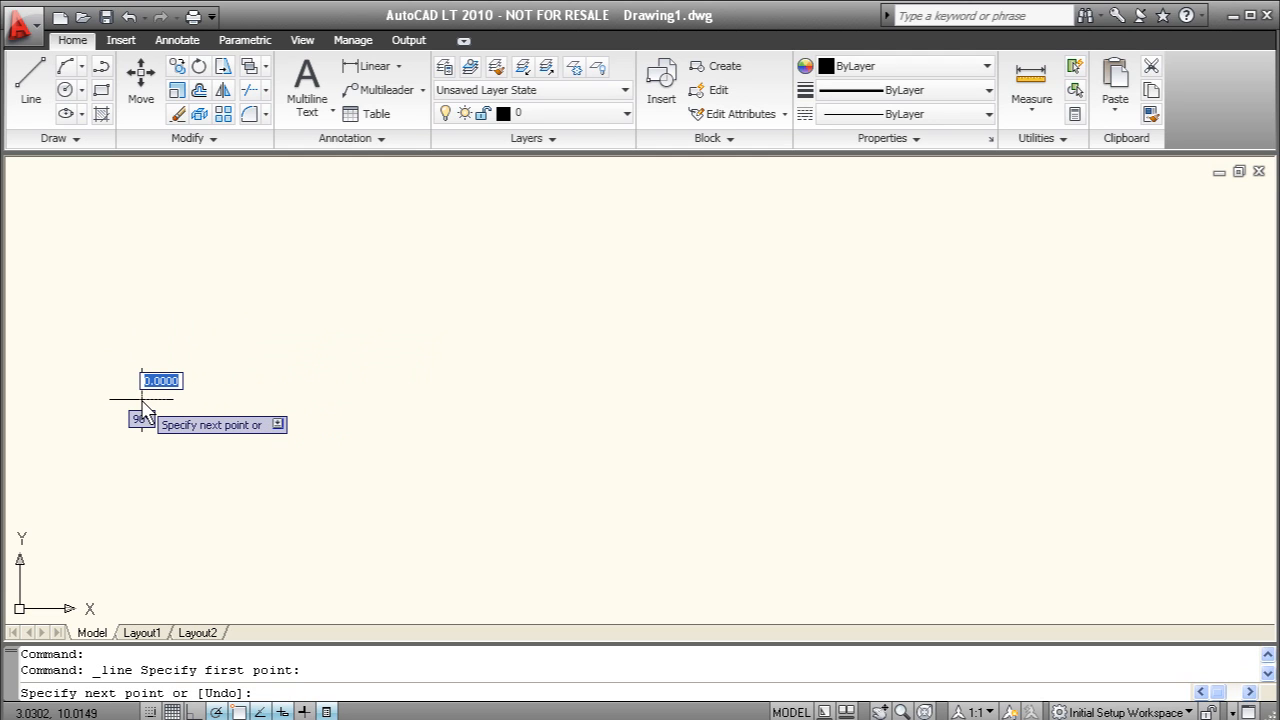
pyautogui.moveTo(265, 315)
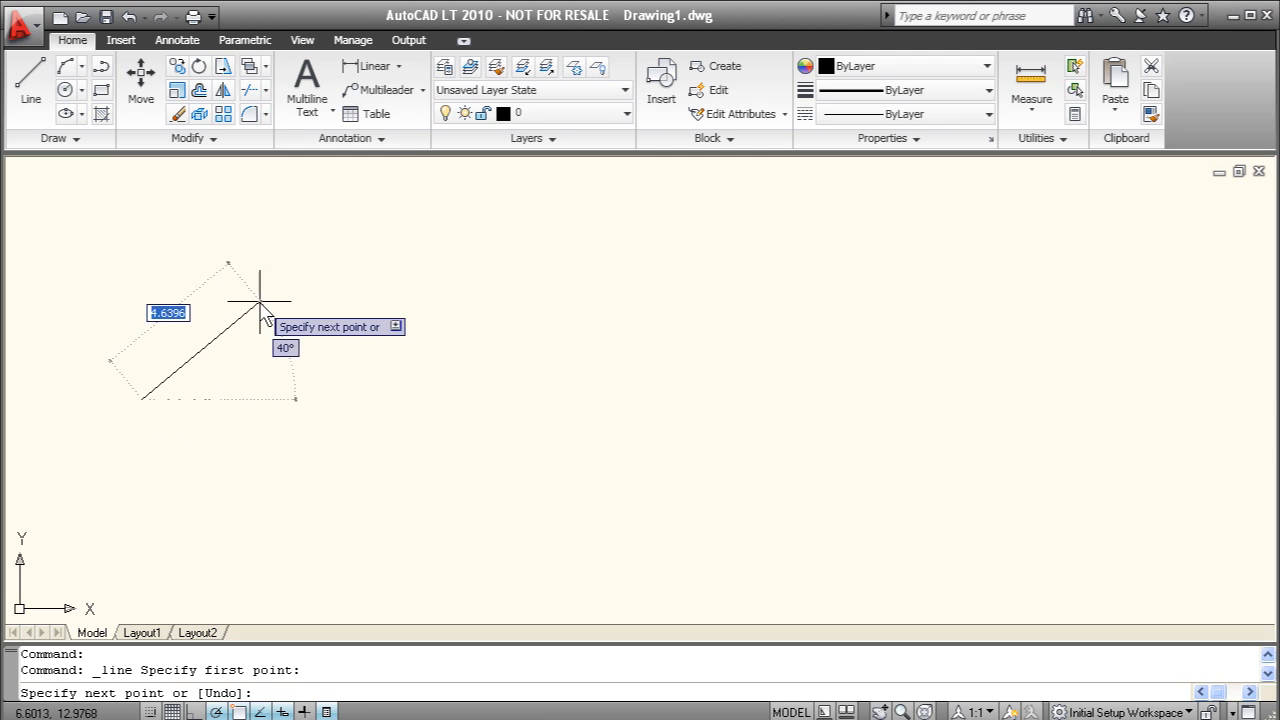
pyautogui.moveTo(500, 285)
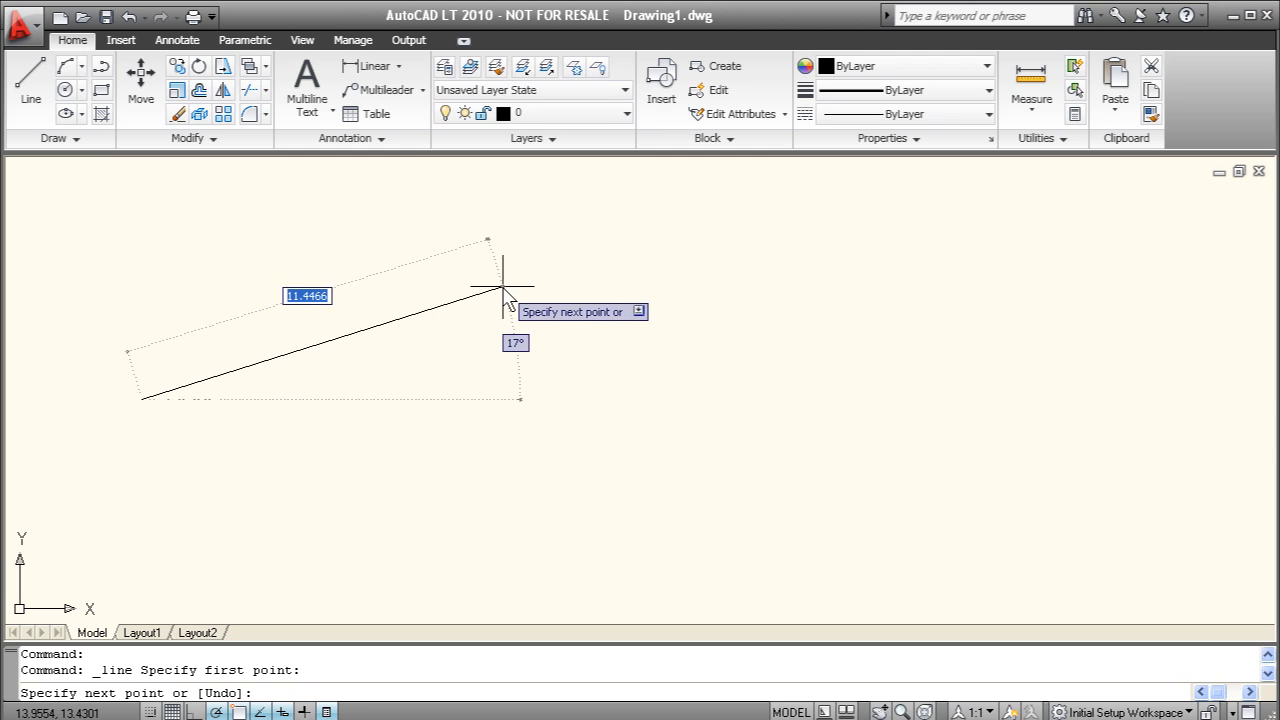
pyautogui.moveTo(165, 335)
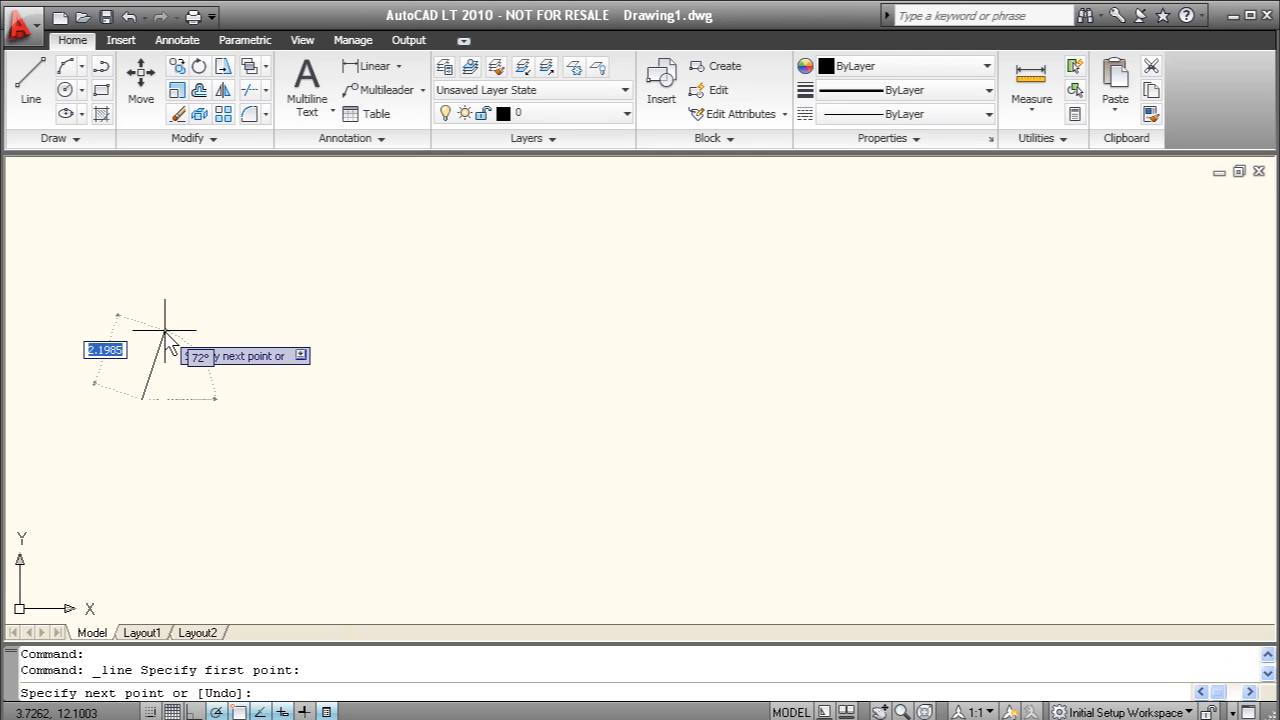
pyautogui.write('5')
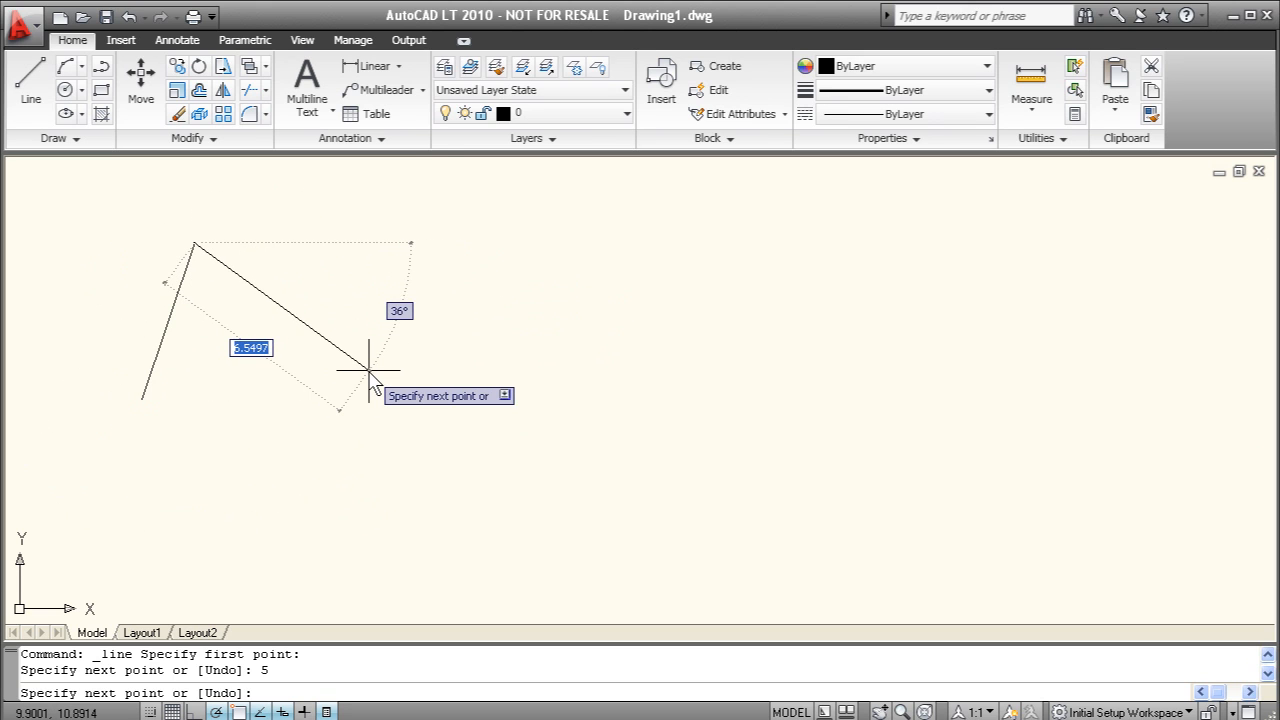
pyautogui.moveTo(350, 290)
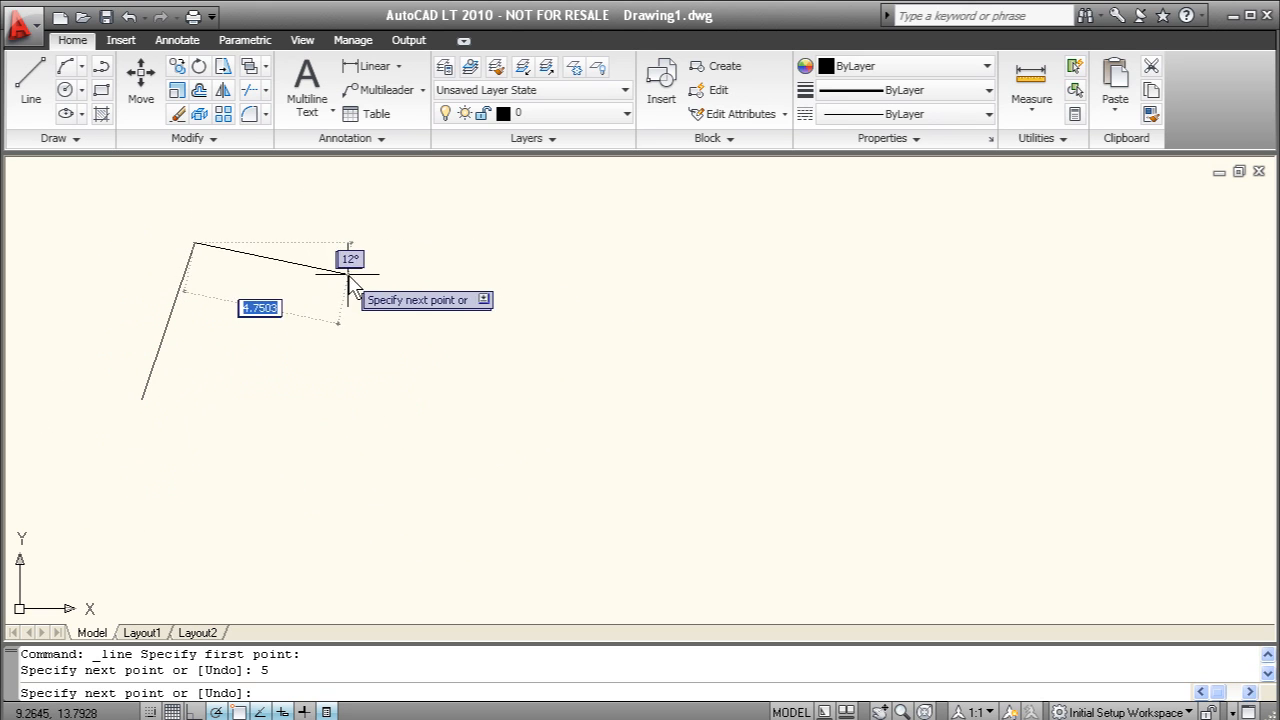
pyautogui.moveTo(390, 325)
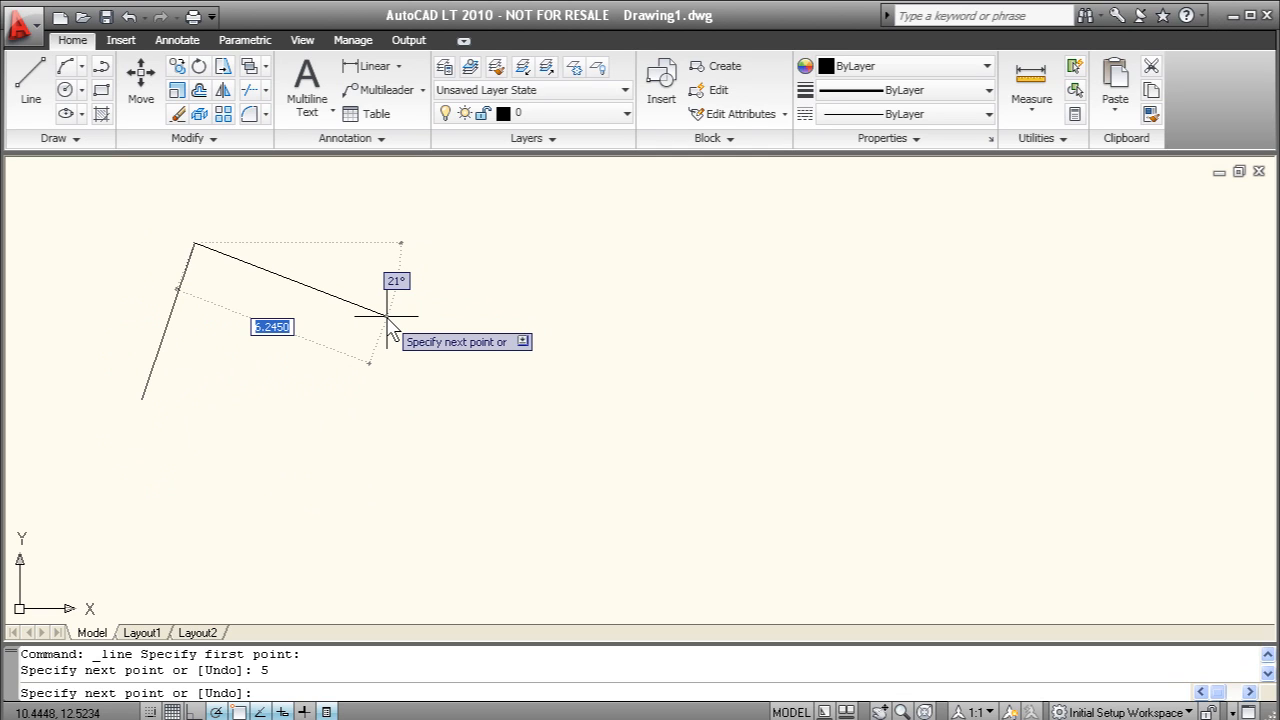
pyautogui.click(388, 317)
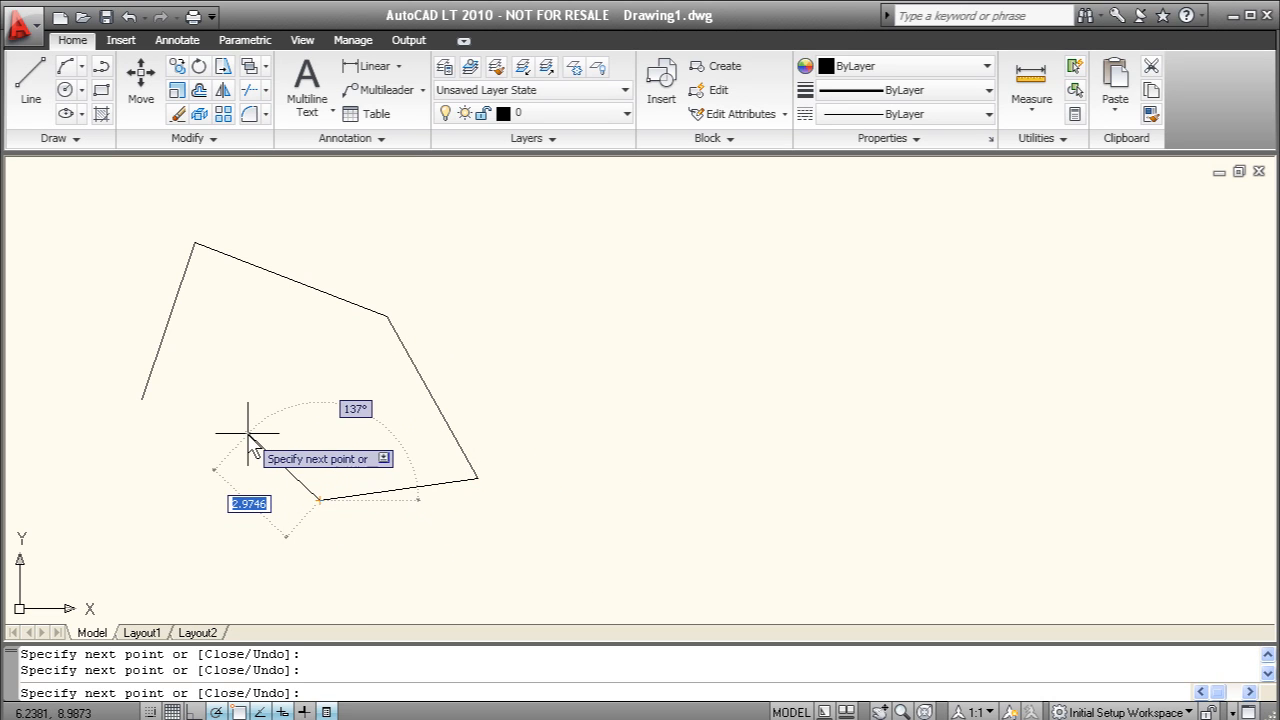
pyautogui.moveTo(208, 435)
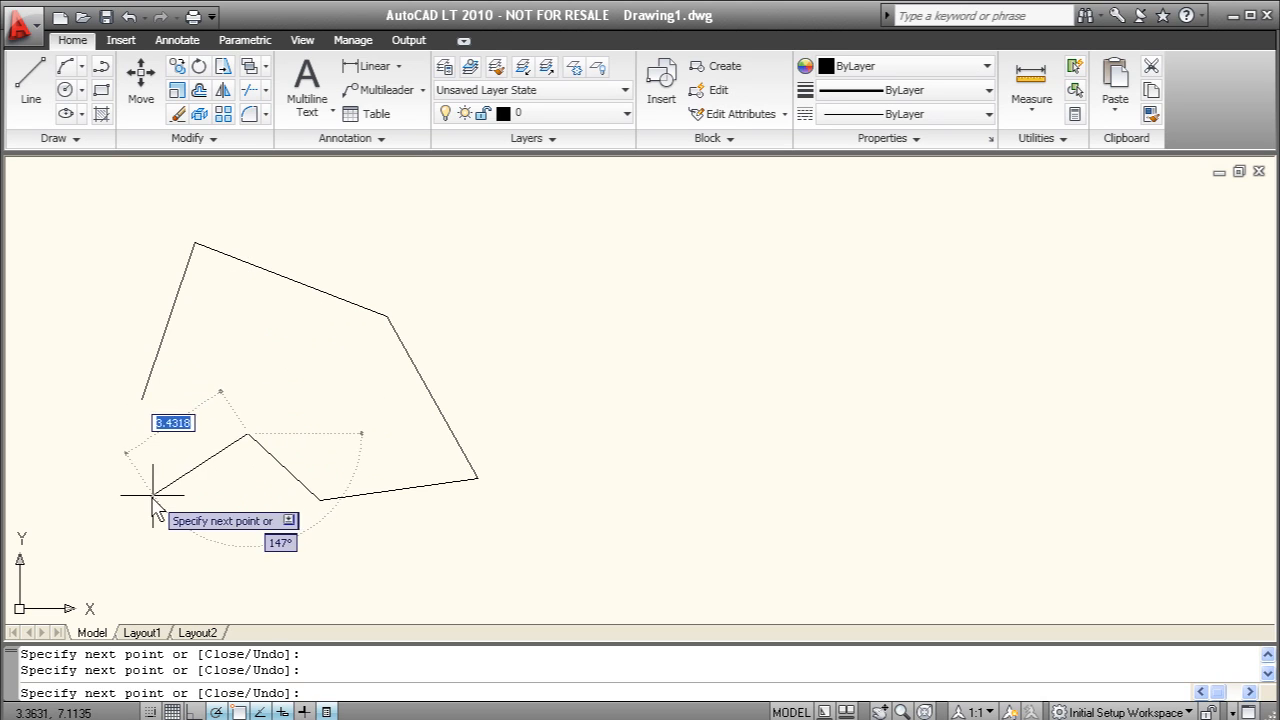
pyautogui.moveTo(180, 605)
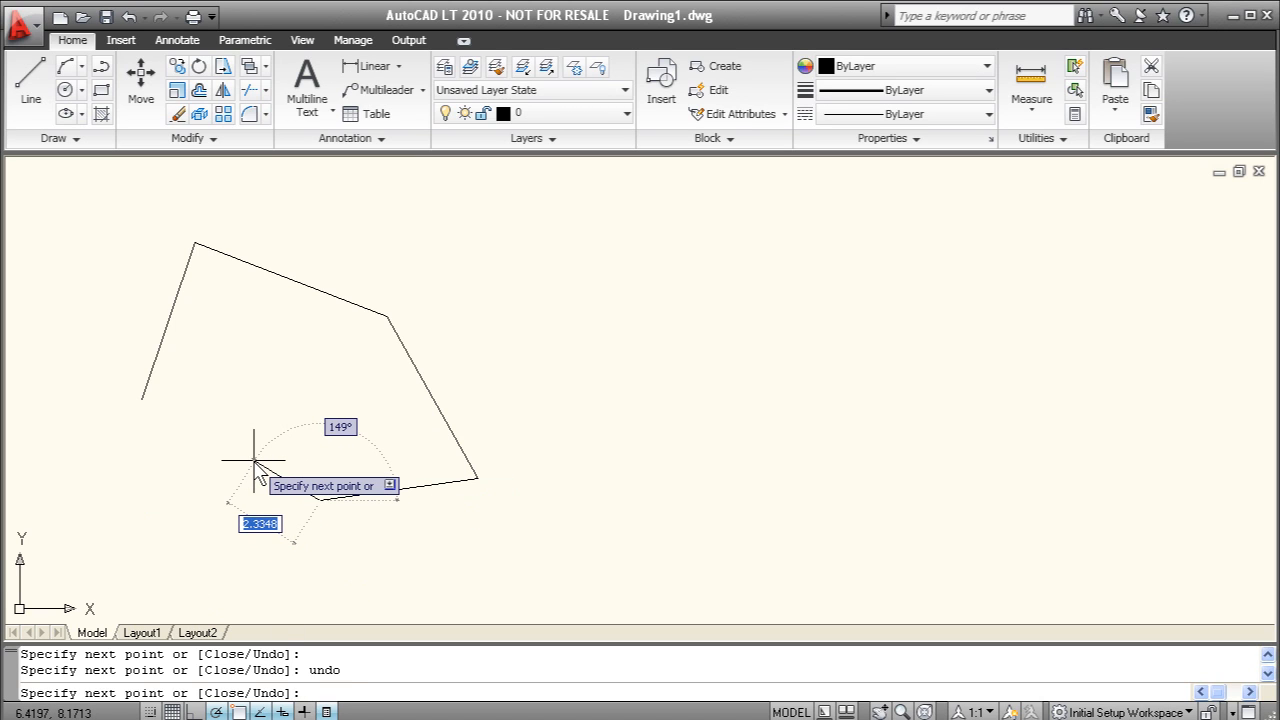
pyautogui.write('close')
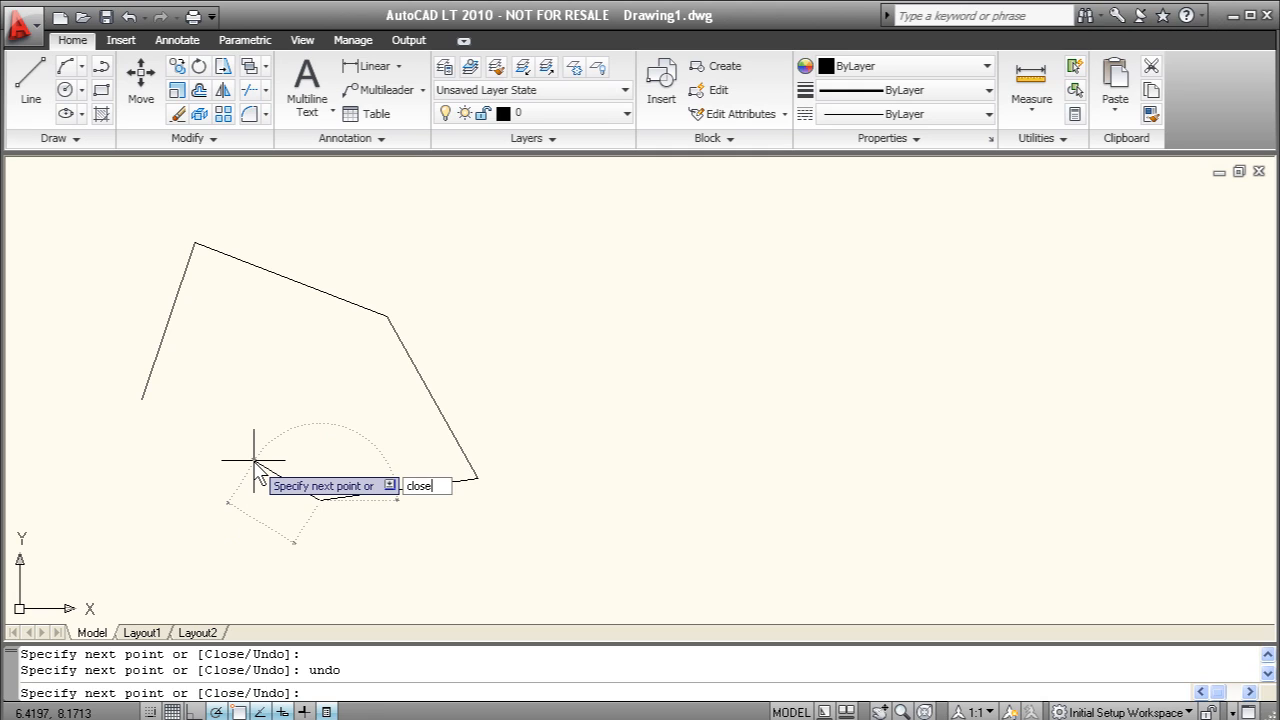
pyautogui.press('Return')
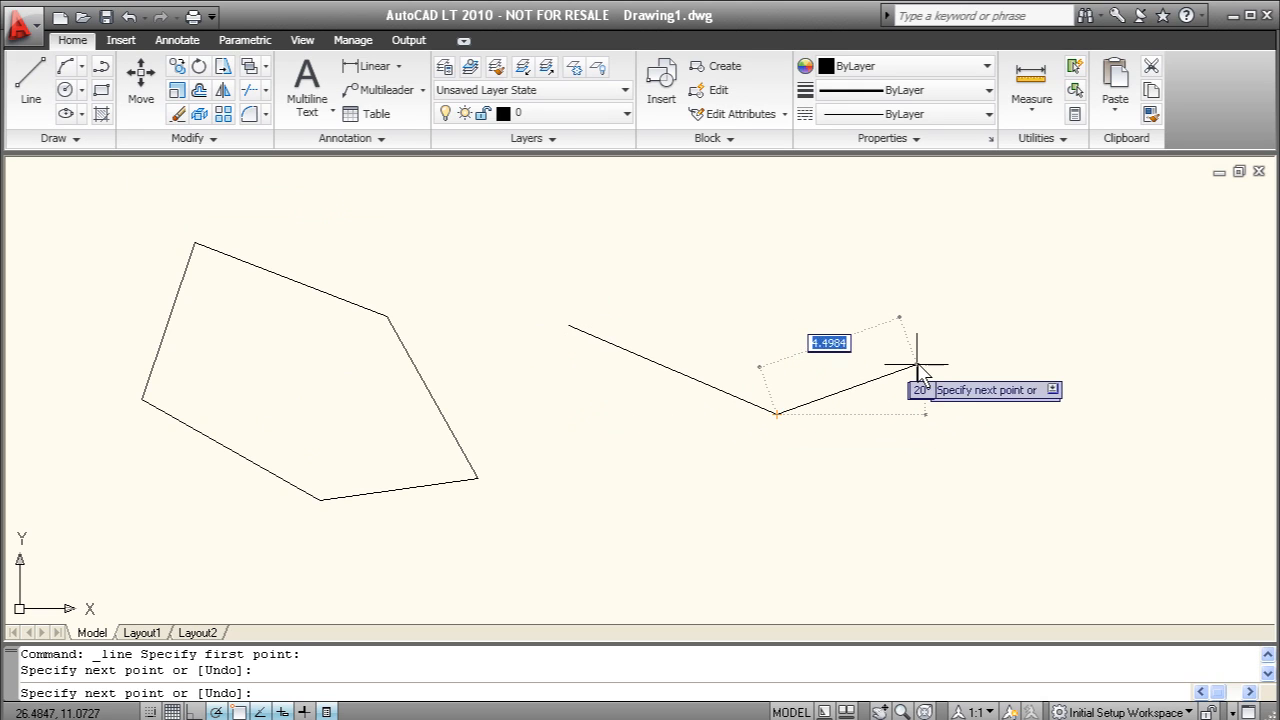
pyautogui.moveTo(918, 375)
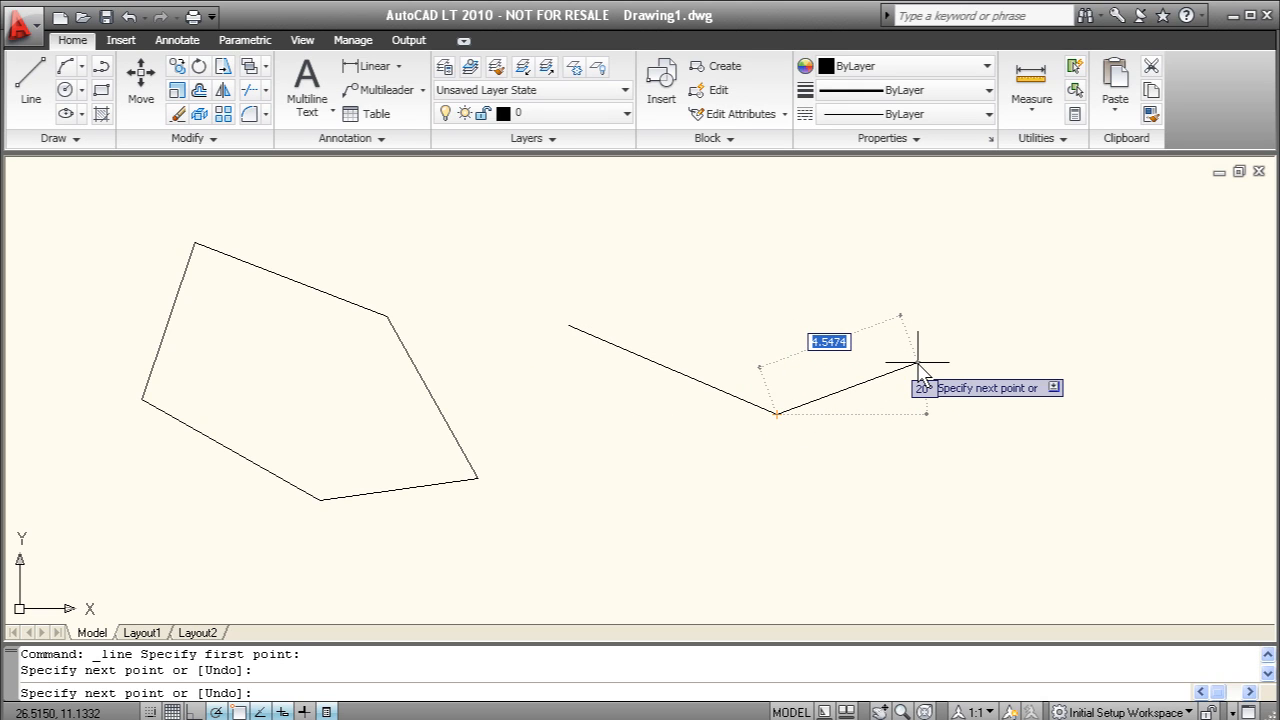
# Step: End the stray line sequence using the right-click Enter option
pyautogui.rightClick(918, 388)
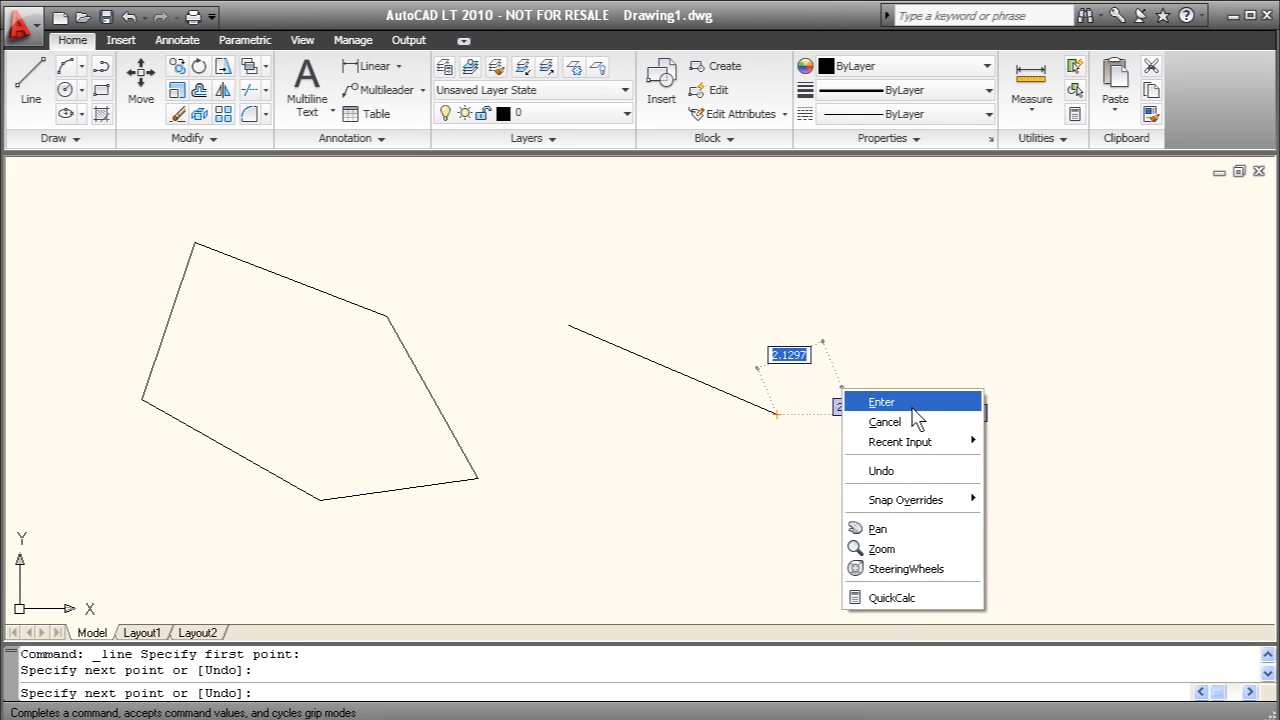
pyautogui.moveTo(905, 415)
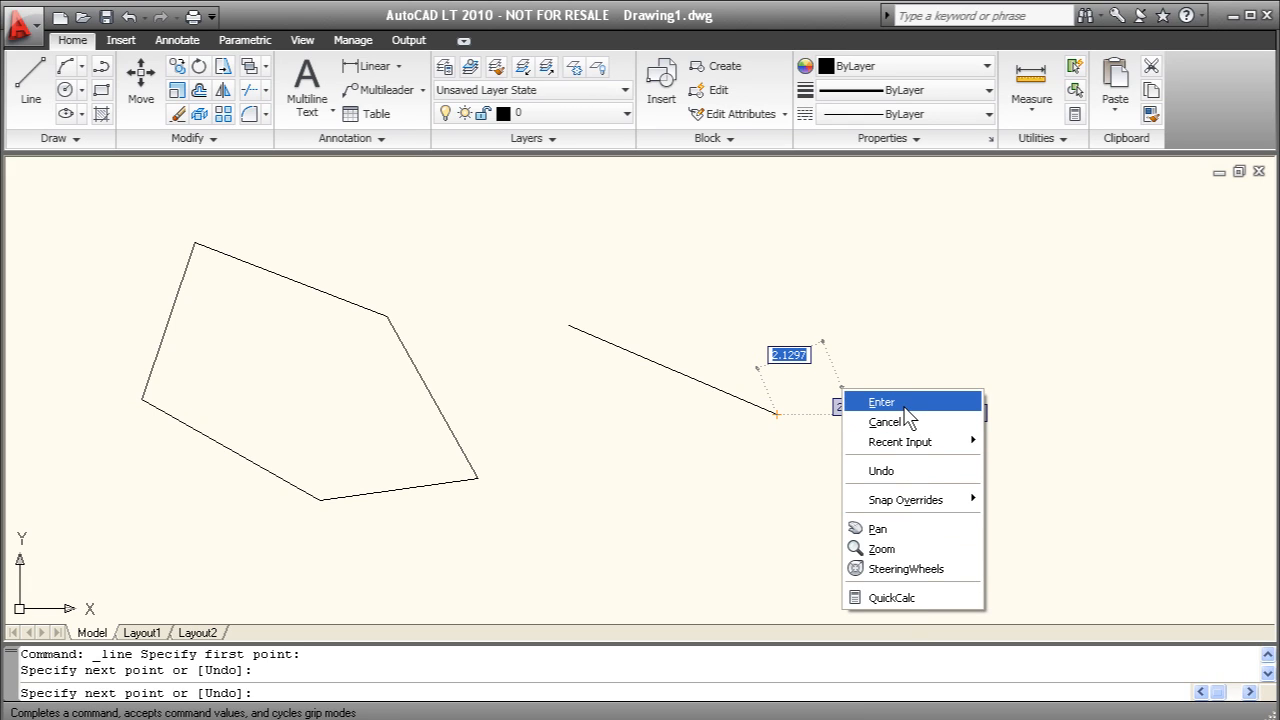
pyautogui.moveTo(902, 421)
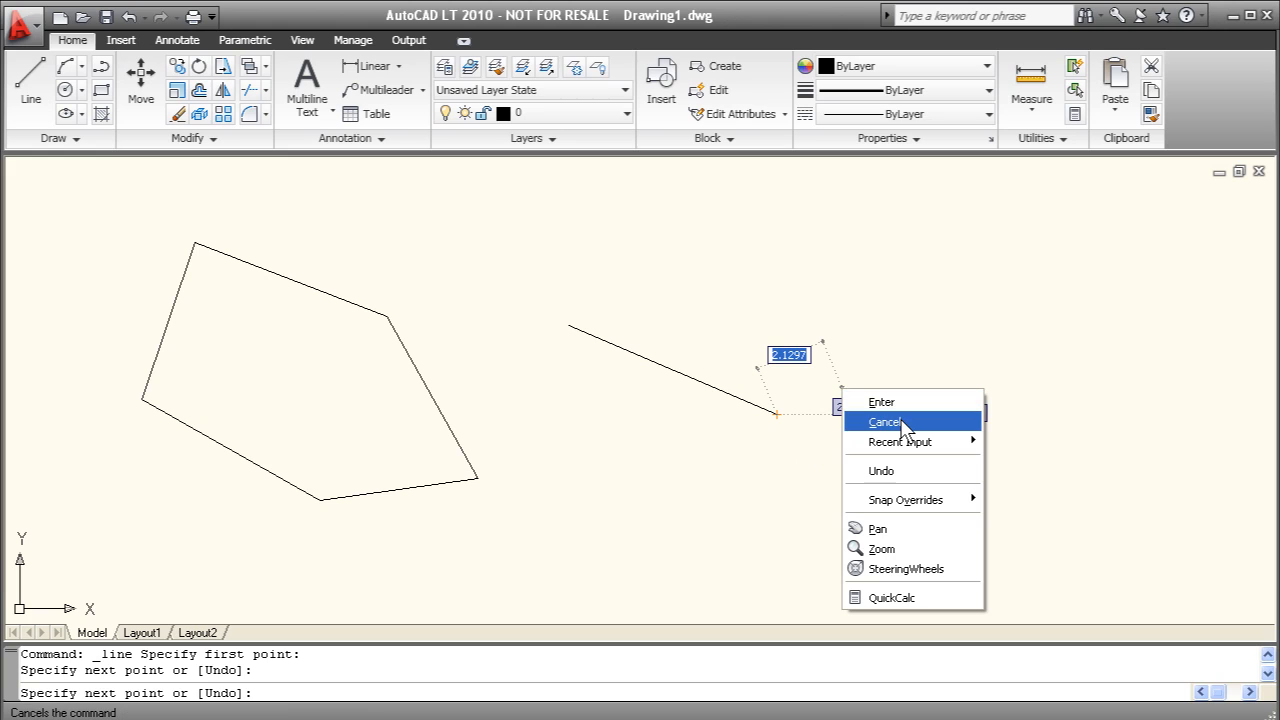
pyautogui.moveTo(882, 401)
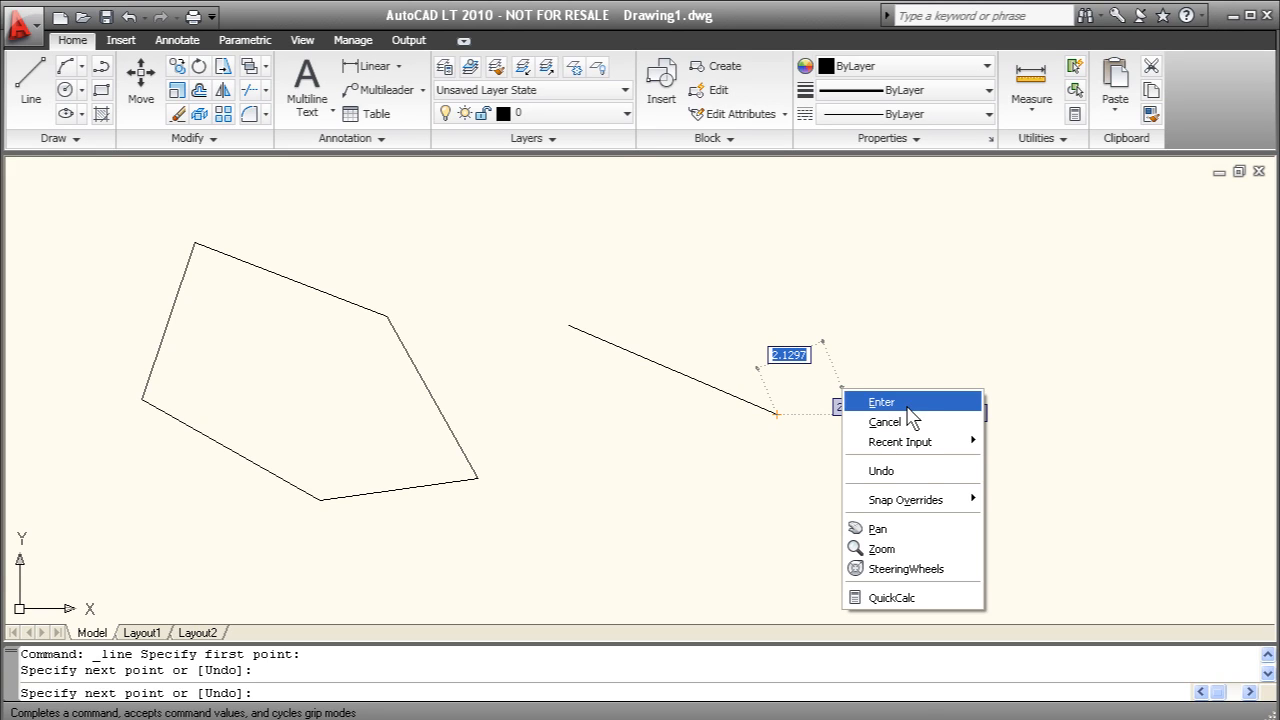
pyautogui.click(882, 401)
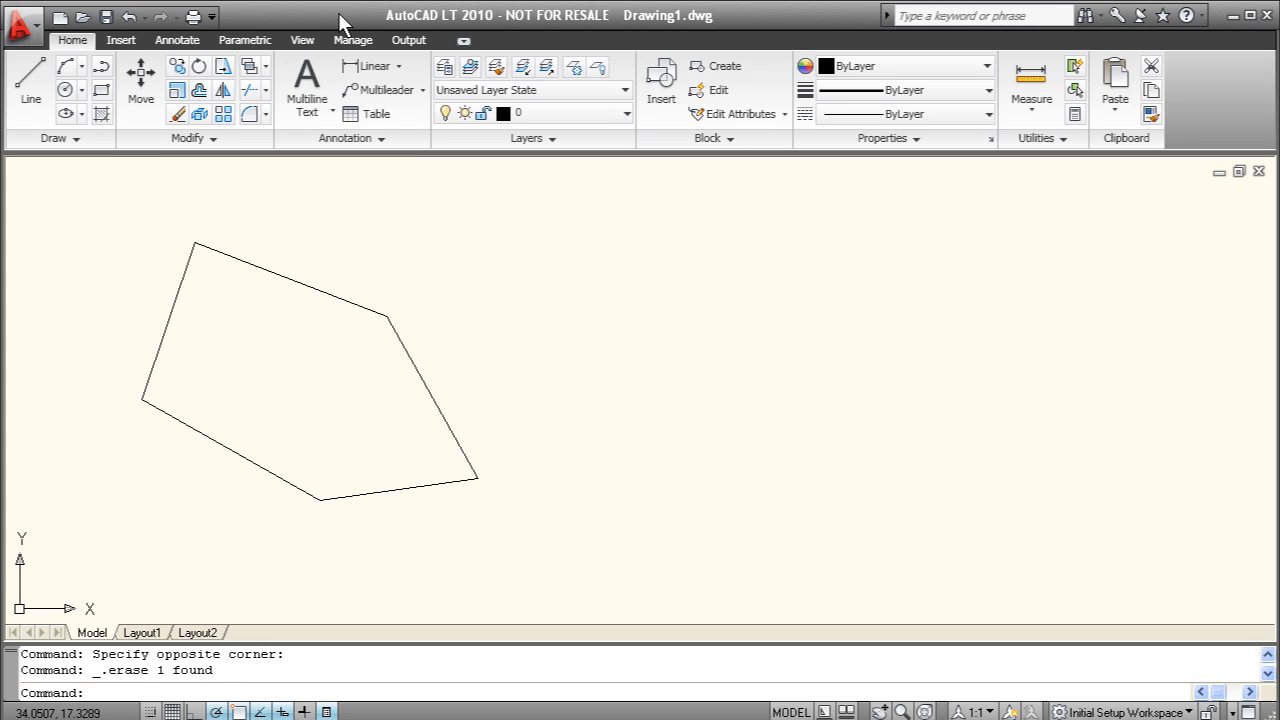
pyautogui.moveTo(333, 297)
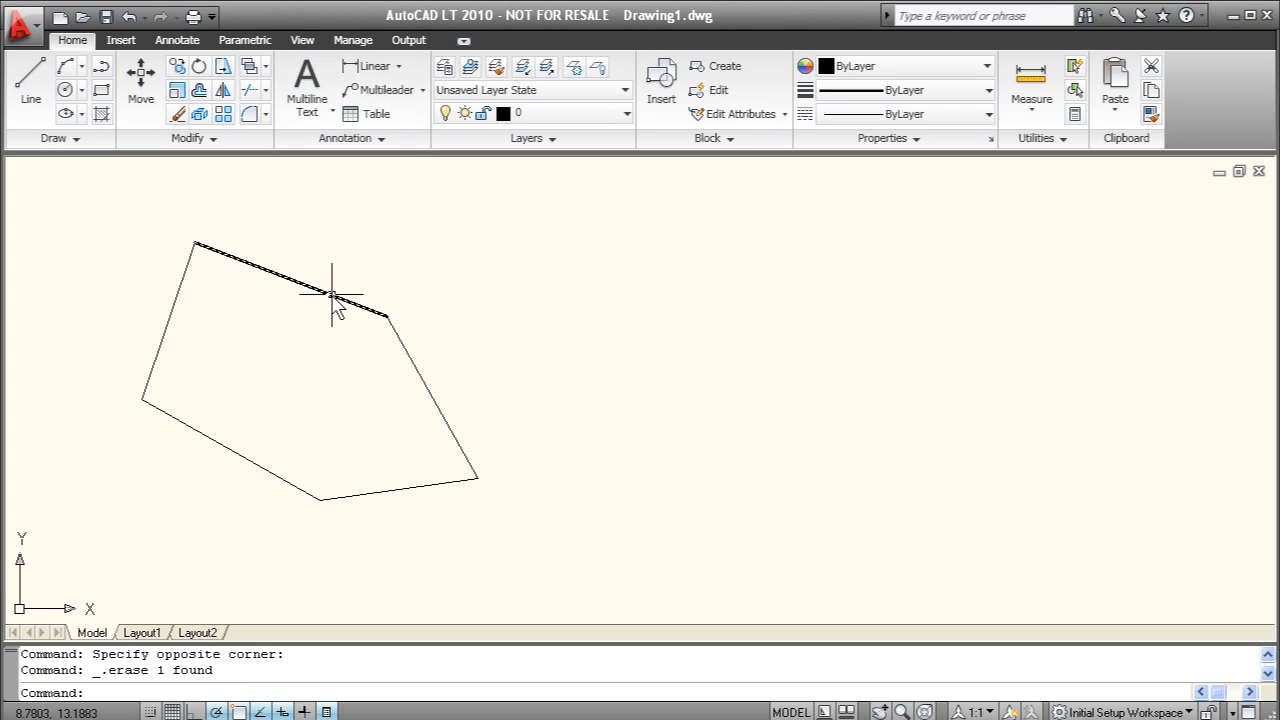
pyautogui.moveTo(308, 490)
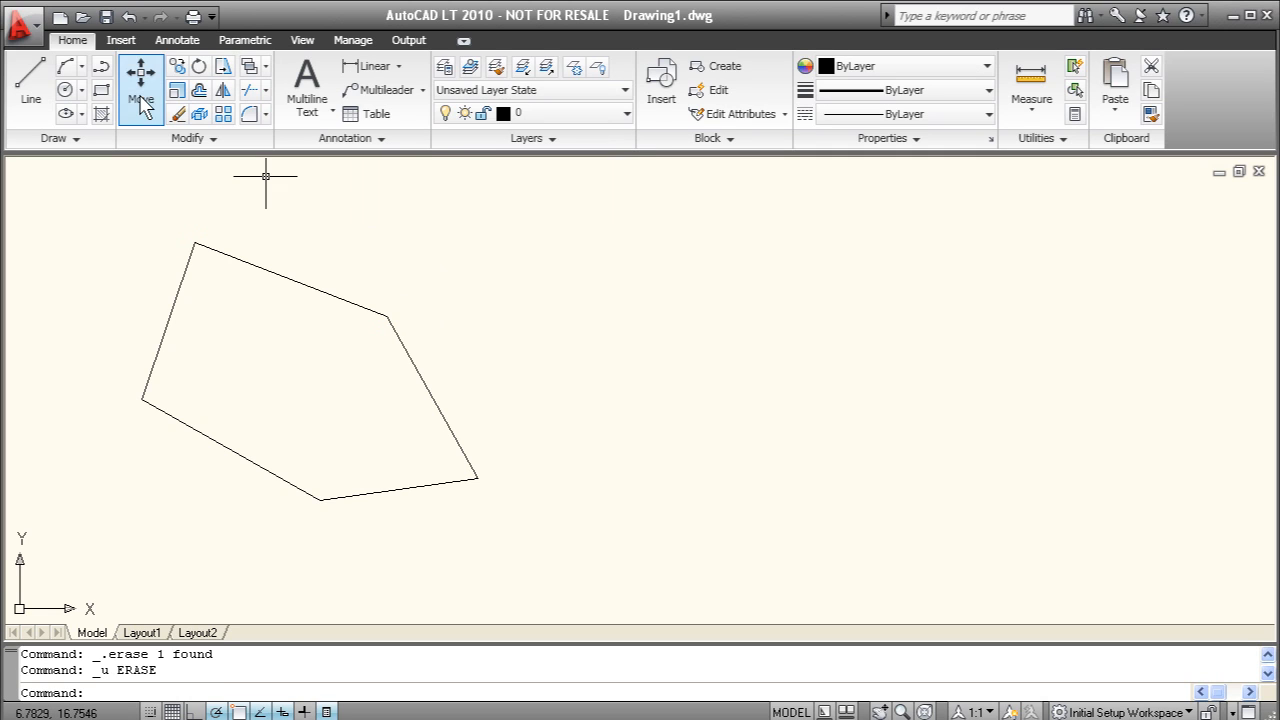
# Step: Start a polyline and place the notched shape's starting point
pyautogui.click(102, 66)
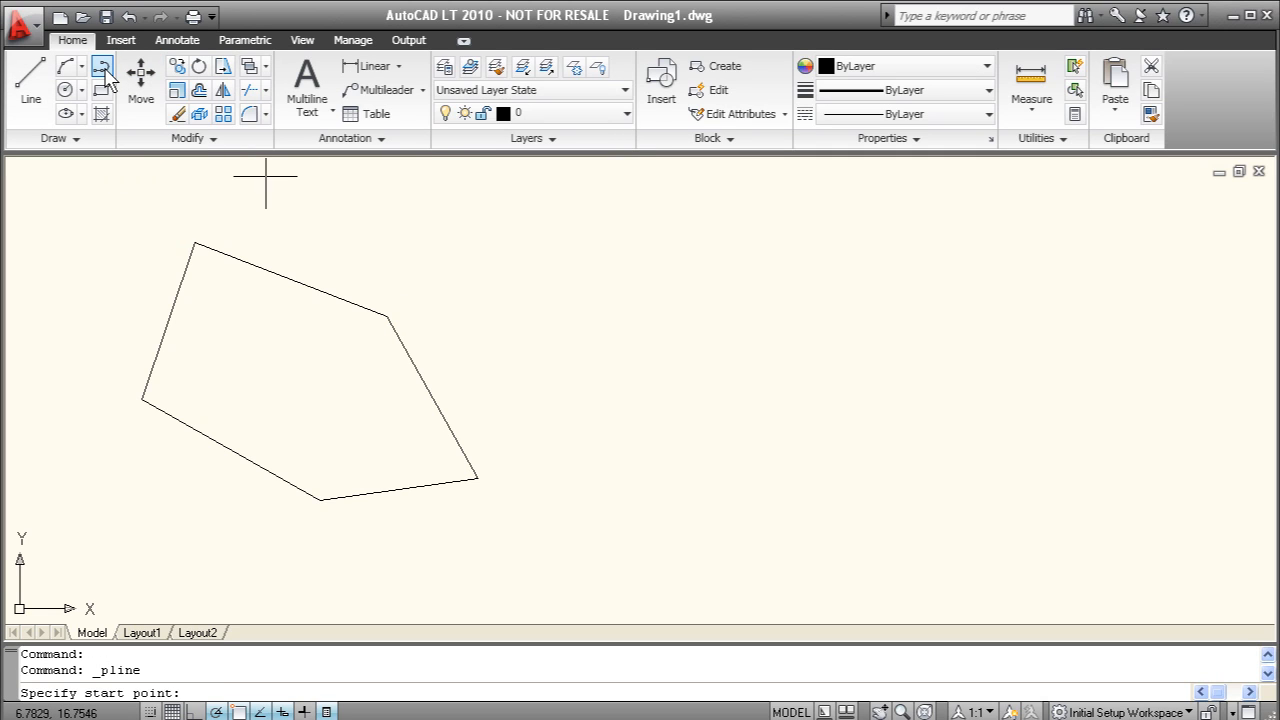
pyautogui.click(640, 360)
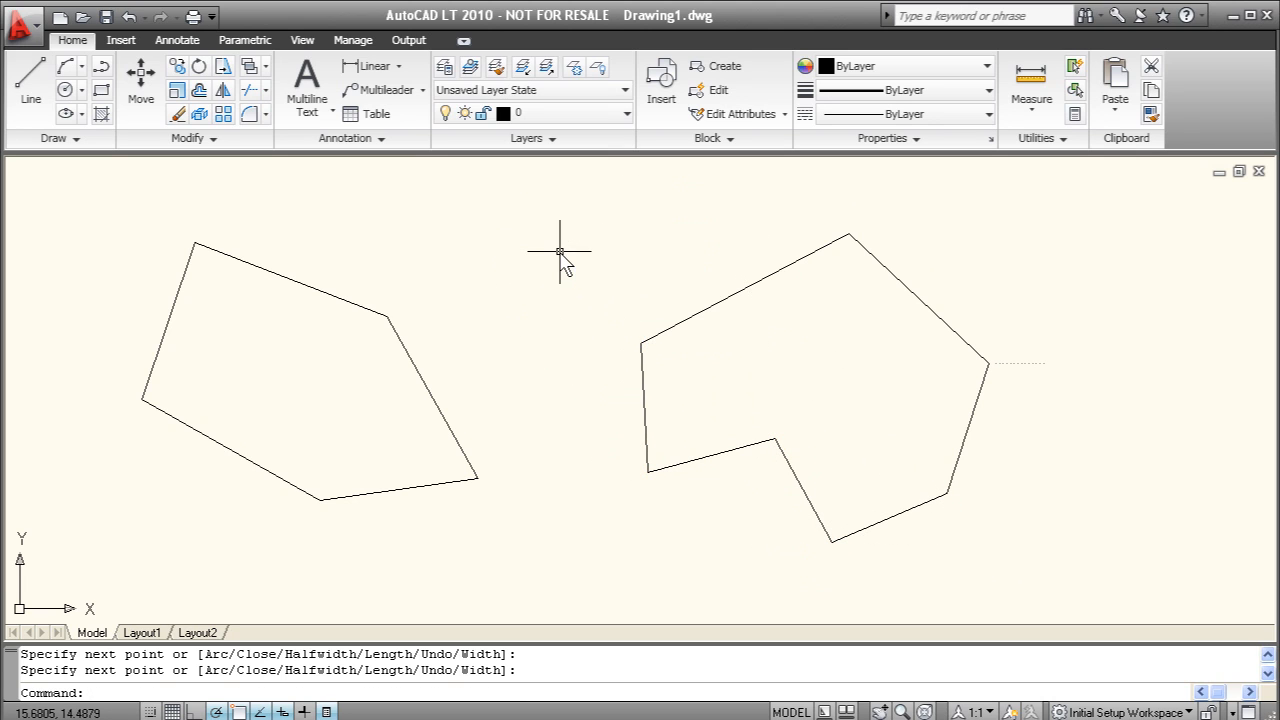
pyautogui.moveTo(728, 247)
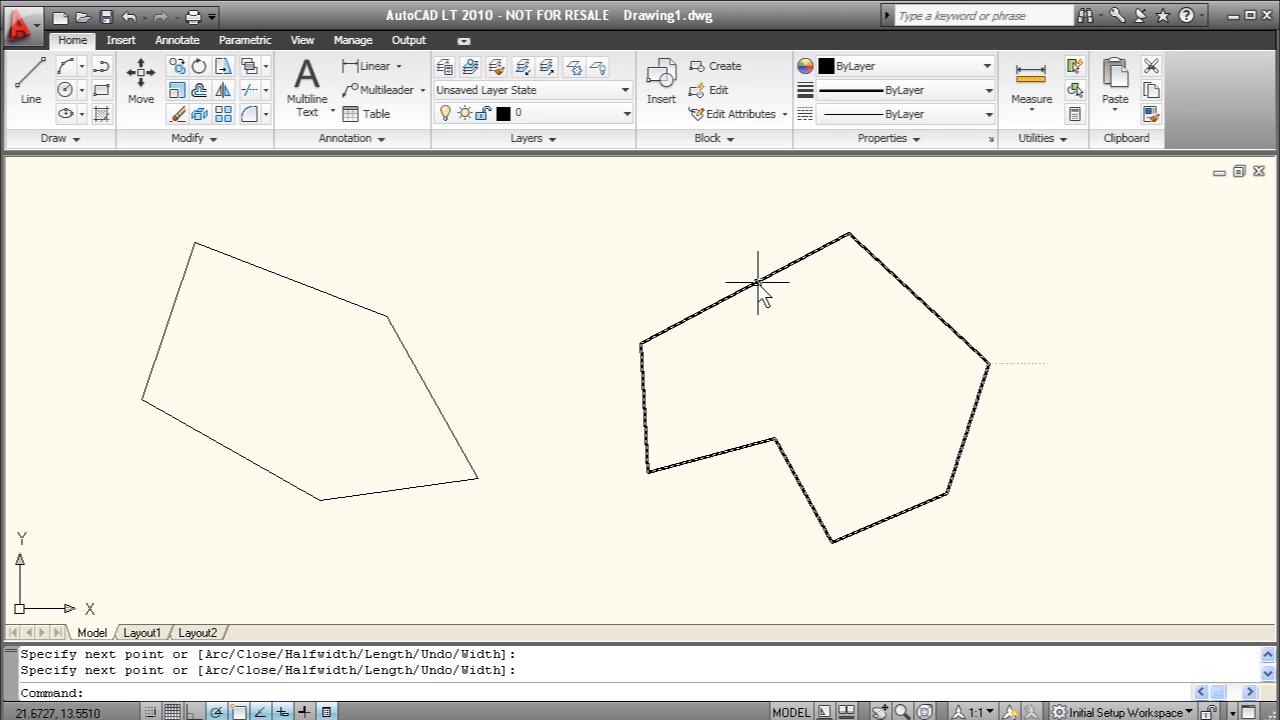
pyautogui.moveTo(745, 285)
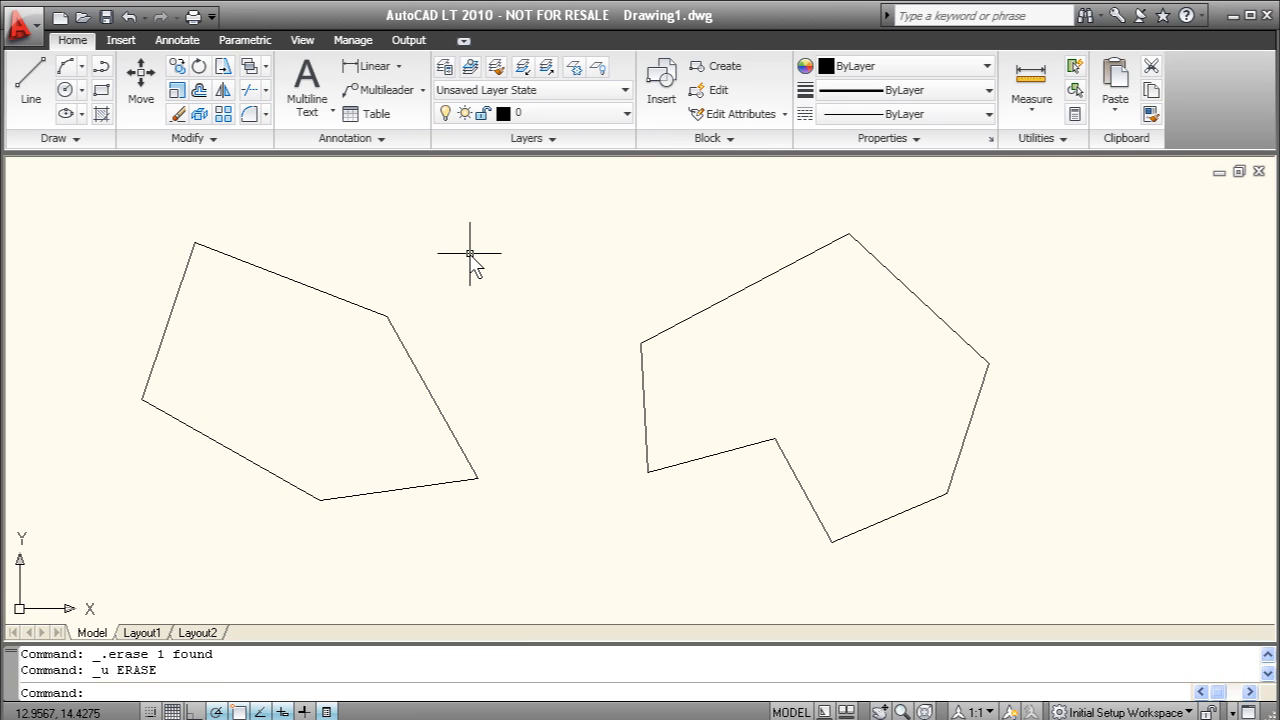
pyautogui.moveTo(860, 318)
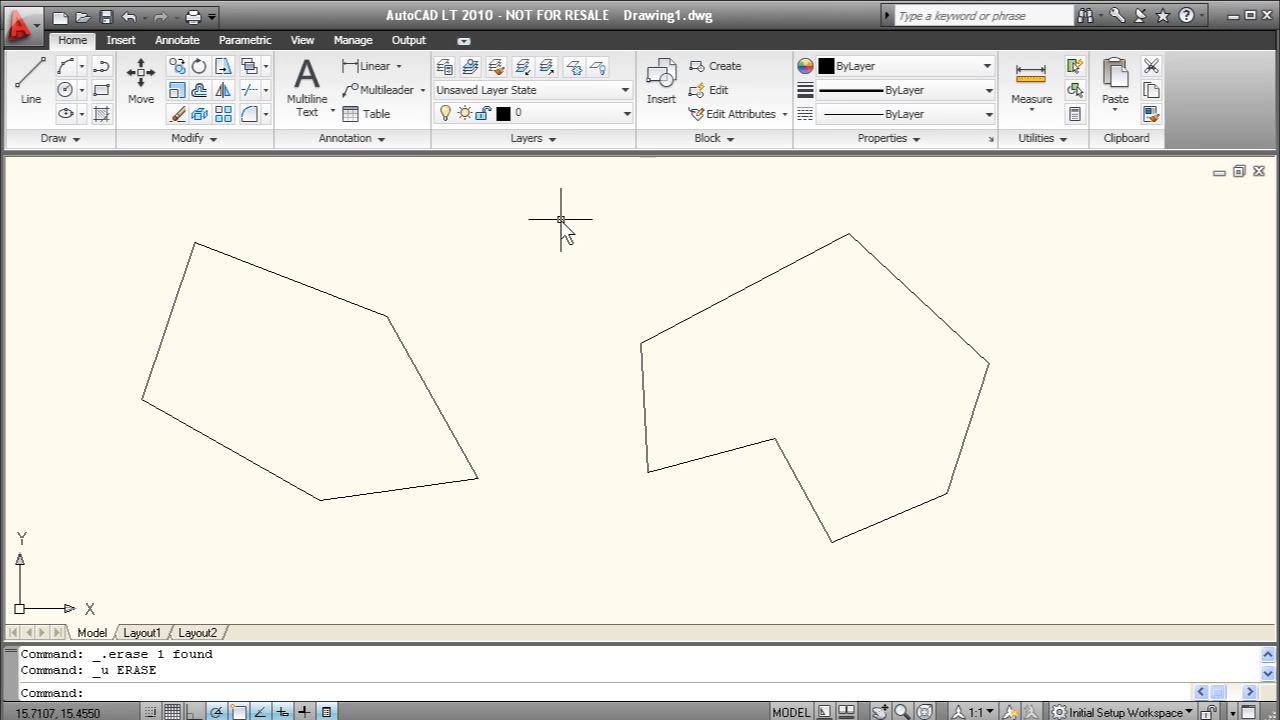
pyautogui.click(190, 138)
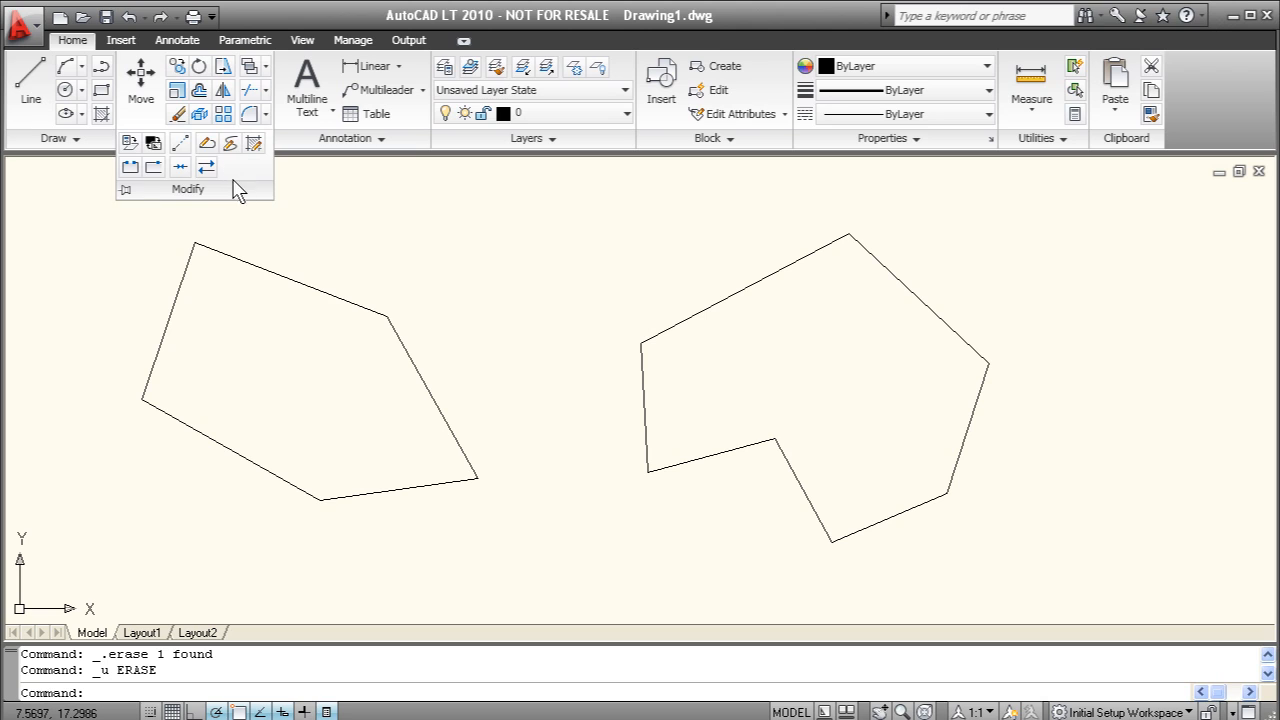
pyautogui.moveTo(223, 90)
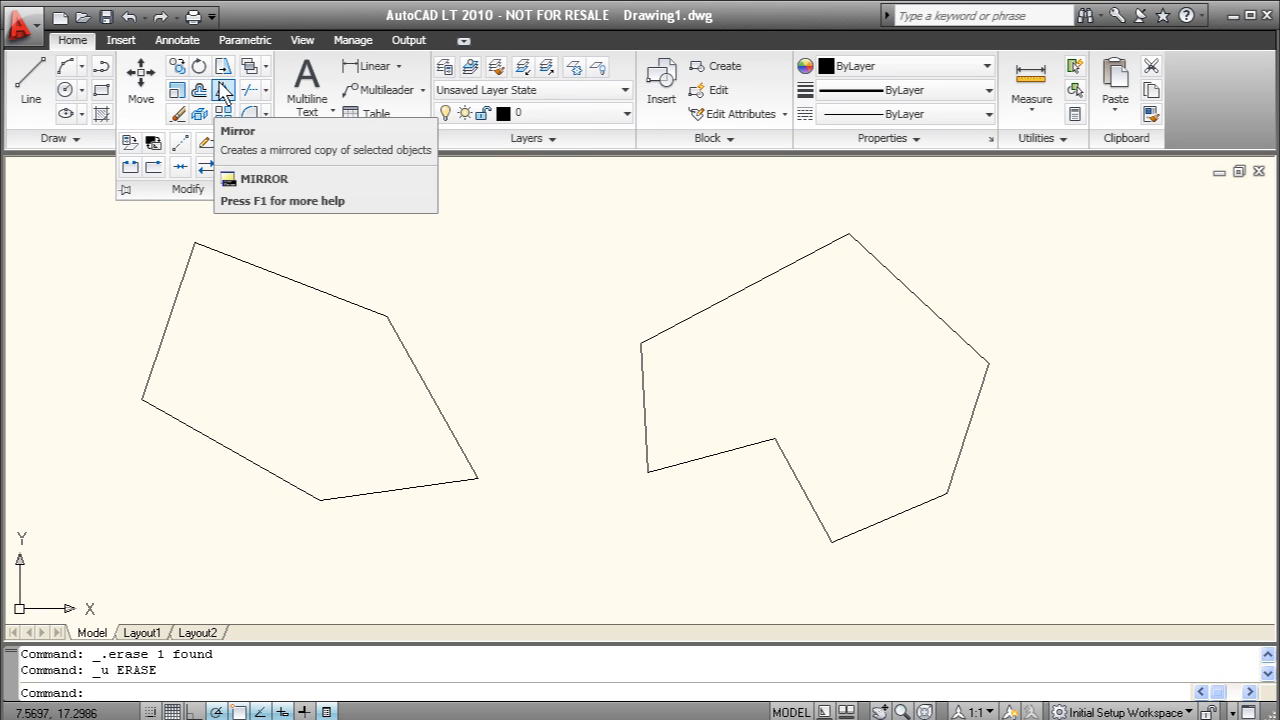
pyautogui.moveTo(560, 230)
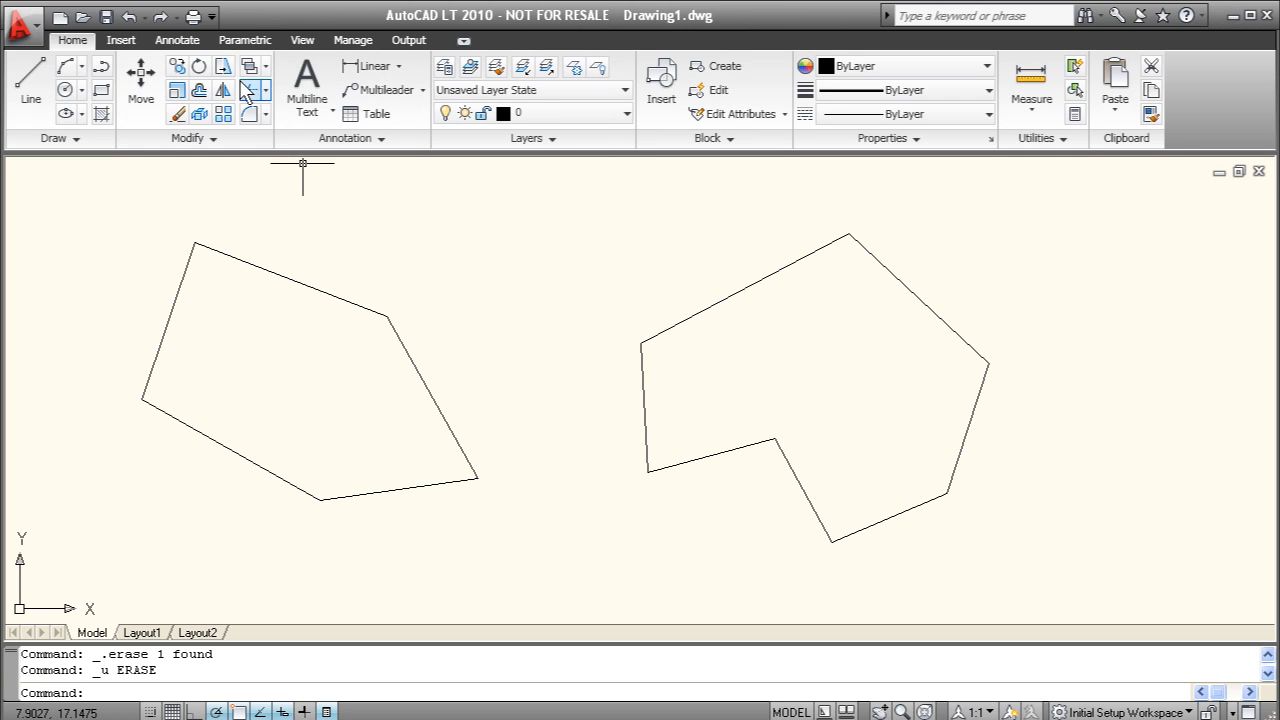
pyautogui.moveTo(199, 90)
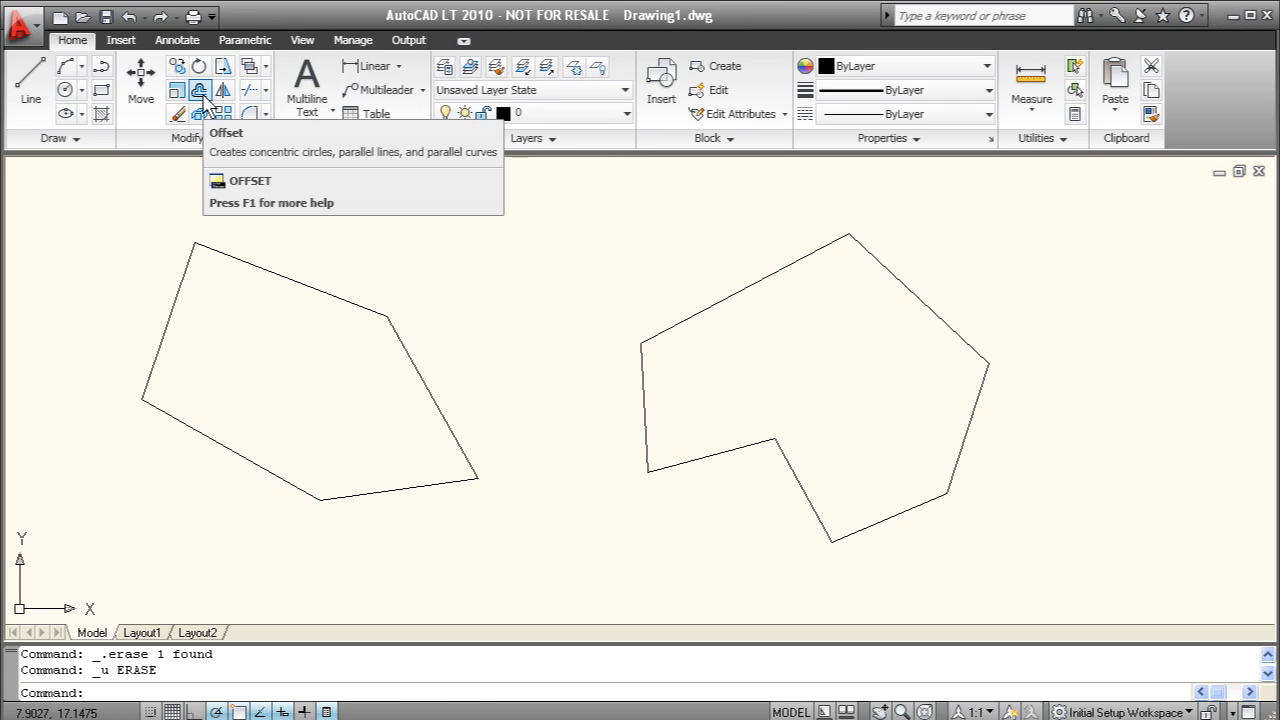
# Step: Offset the right polyline shape by 0.5, both outward and inward
pyautogui.click(199, 90)
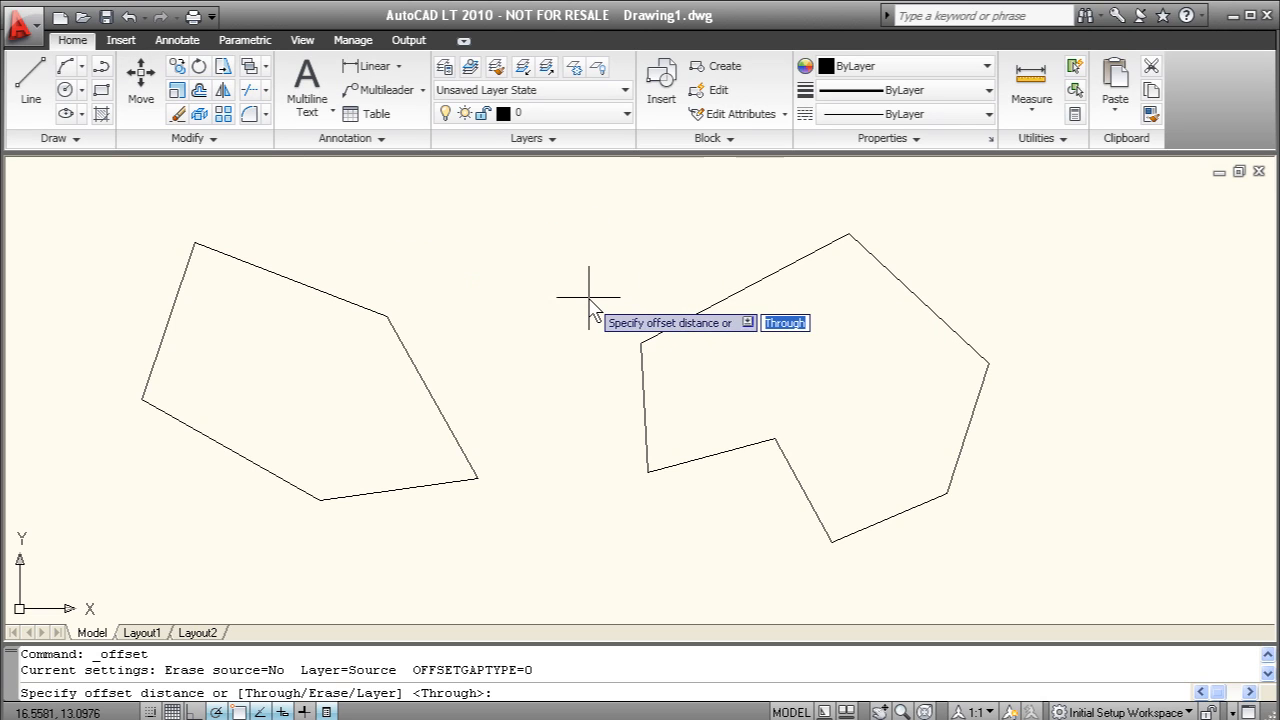
pyautogui.moveTo(570, 305)
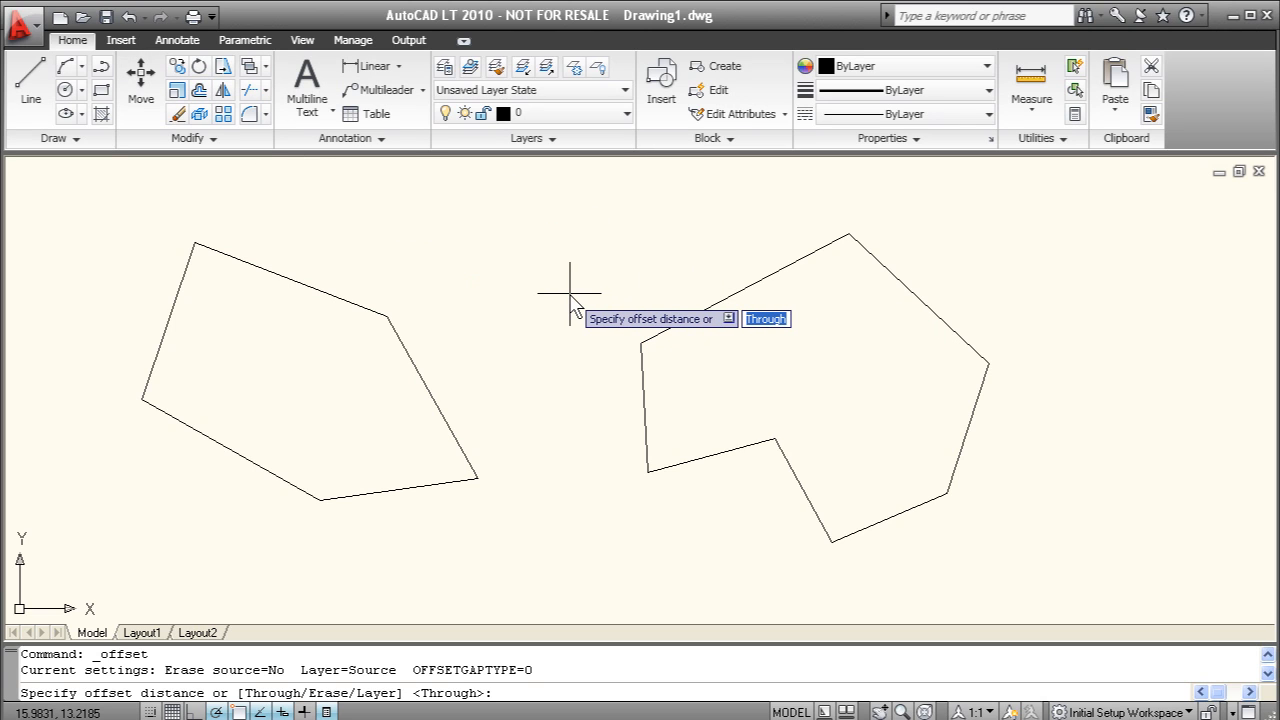
pyautogui.write('.5')
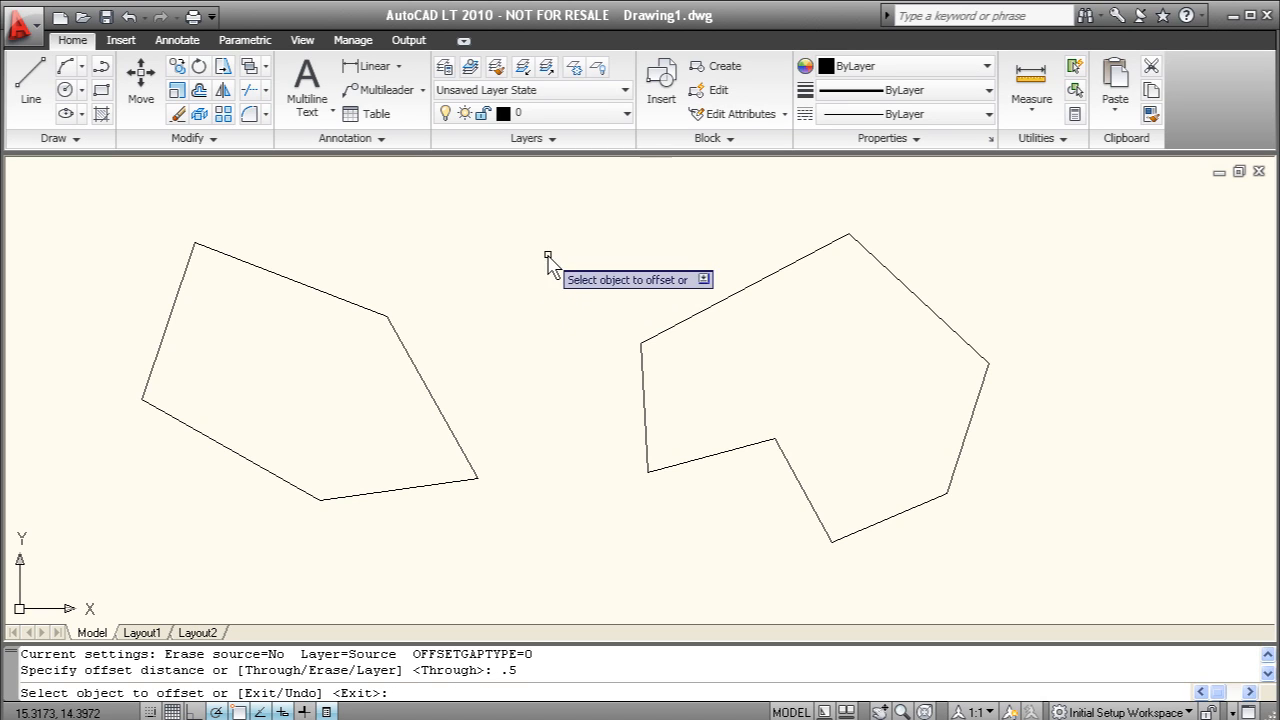
pyautogui.click(810, 400)
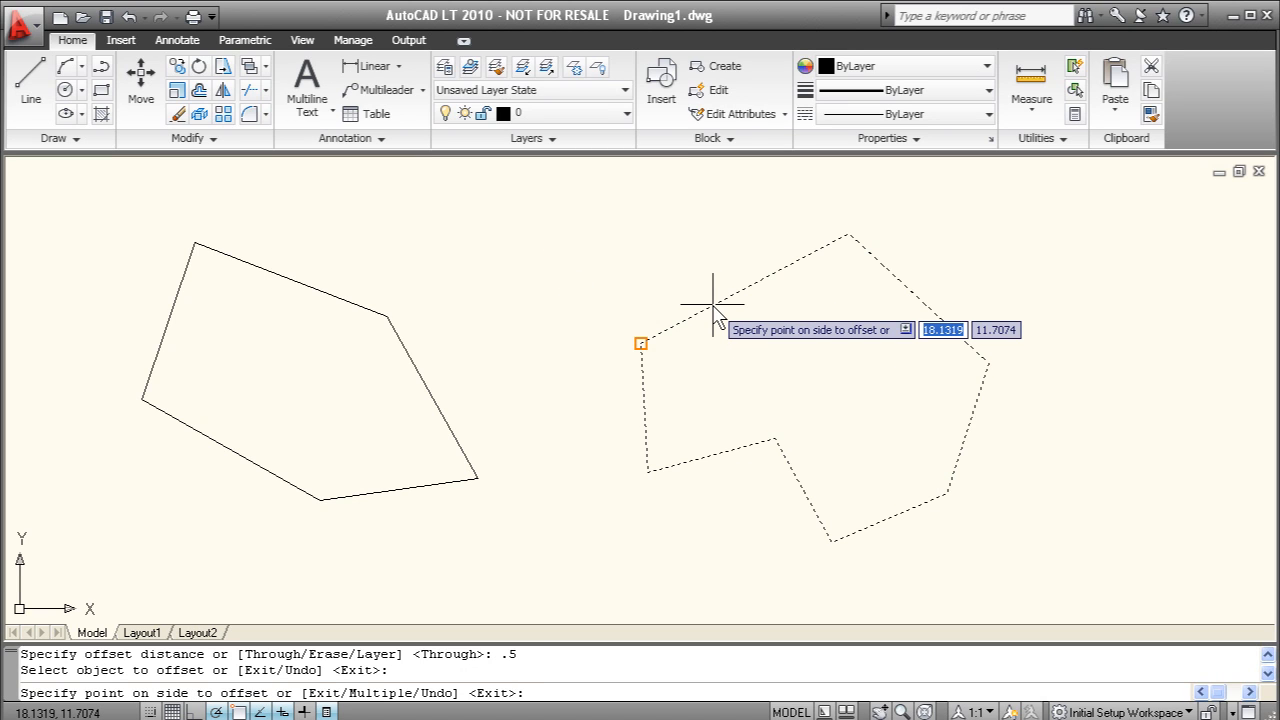
pyautogui.moveTo(800, 330)
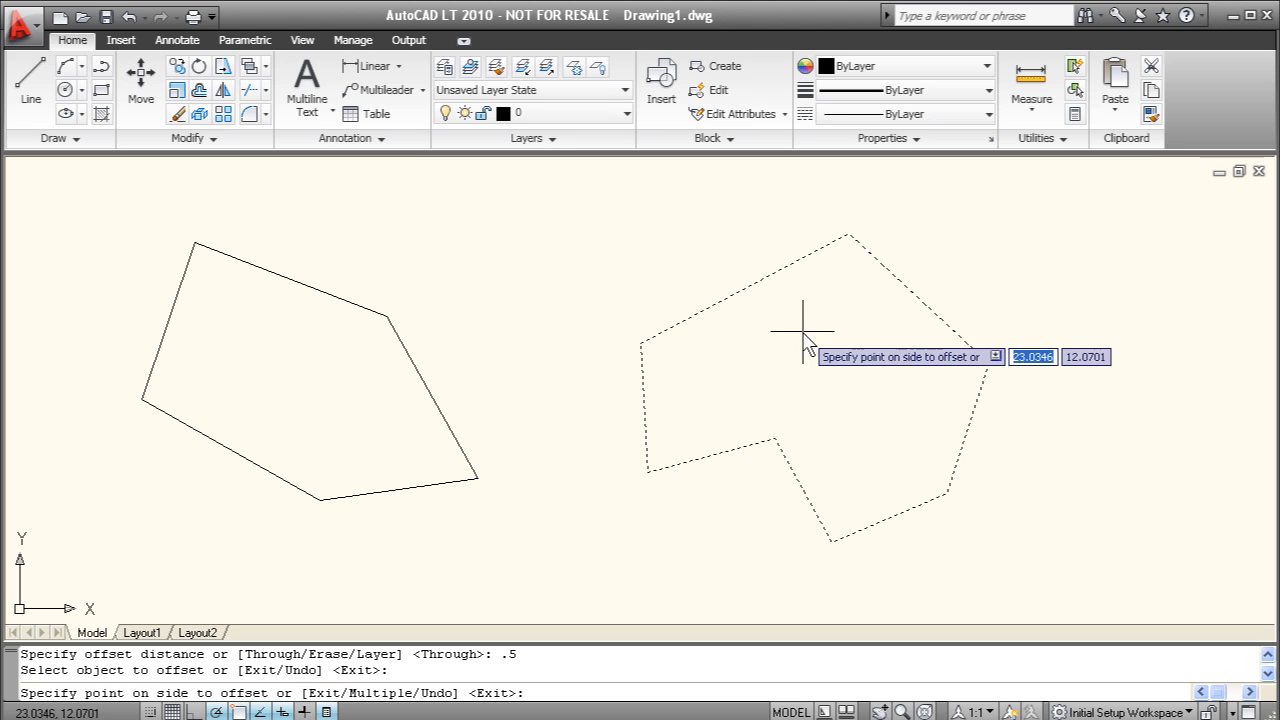
pyautogui.click(800, 330)
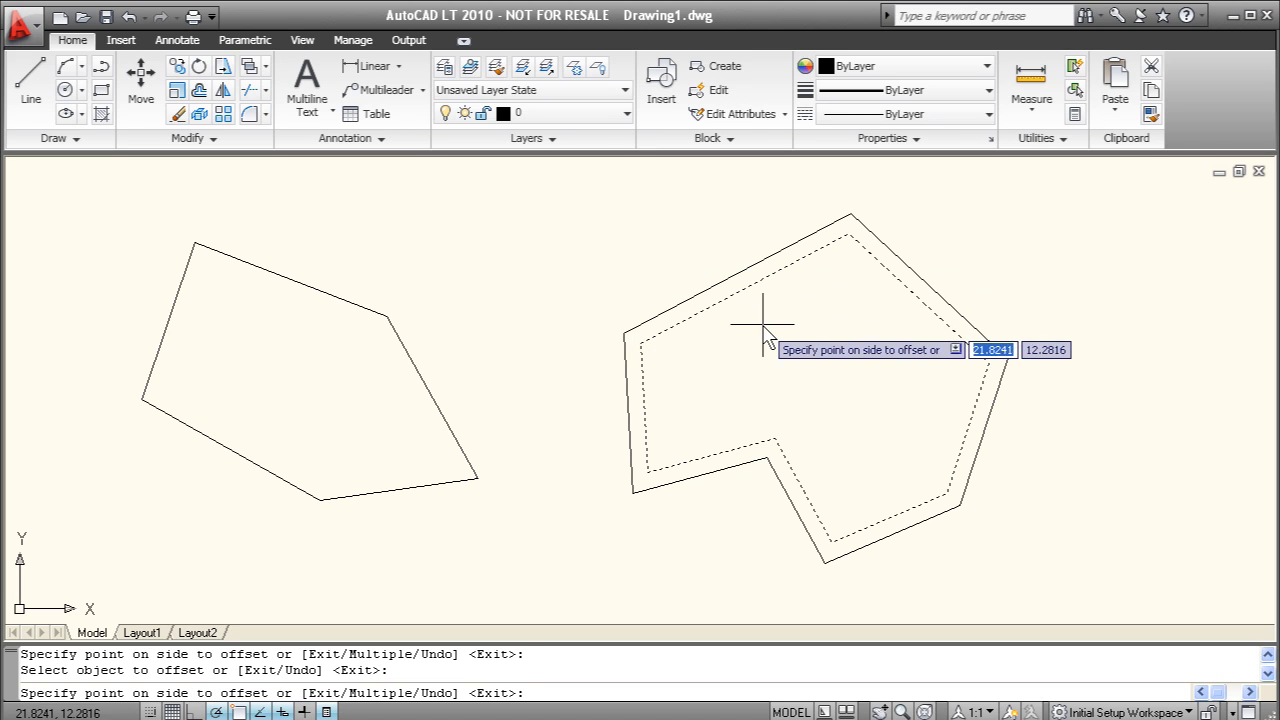
pyautogui.click(765, 320)
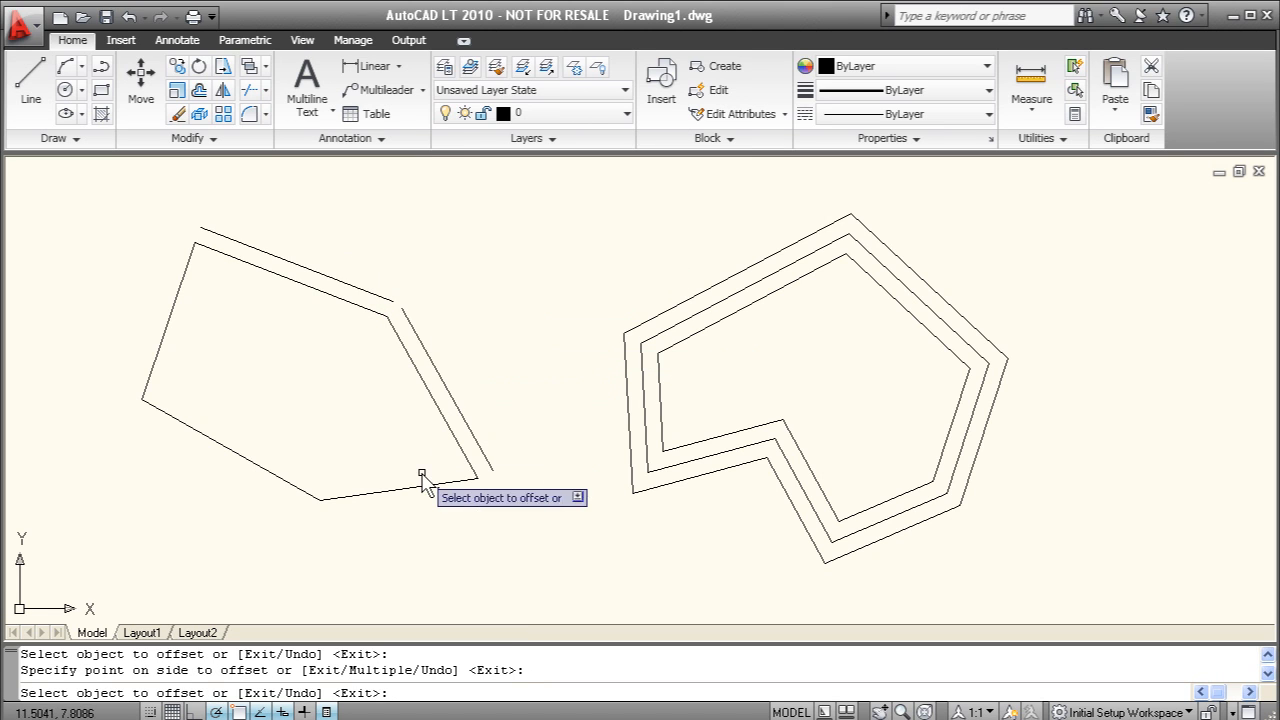
pyautogui.moveTo(255, 520)
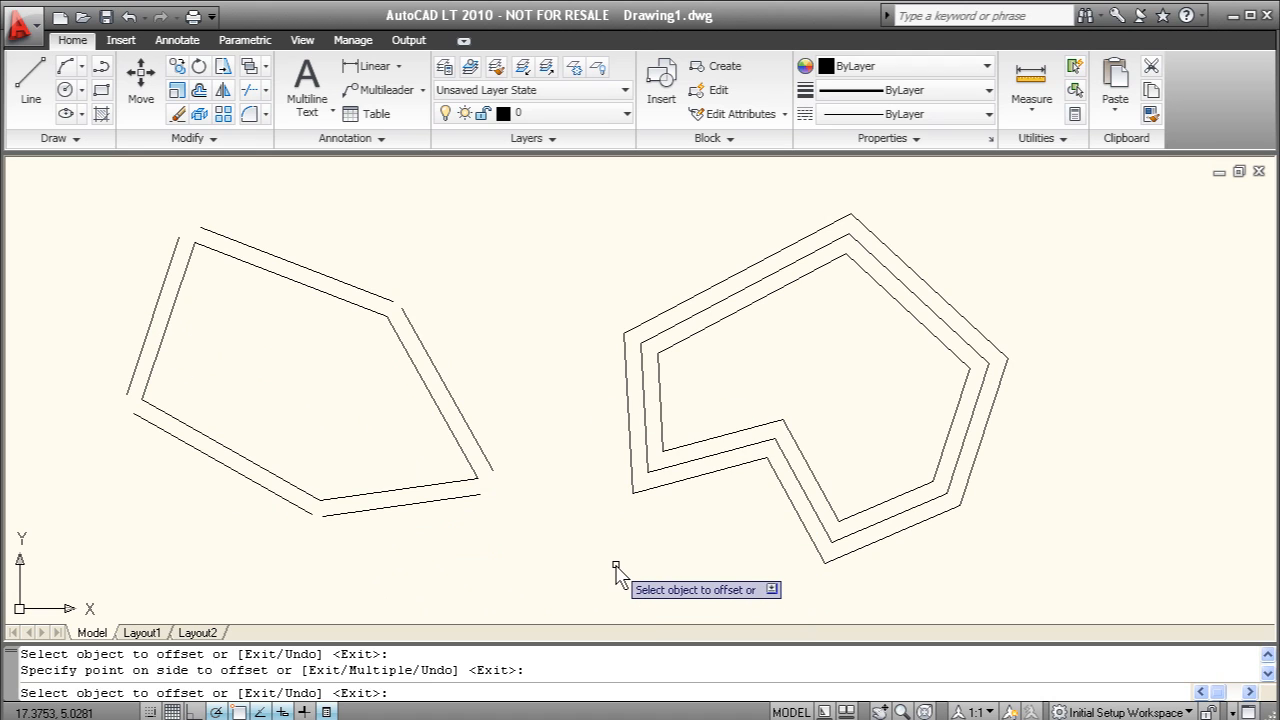
pyautogui.moveTo(818, 287)
pyautogui.write('e')
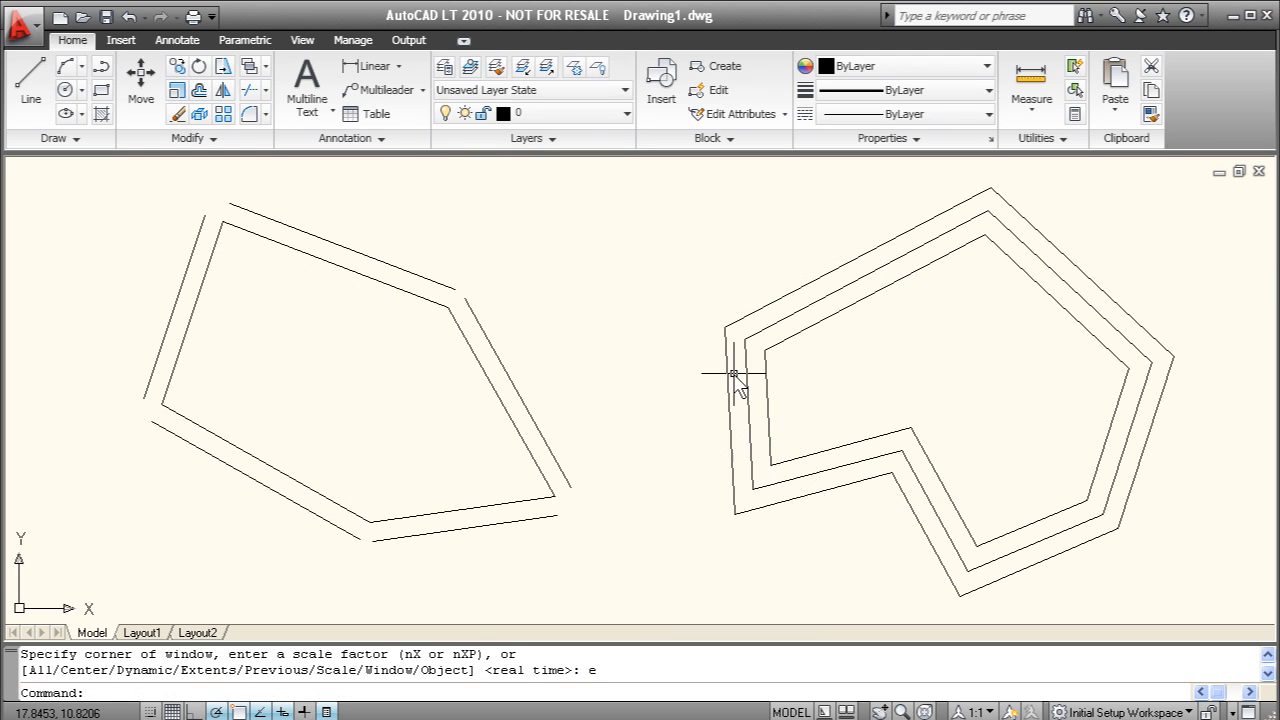
pyautogui.moveTo(617, 337)
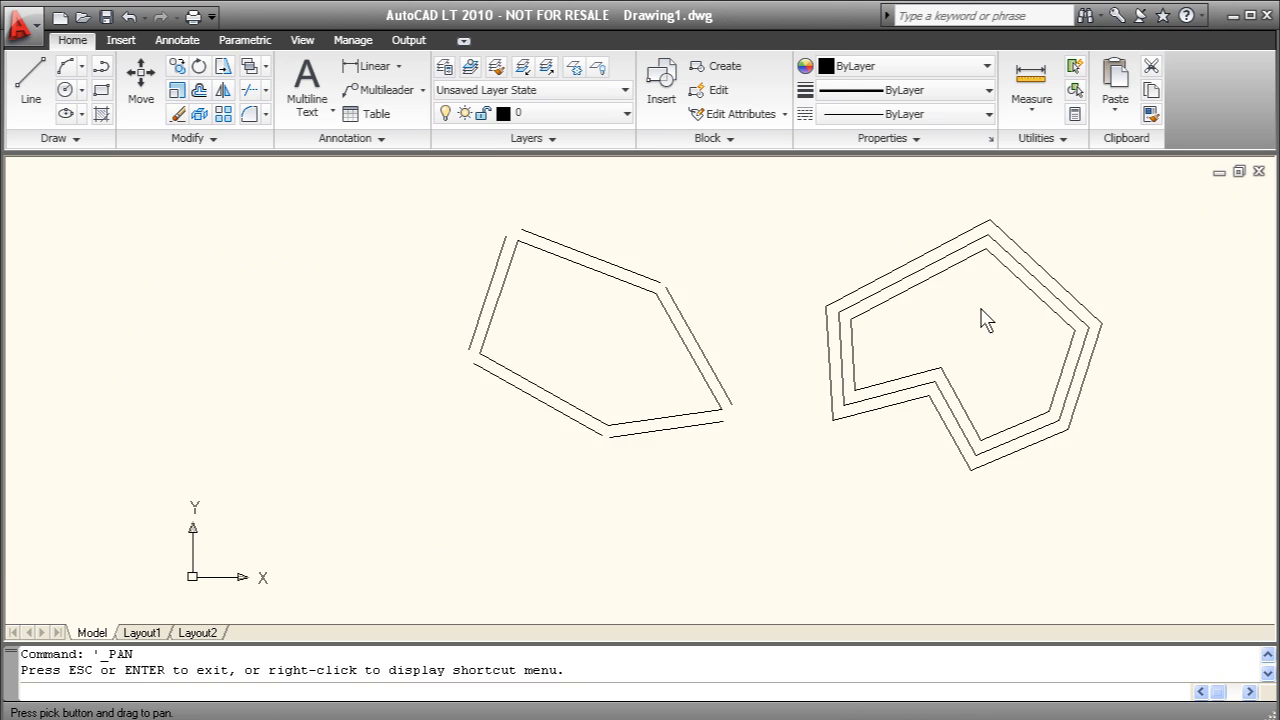
pyautogui.moveTo(987, 318); pyautogui.dragTo(785, 410)
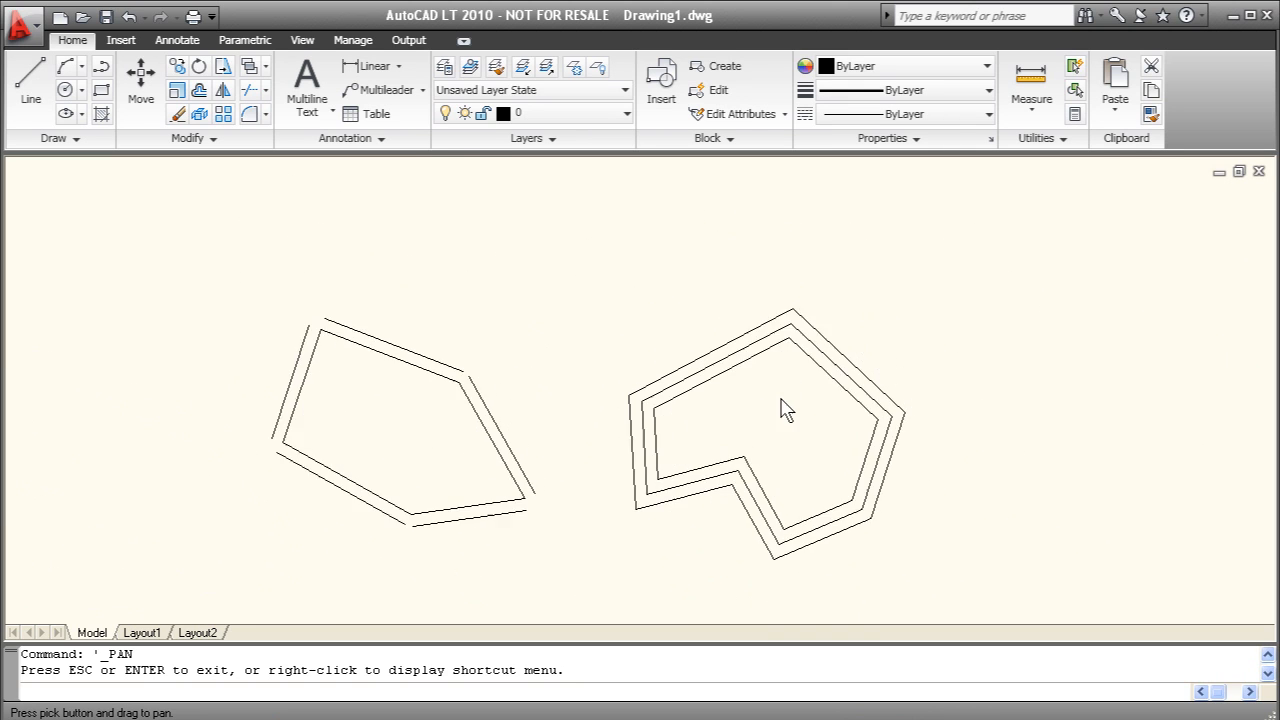
pyautogui.moveTo(785, 410); pyautogui.dragTo(645, 395)
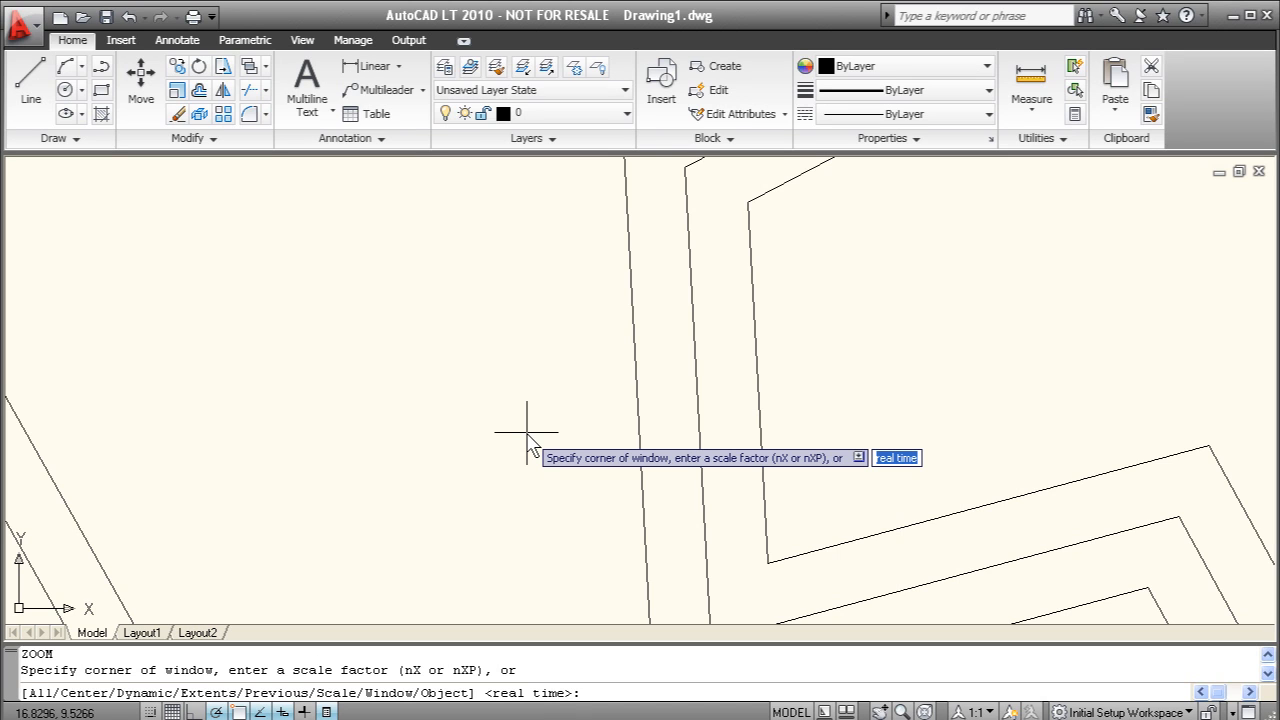
pyautogui.moveTo(182, 605)
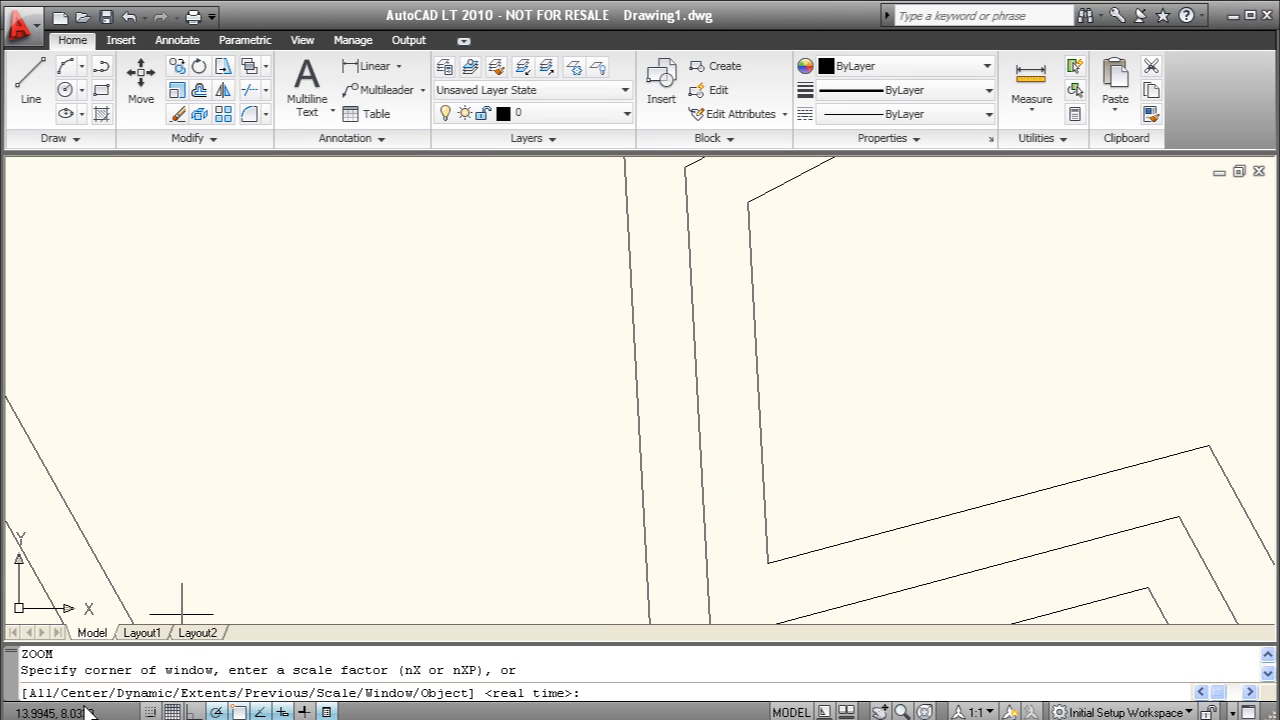
pyautogui.moveTo(453, 697)
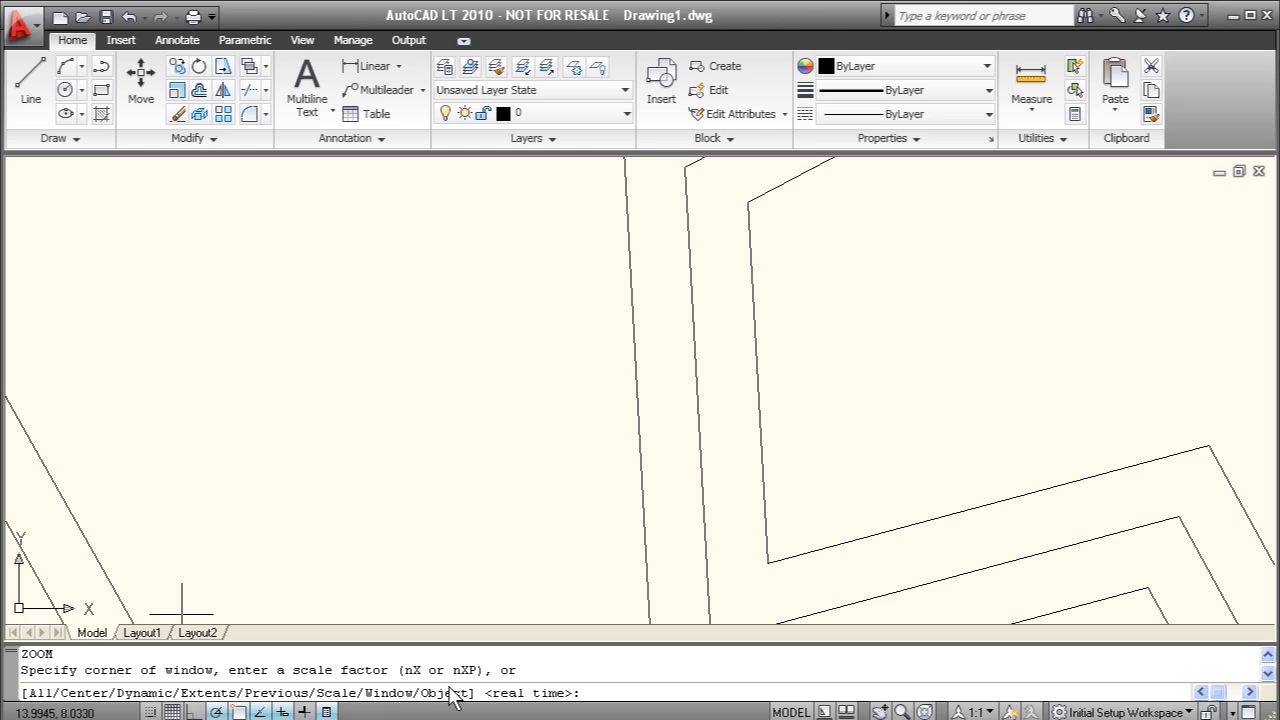
pyautogui.moveTo(430, 700)
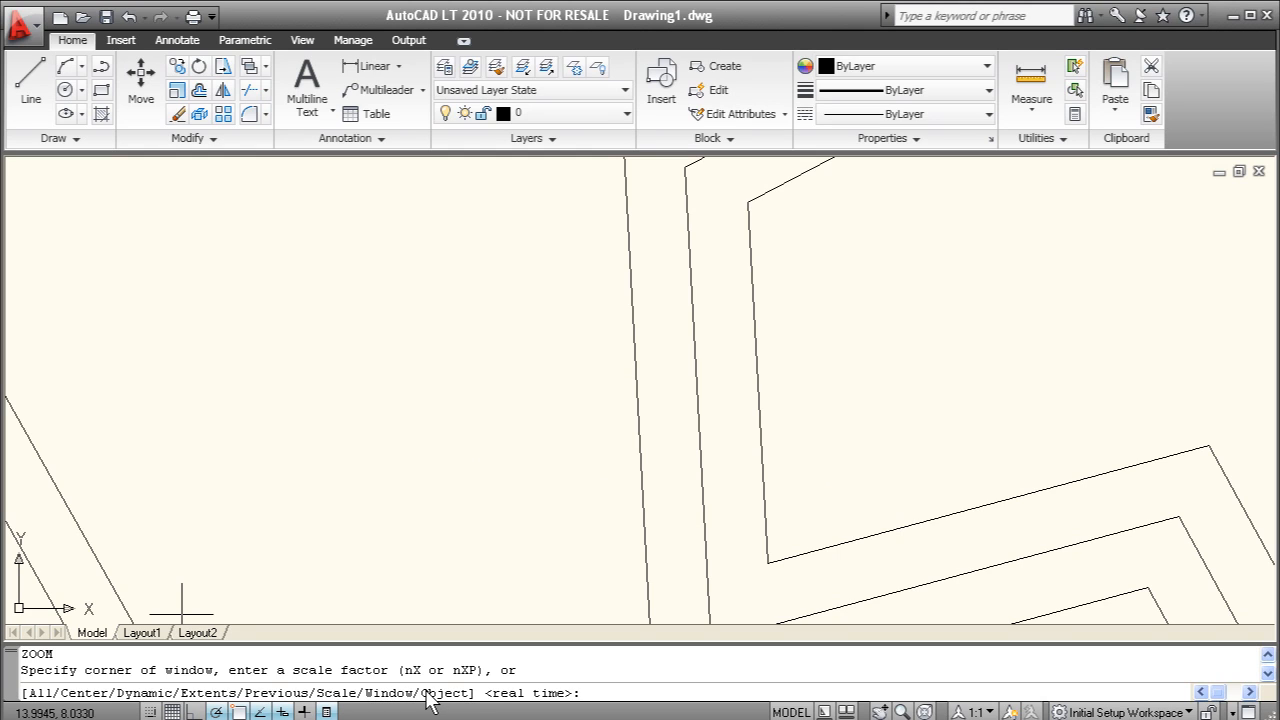
pyautogui.write('e')
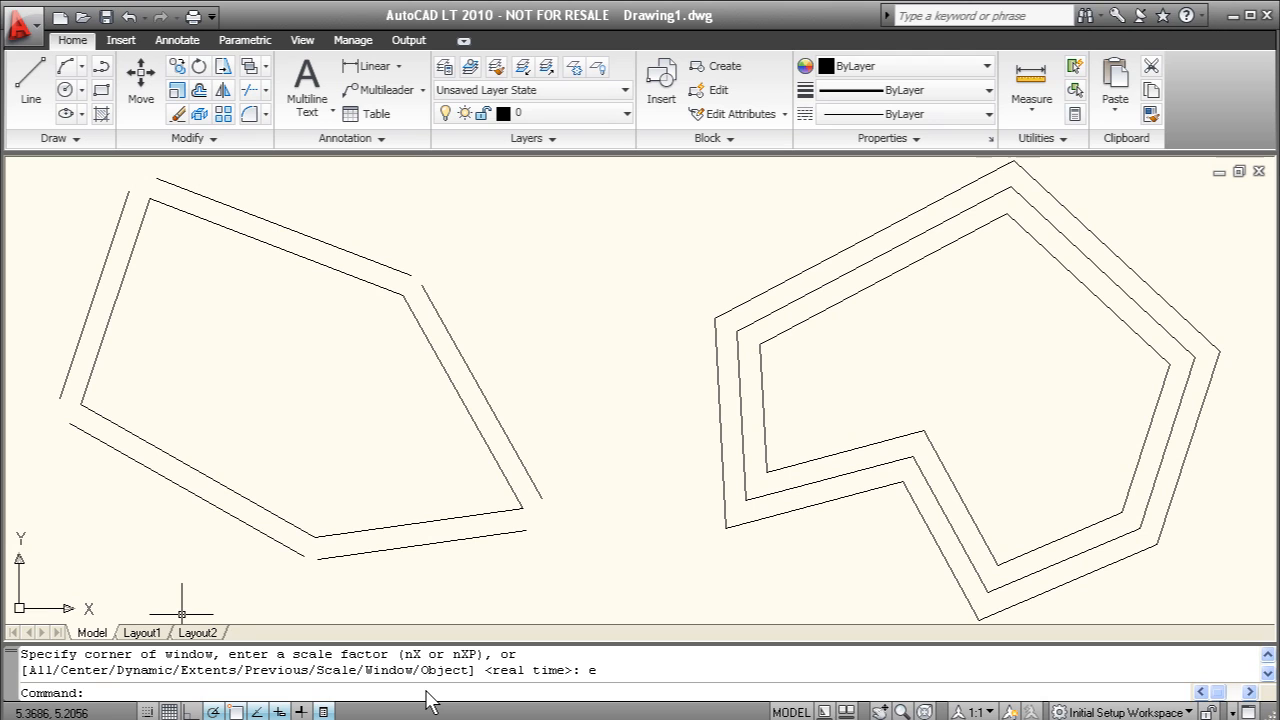
pyautogui.moveTo(605, 362)
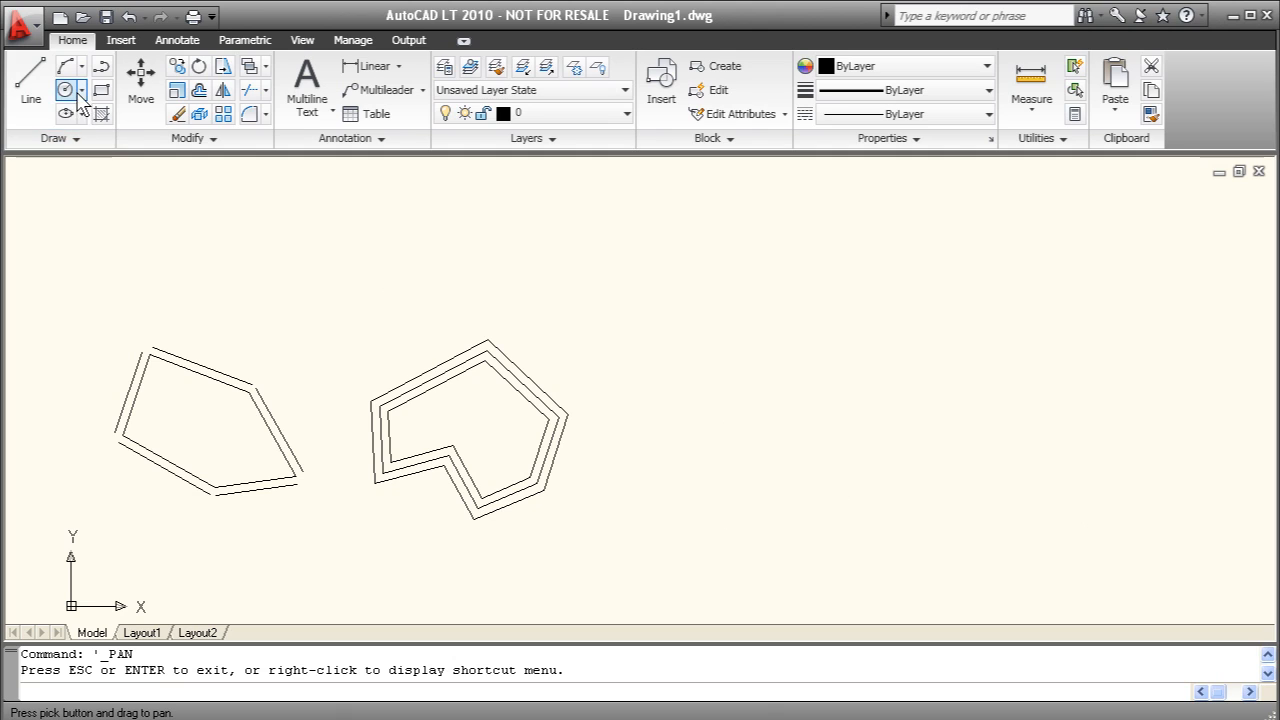
pyautogui.click(84, 91)
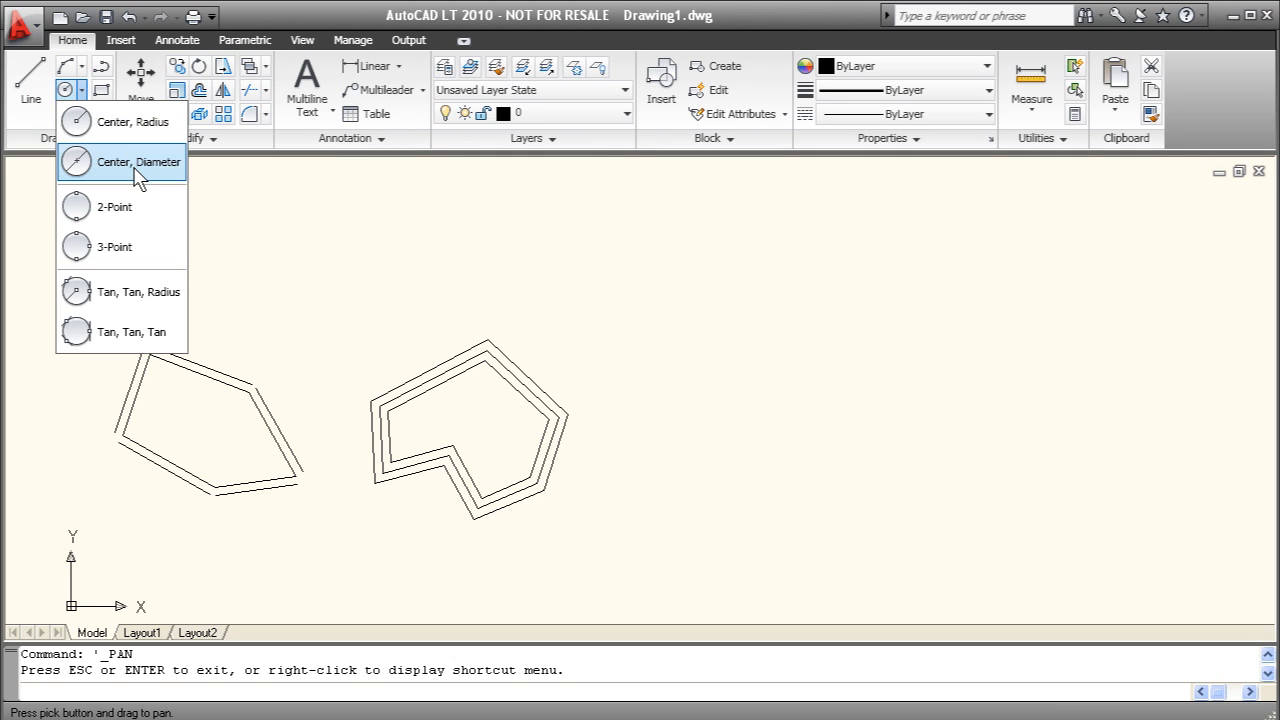
pyautogui.moveTo(82, 176)
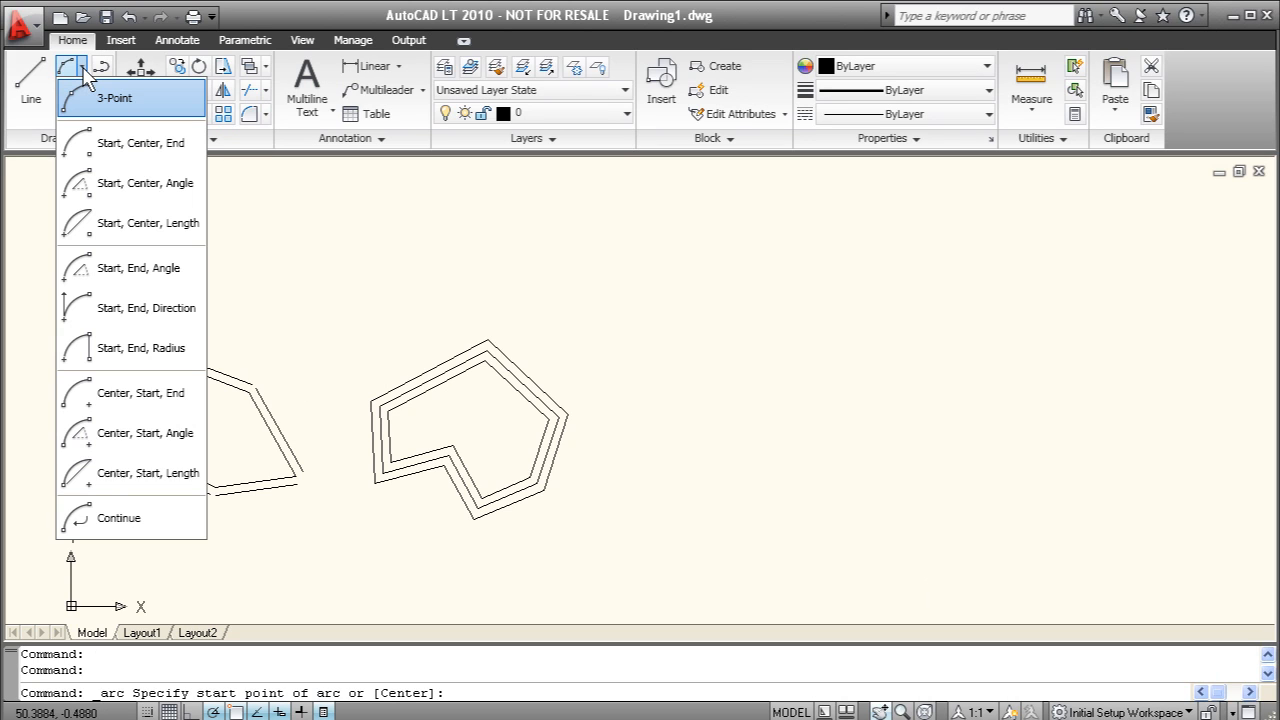
pyautogui.moveTo(165, 37)
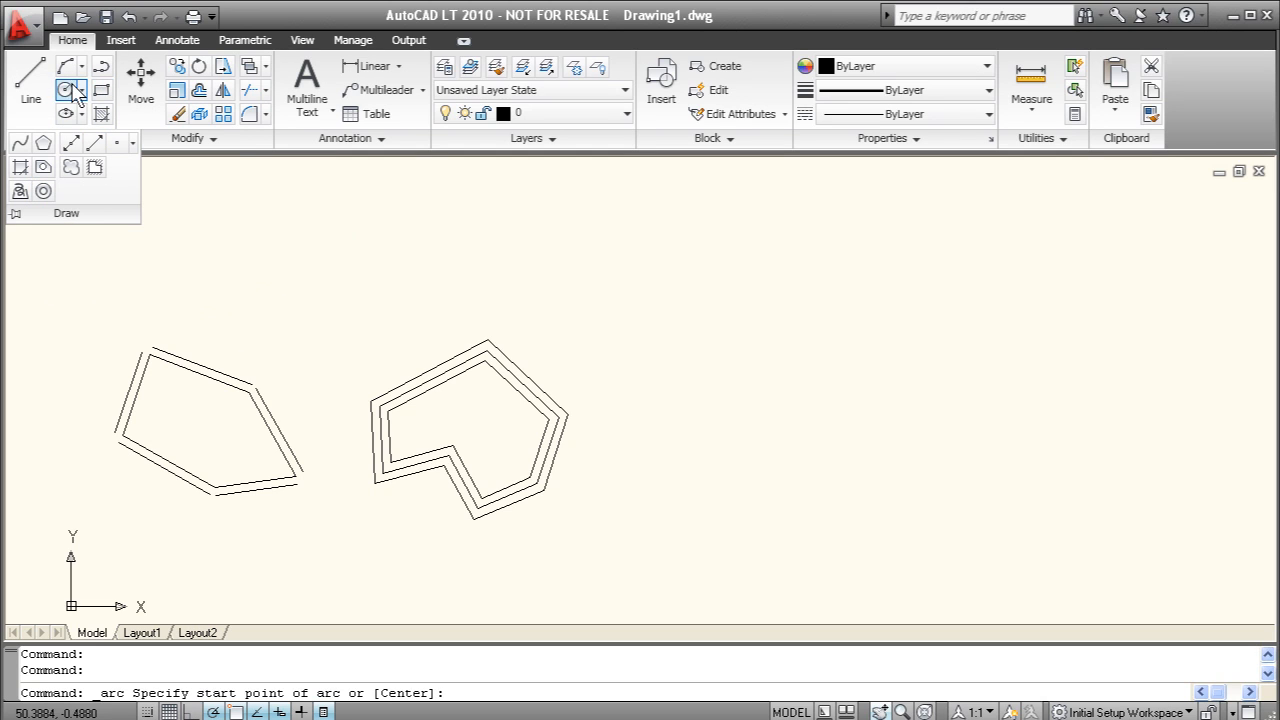
pyautogui.moveTo(101, 90)
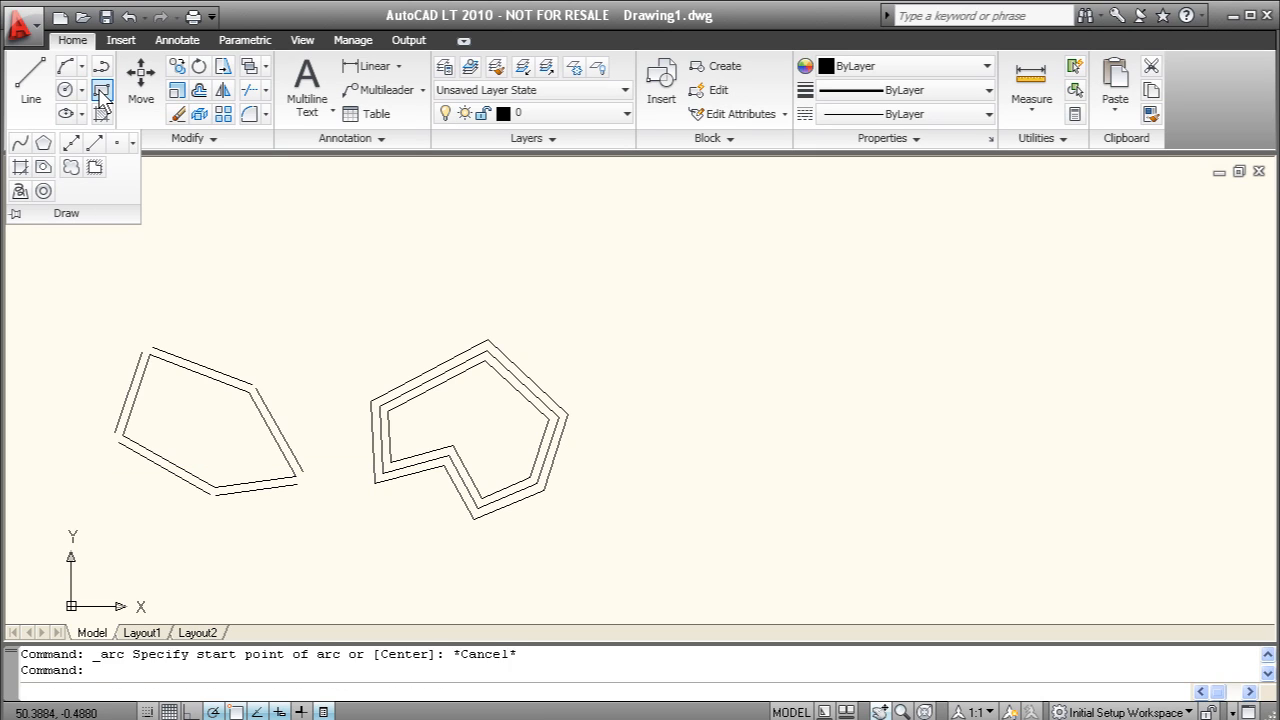
# Step: Draw a rectangle to the right of the shapes by picking two opposite corners
pyautogui.click(104, 90)
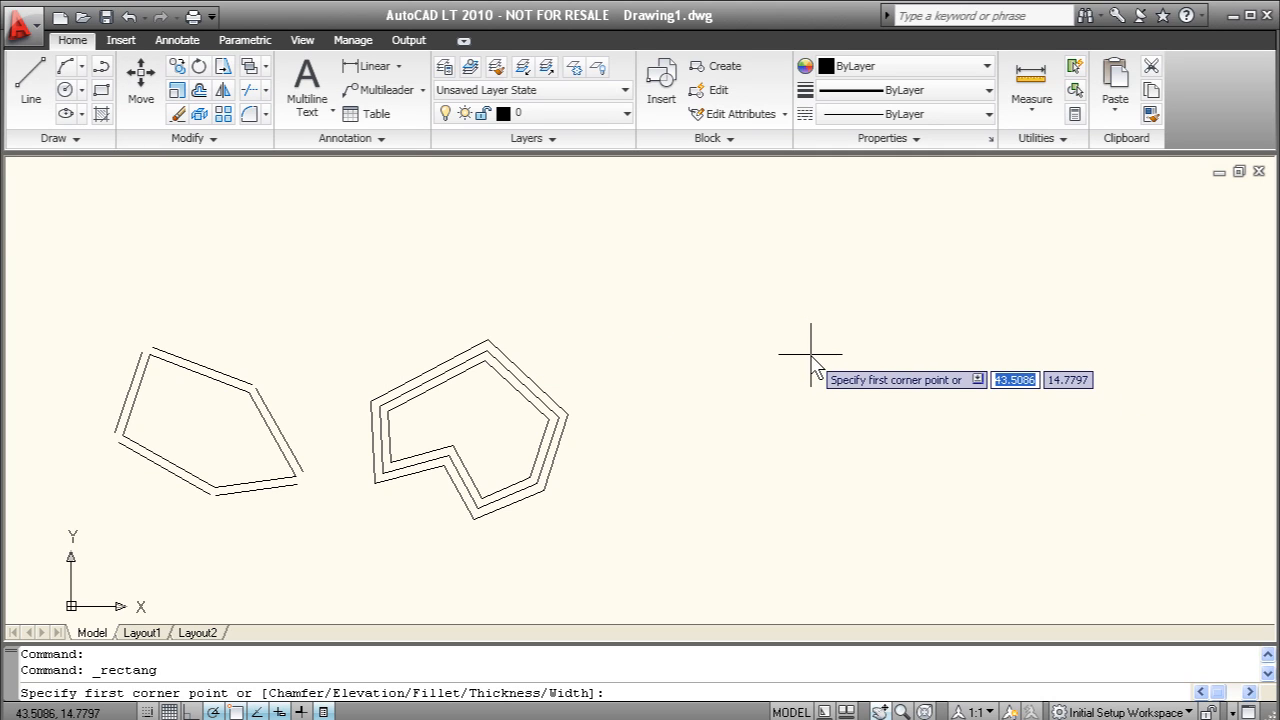
pyautogui.click(810, 355)
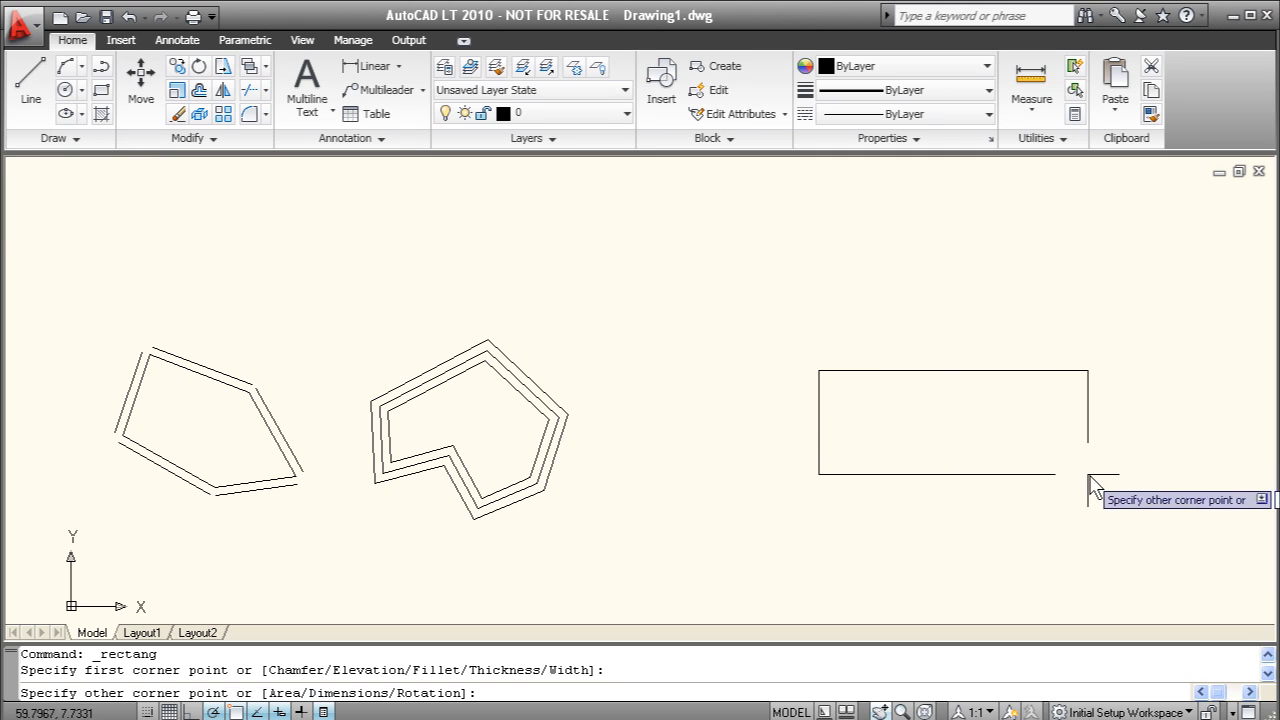
pyautogui.moveTo(1155, 555)
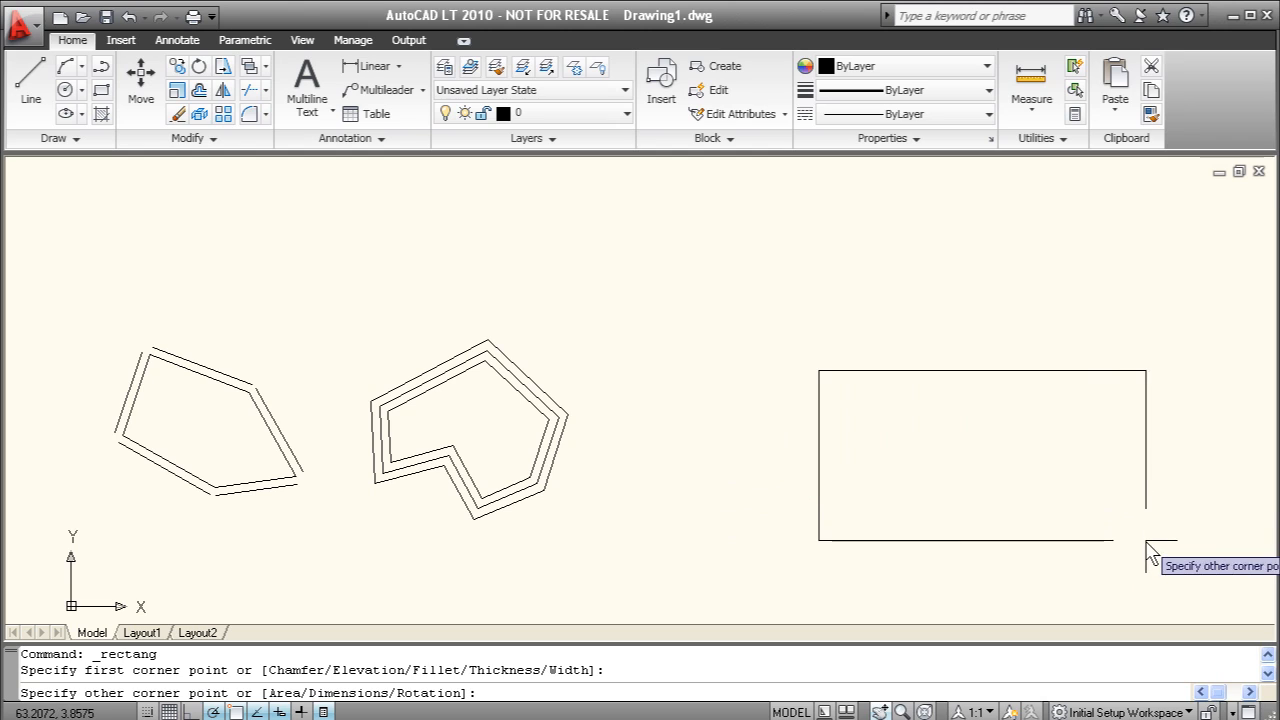
pyautogui.click(1149, 536)
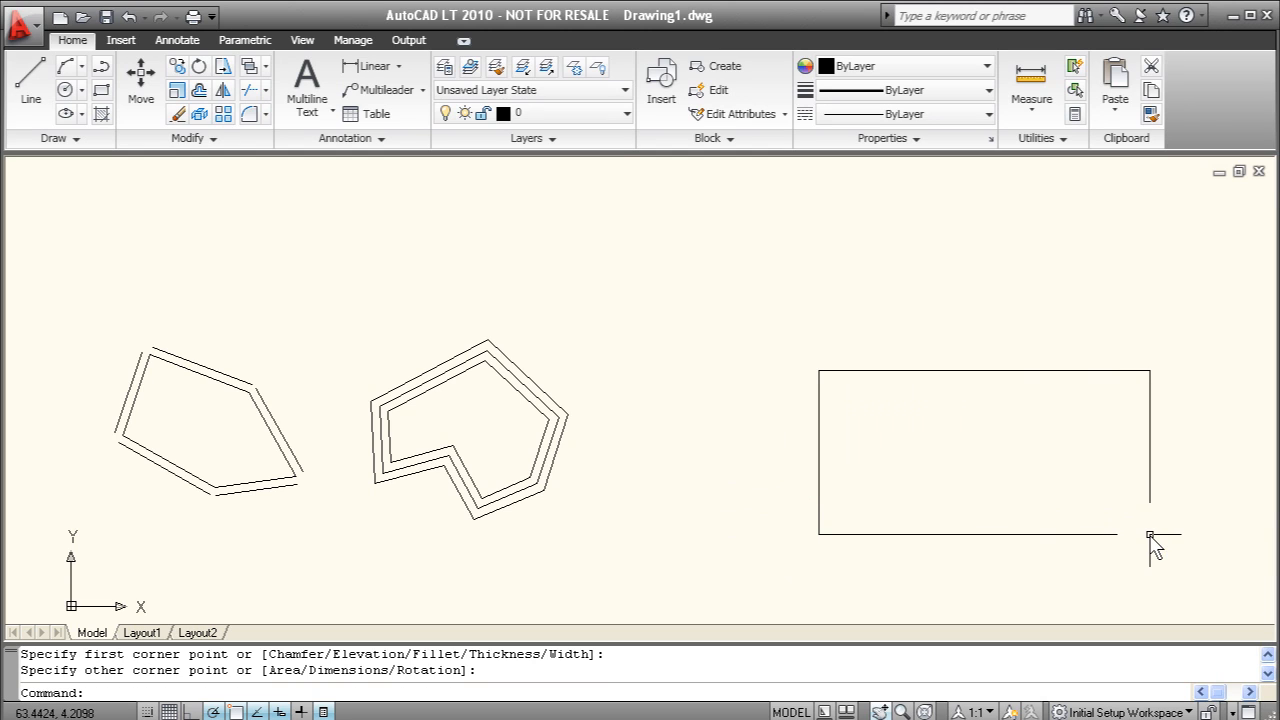
pyautogui.moveTo(632, 307)
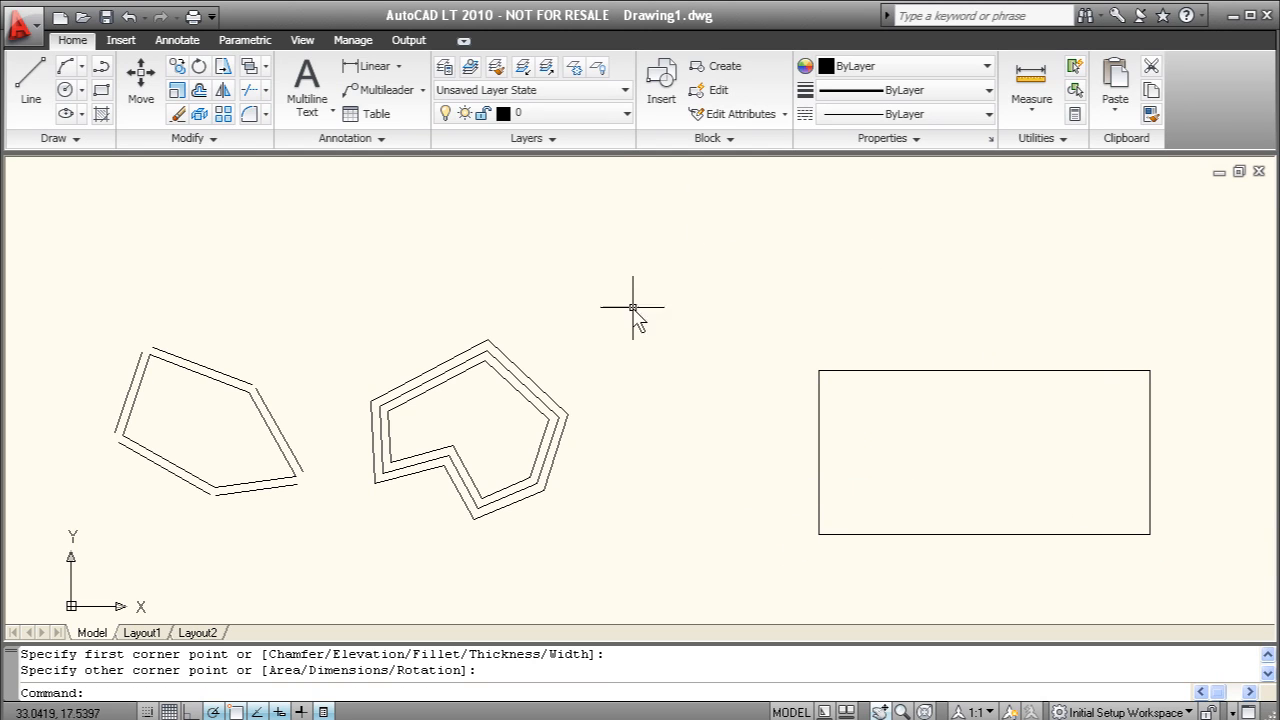
pyautogui.moveTo(66, 90)
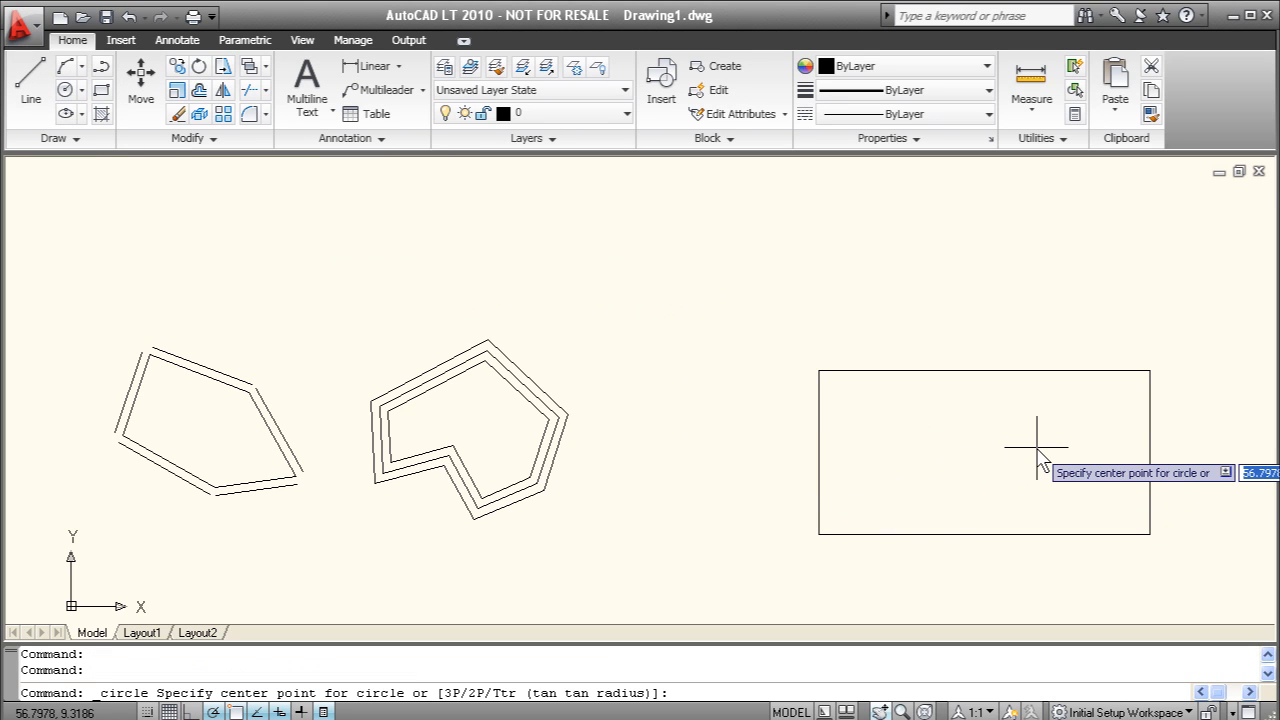
pyautogui.moveTo(1058, 440)
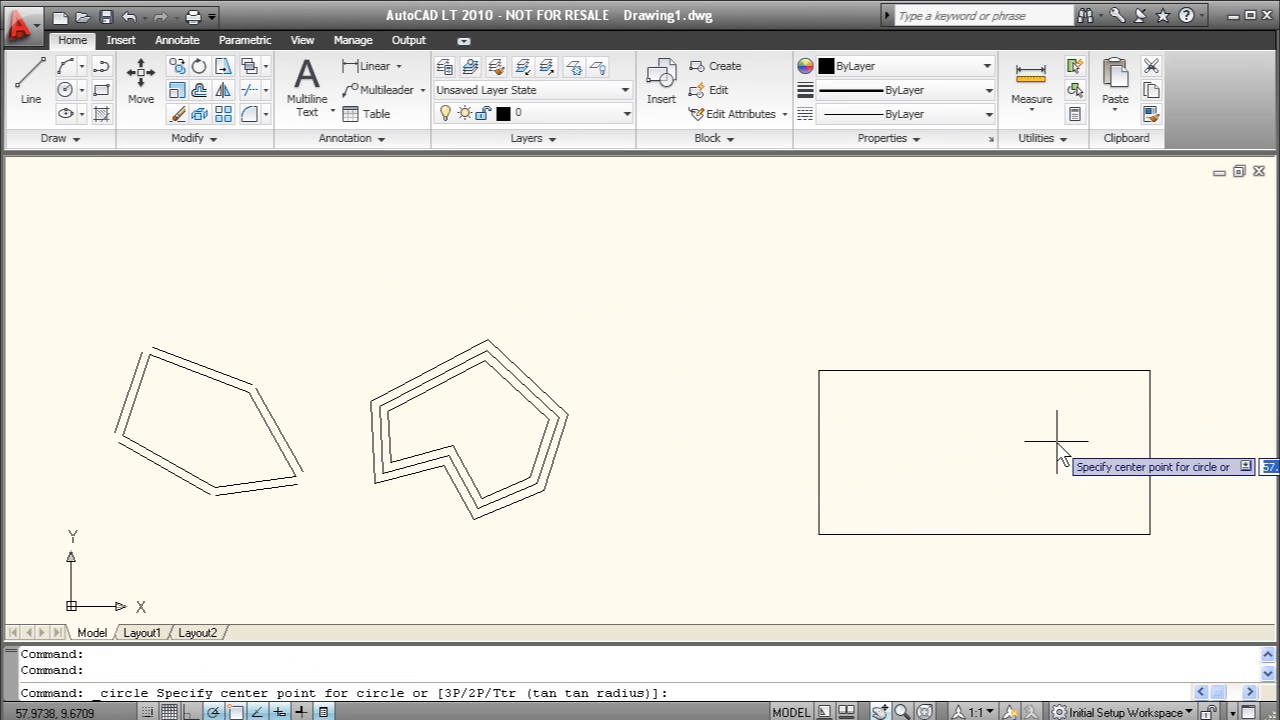
pyautogui.moveTo(1057, 450)
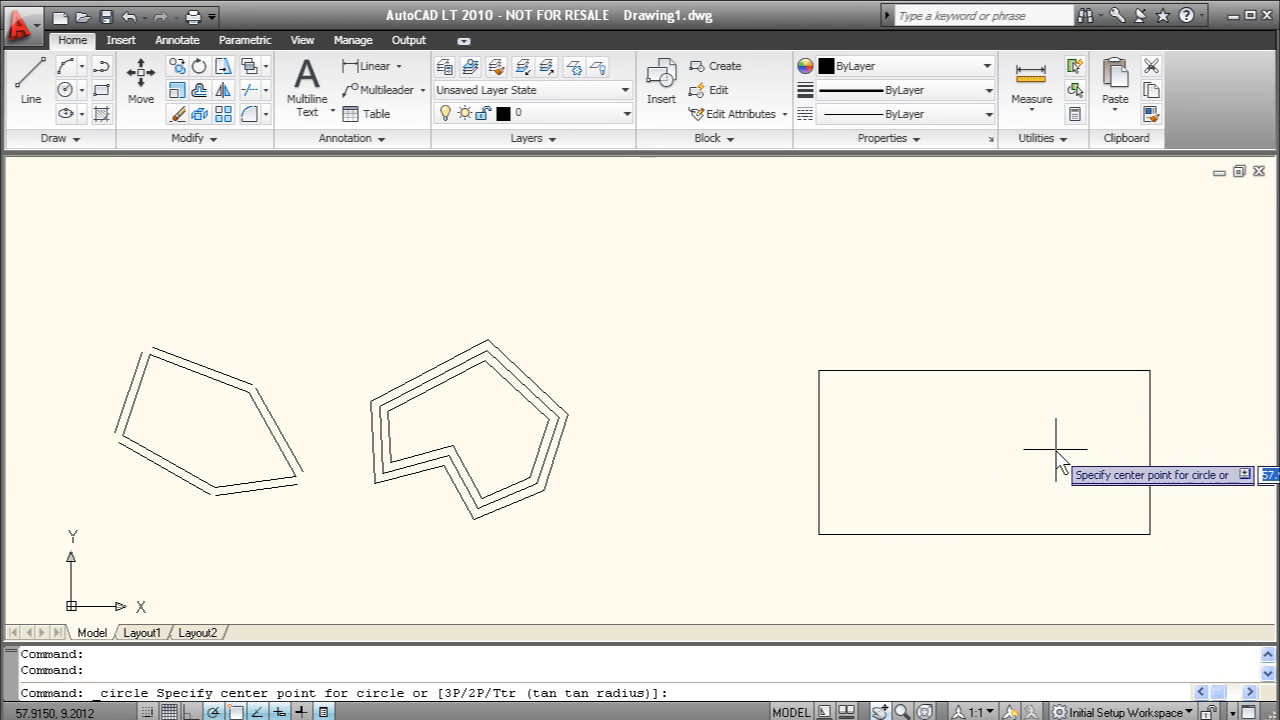
pyautogui.moveTo(1050, 450)
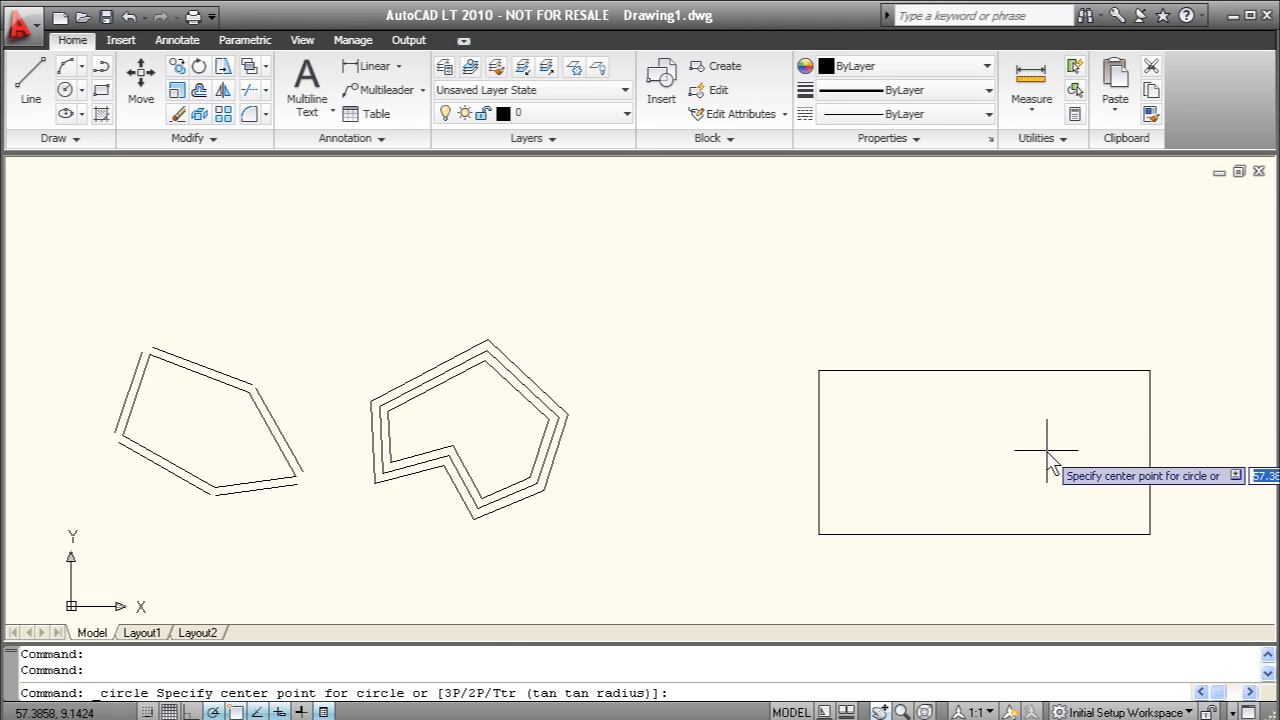
# Step: Draw a circle inside the rectangle's right half, then select and deselect both objects
pyautogui.click(1047, 448)
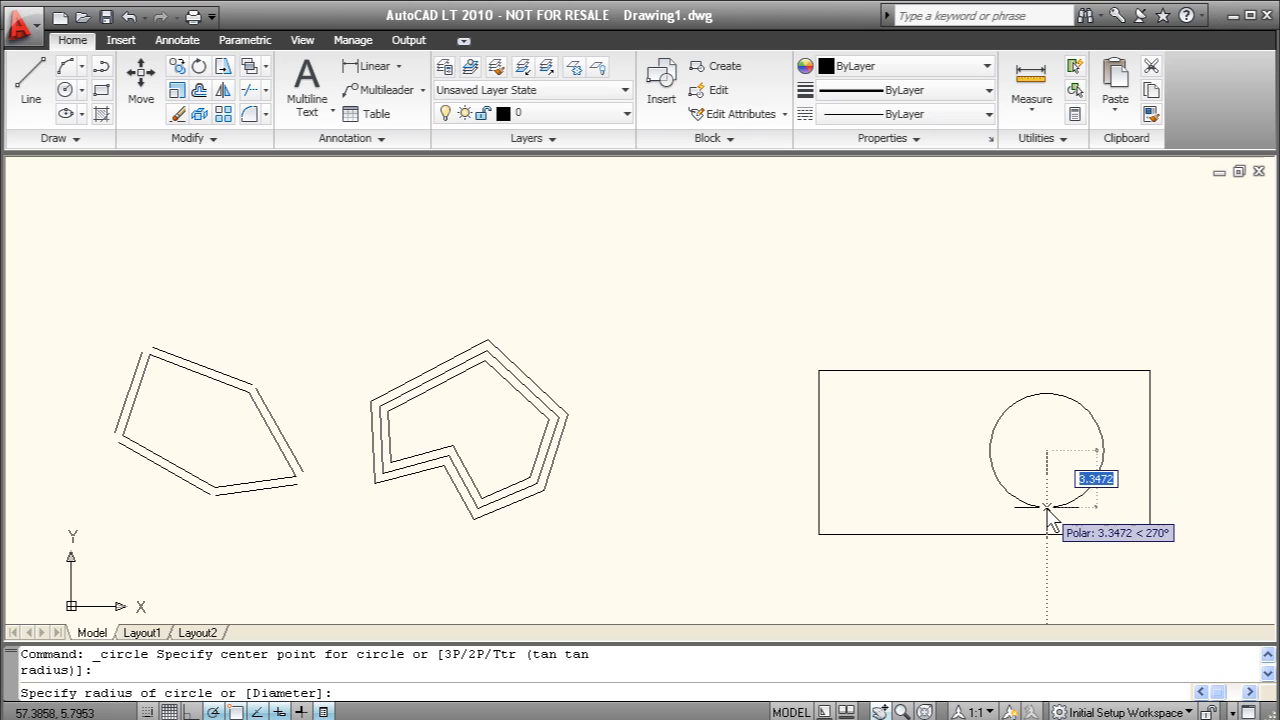
pyautogui.moveTo(1048, 518)
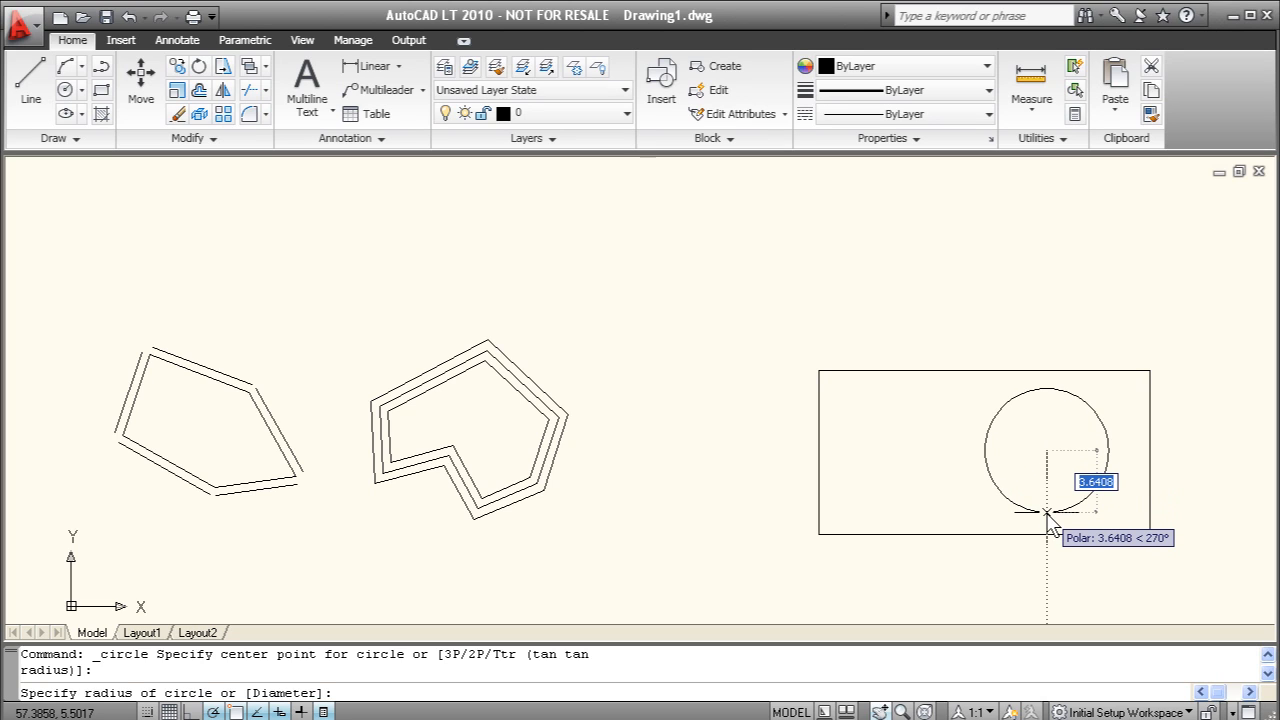
pyautogui.click(1048, 515)
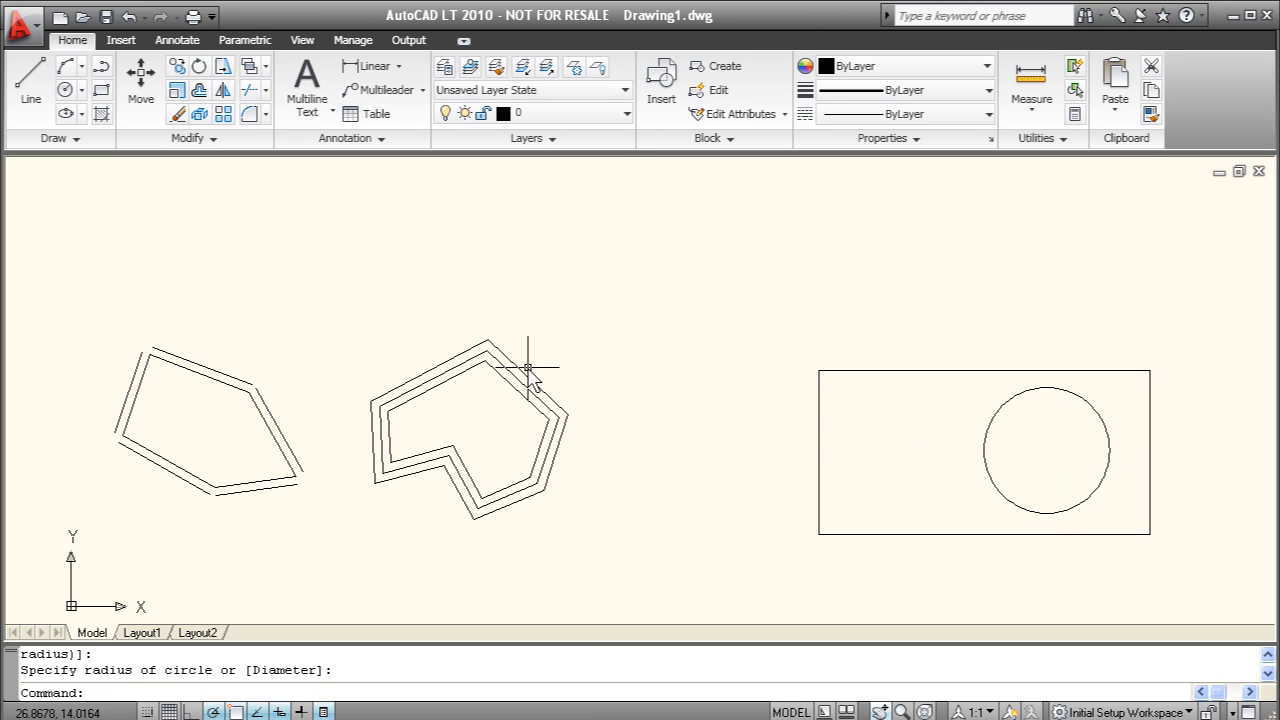
pyautogui.click(945, 377)
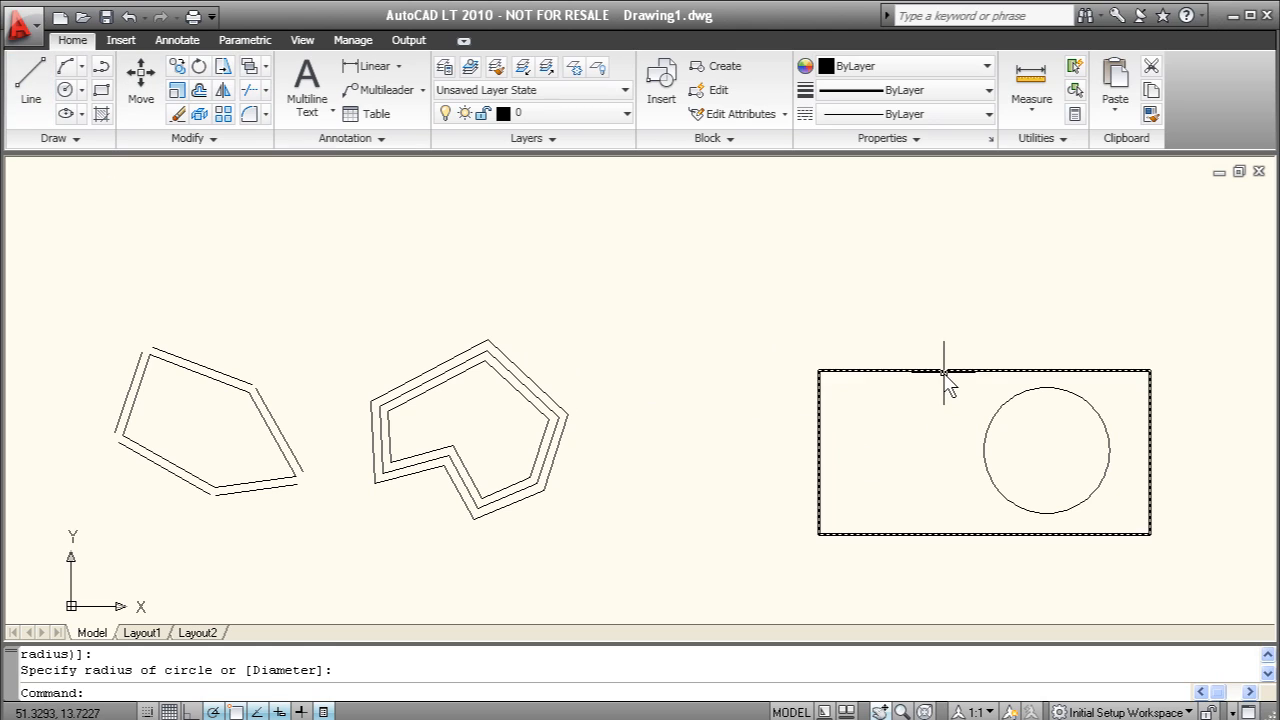
pyautogui.click(895, 390)
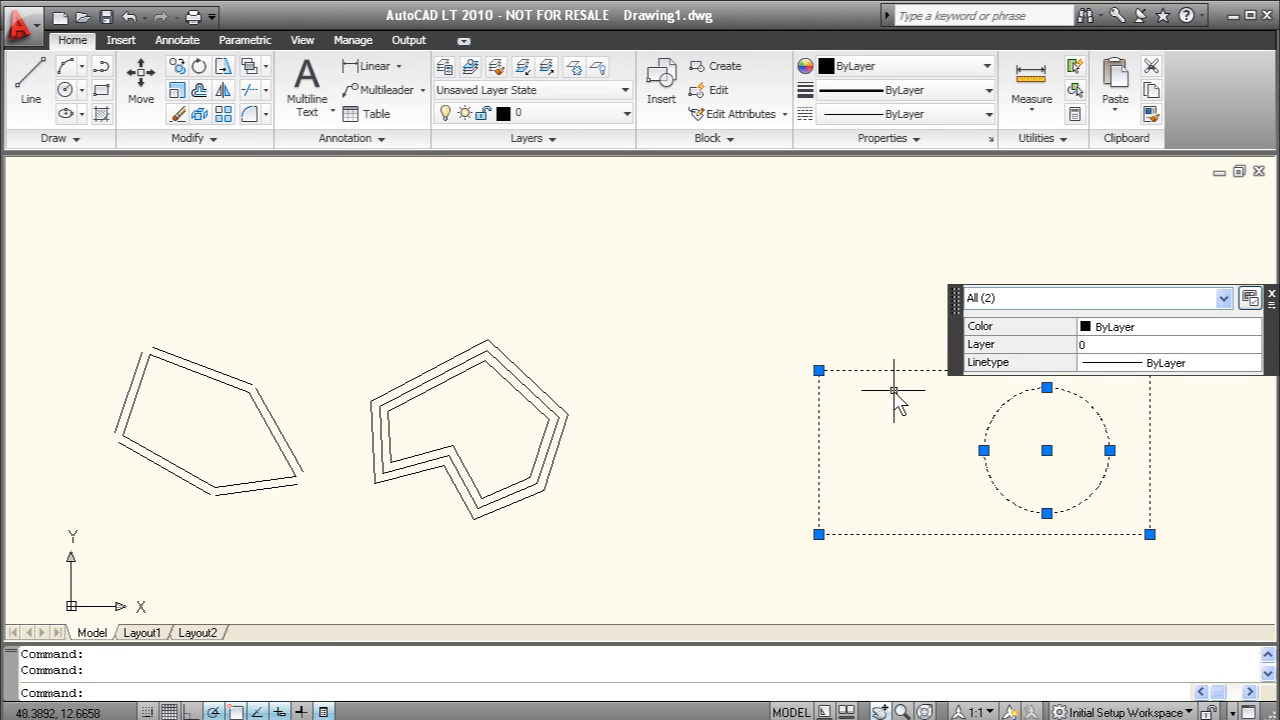
pyautogui.press('Escape')
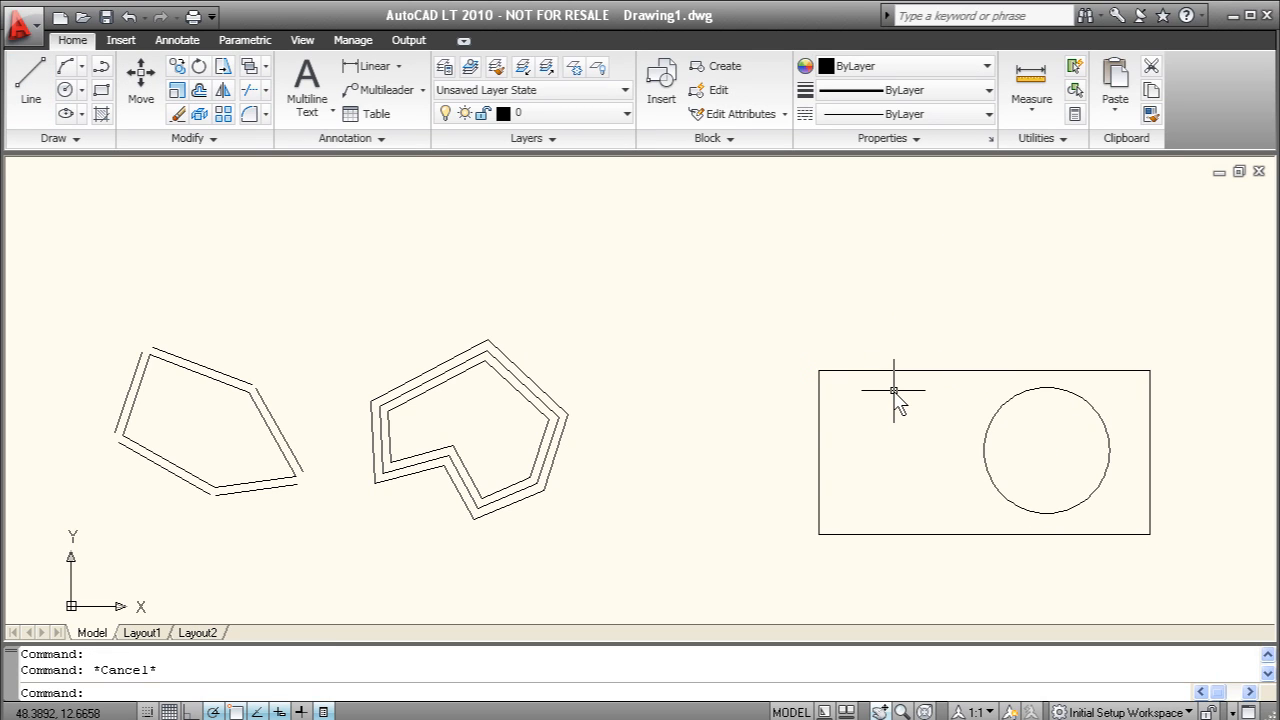
pyautogui.moveTo(970, 352)
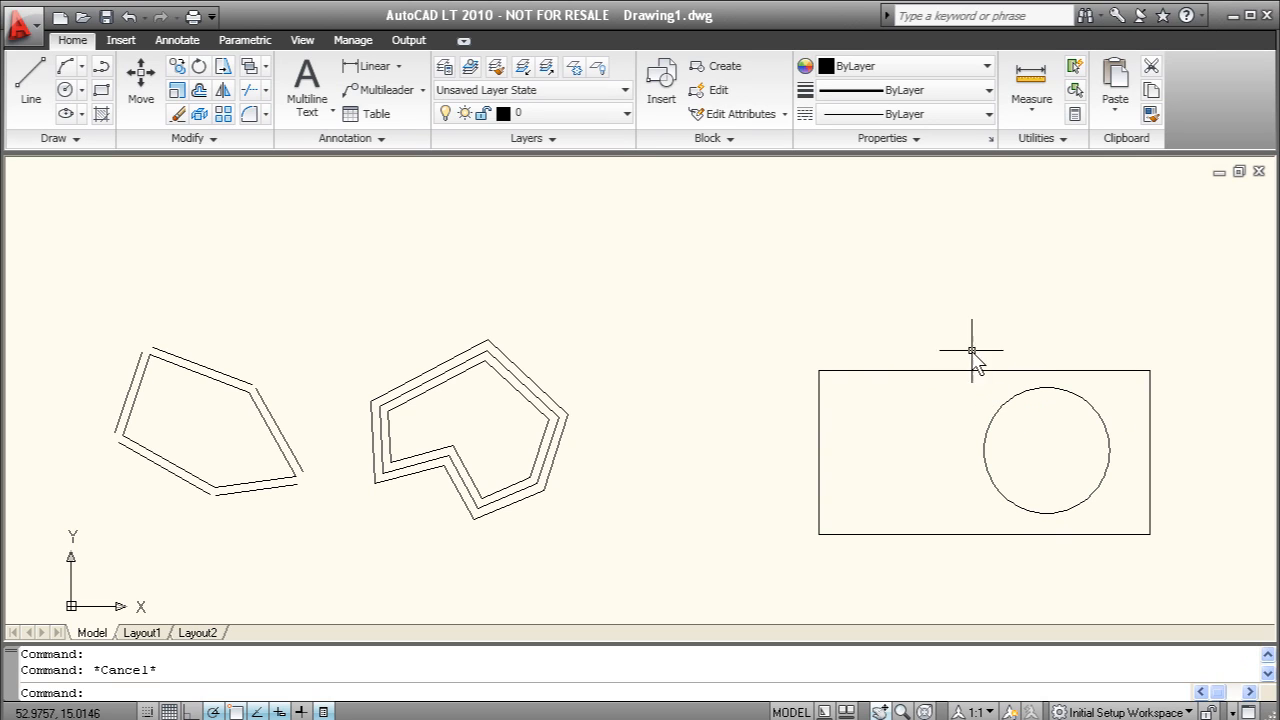
pyautogui.moveTo(878, 305)
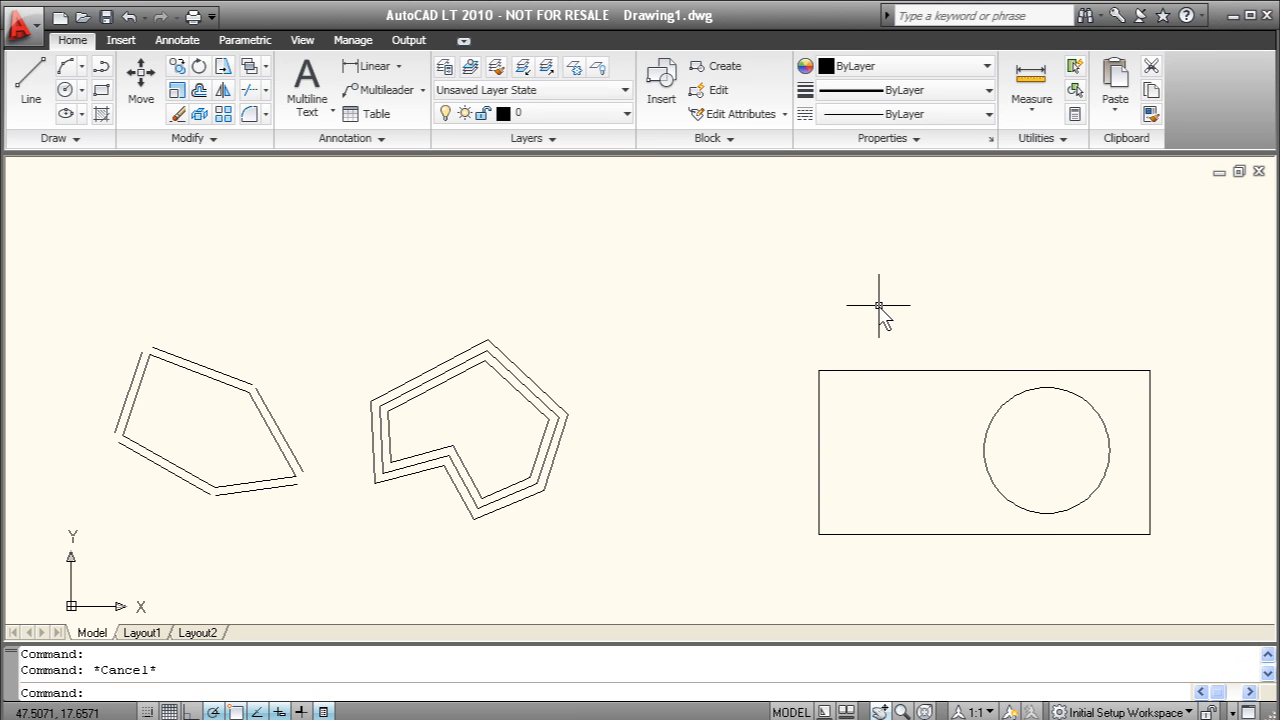
# Step: Run REGION on the rectangle and inner circle, then pick the rectangle to check
pyautogui.write('re')
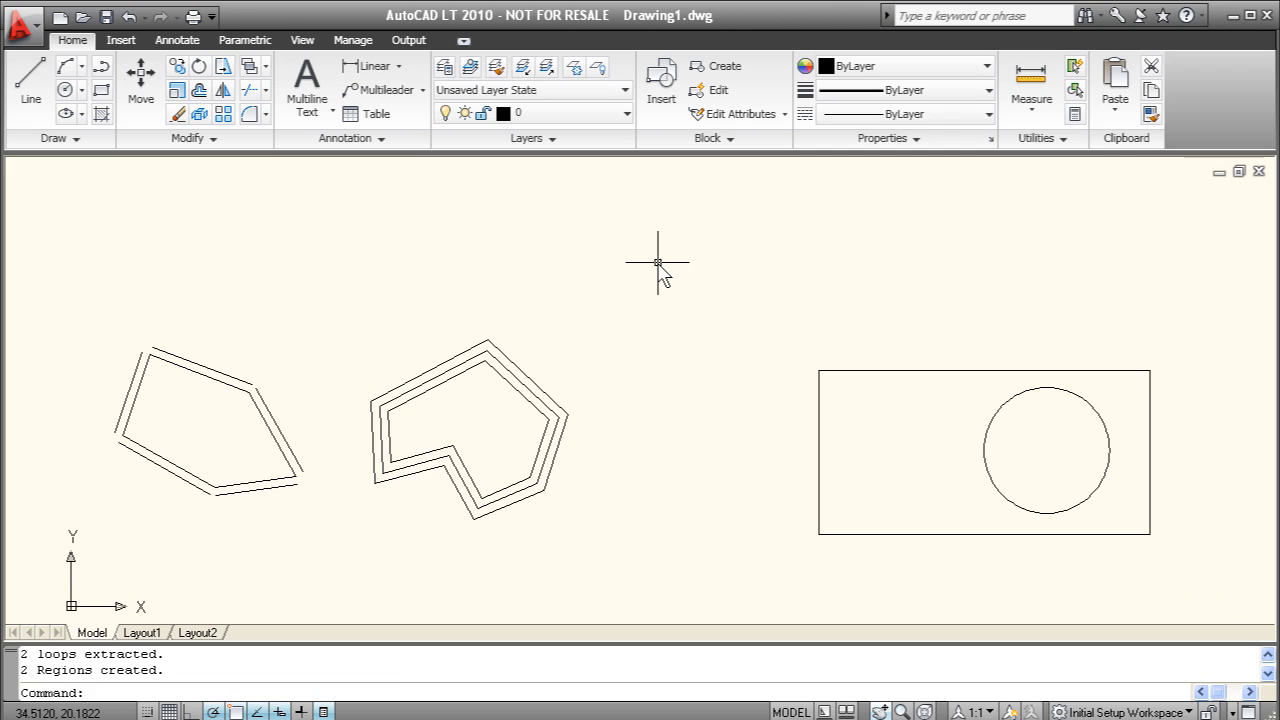
pyautogui.moveTo(920, 426)
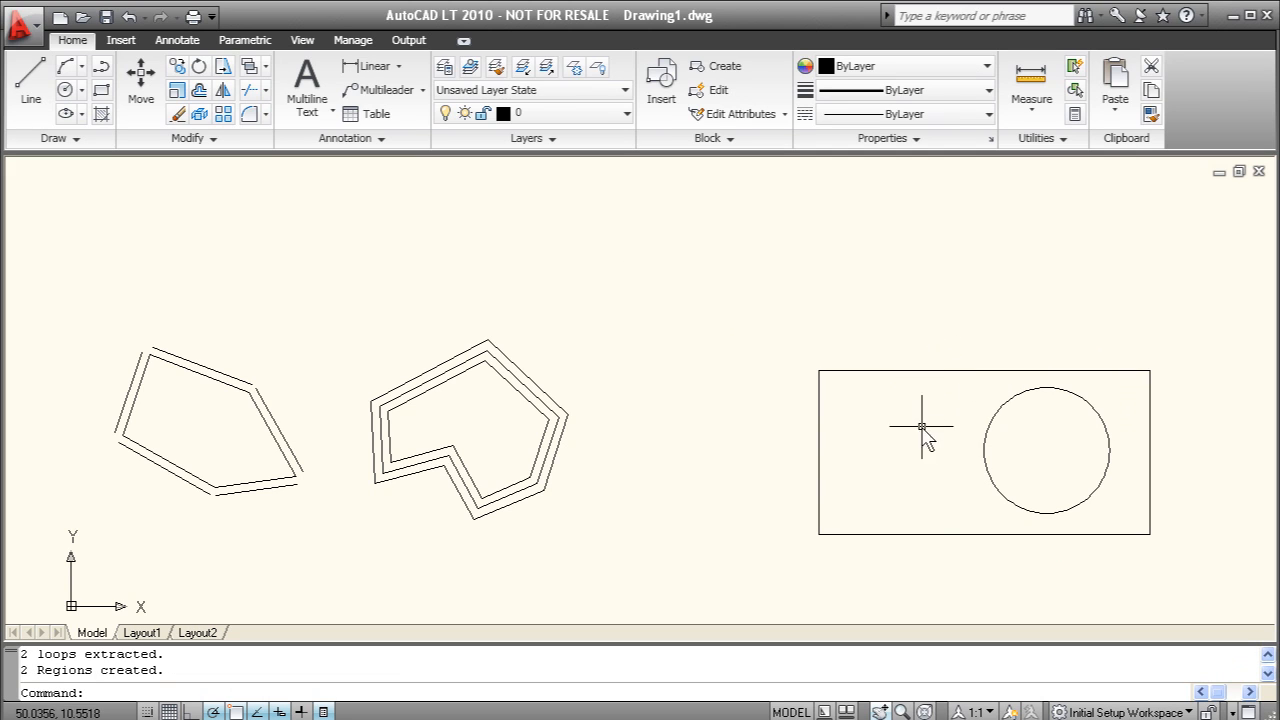
pyautogui.click(920, 427)
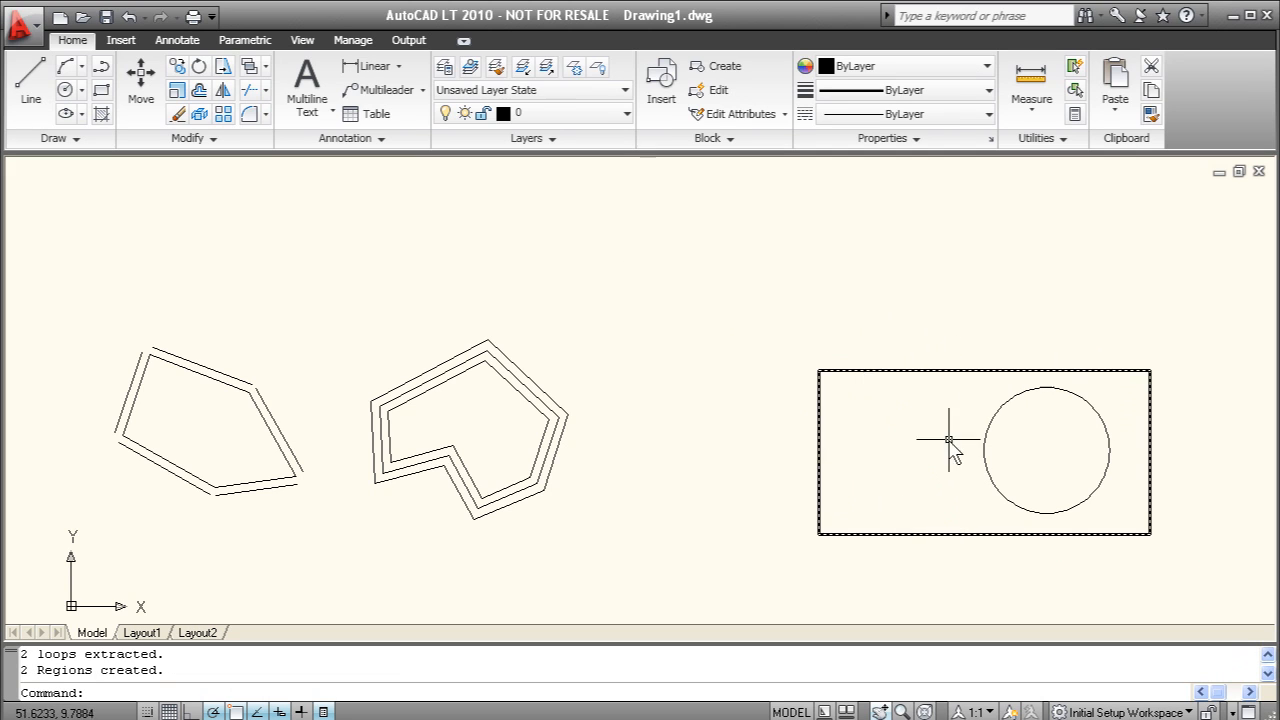
pyautogui.moveTo(890, 420)
pyautogui.write('subtract')
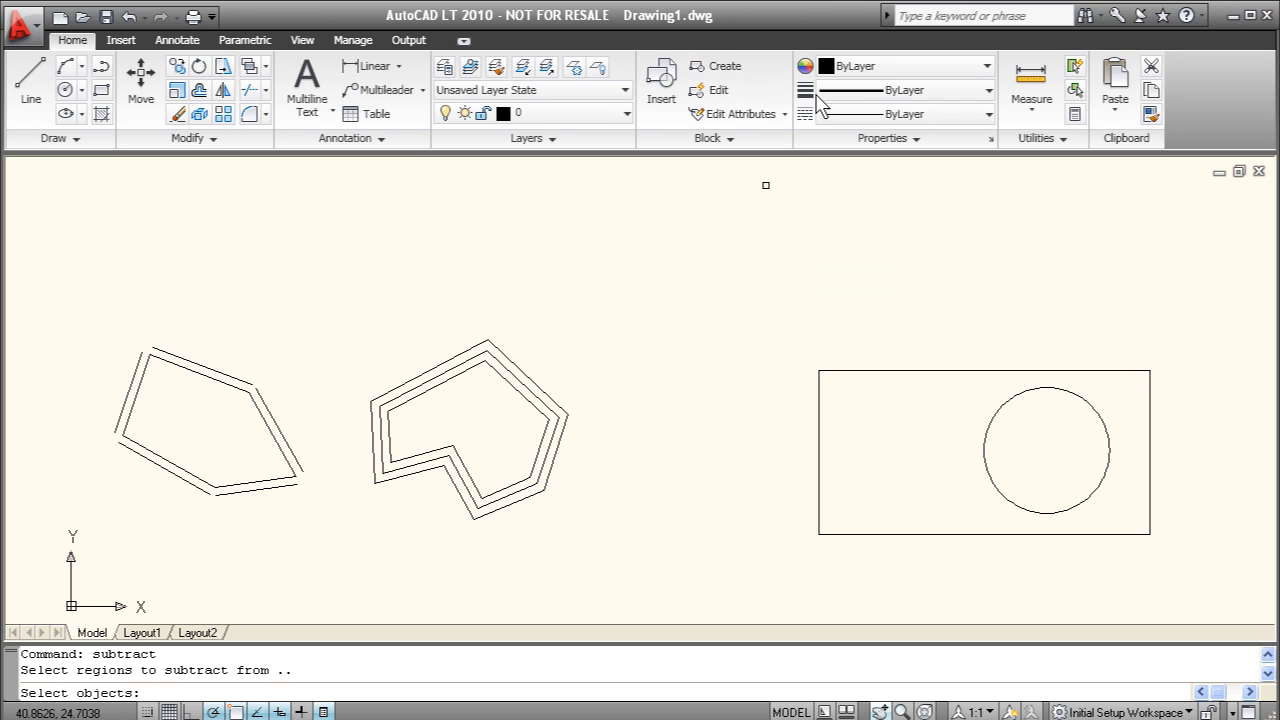
# Step: Subtract the circle region from the rectangle region, picking the rectangle as the region to keep
pyautogui.click(935, 386)
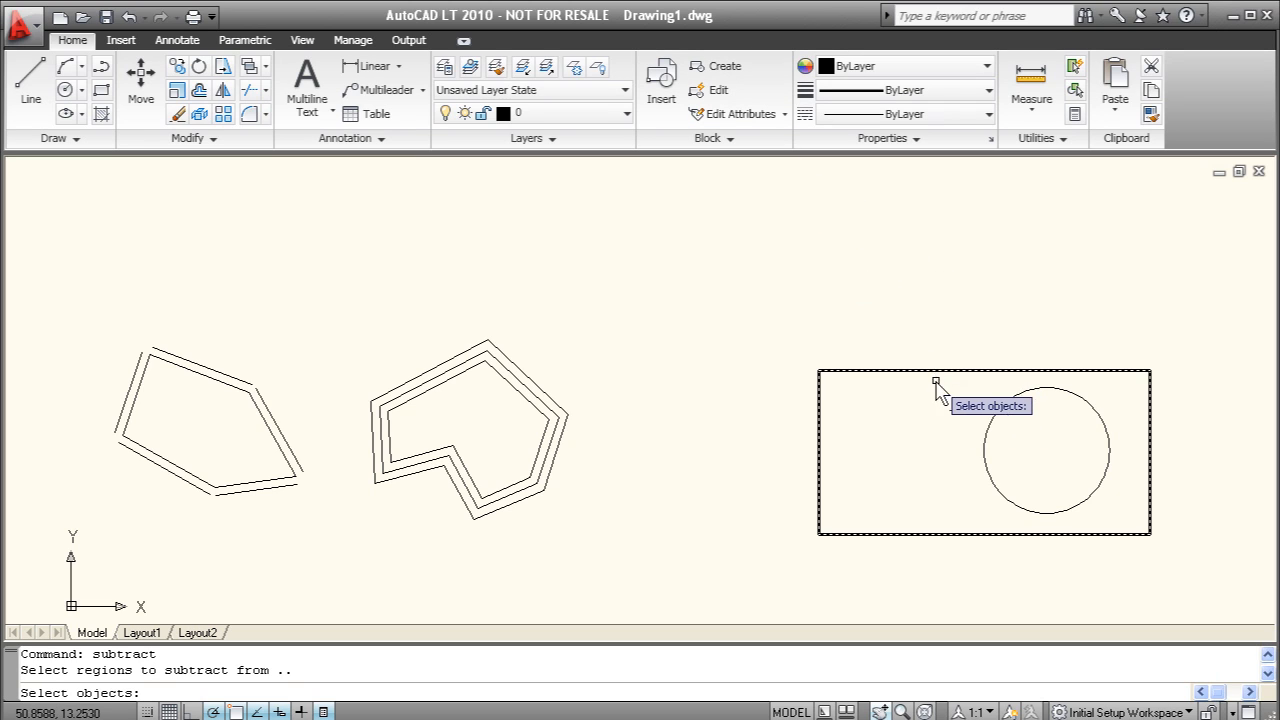
pyautogui.moveTo(923, 458)
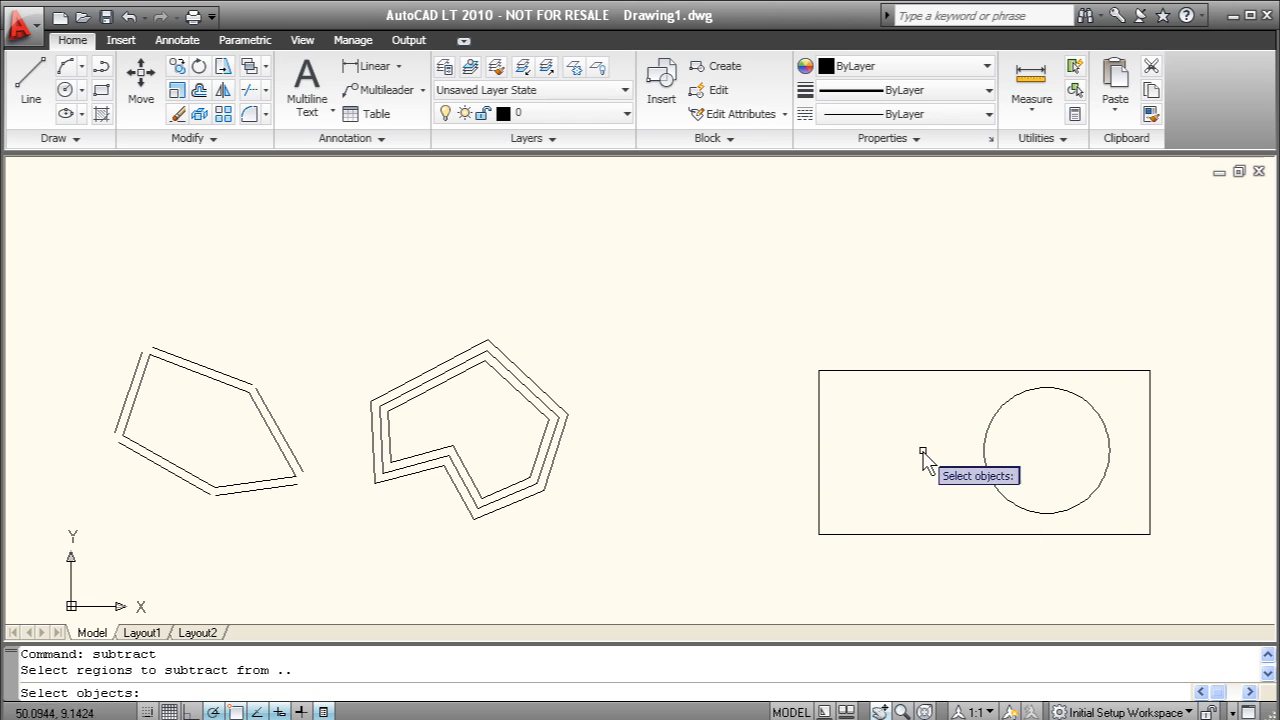
pyautogui.click(903, 372)
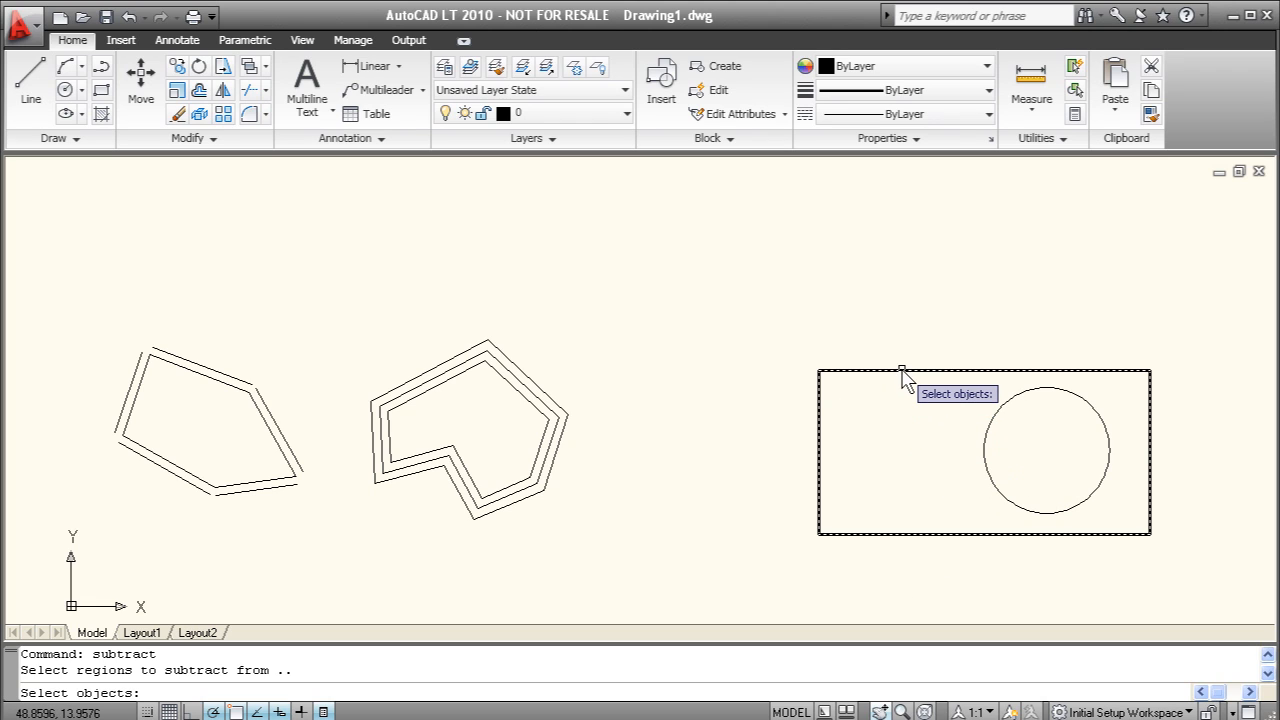
pyautogui.click(902, 372)
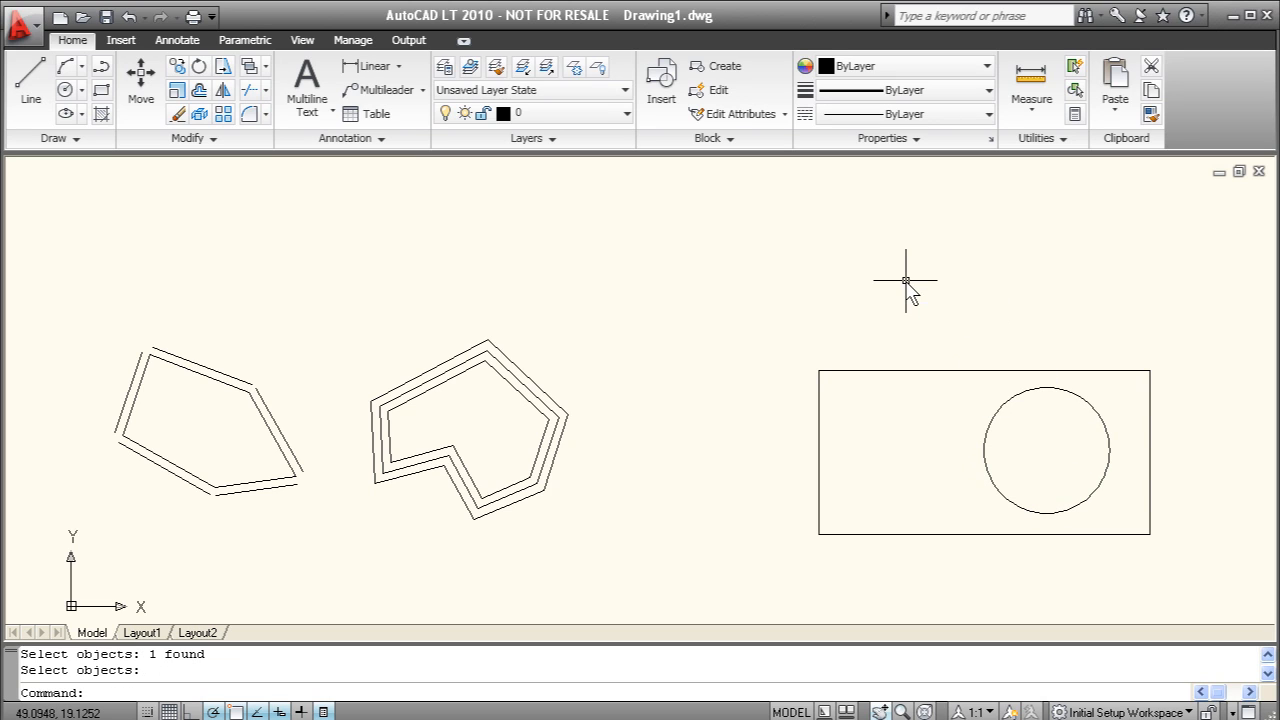
pyautogui.moveTo(967, 365)
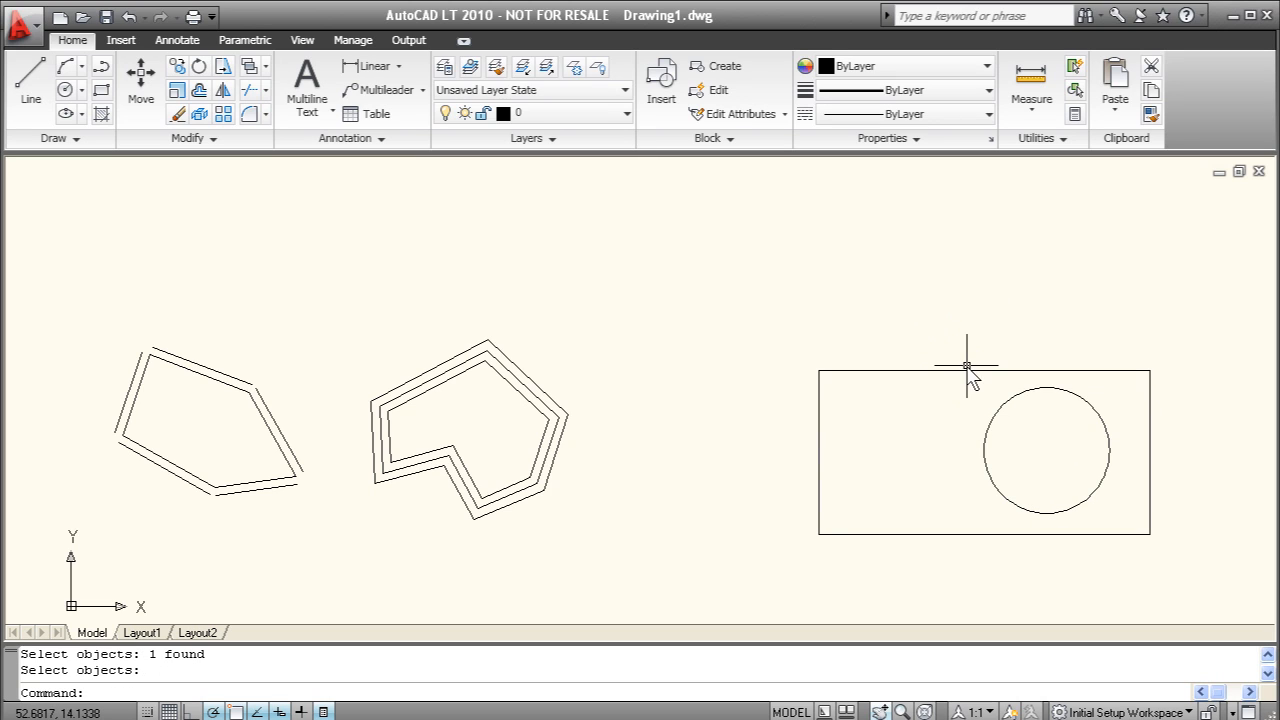
pyautogui.click(965, 375)
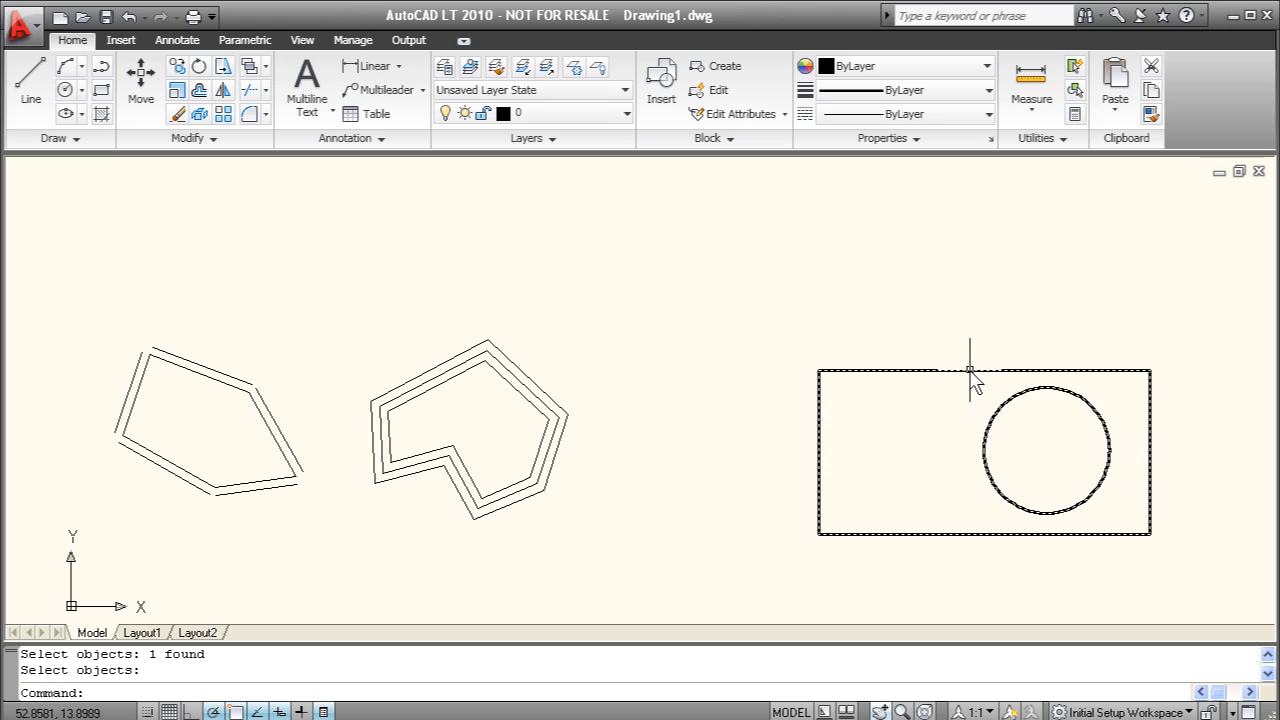
pyautogui.moveTo(1055, 378)
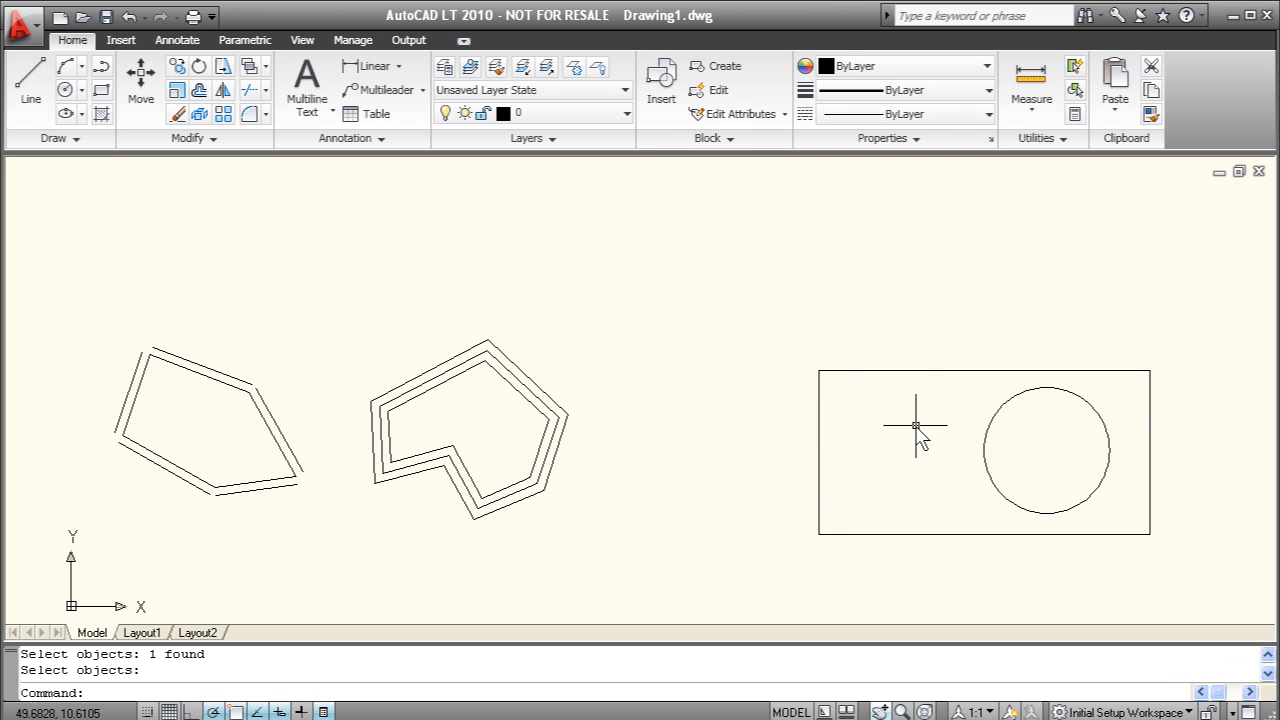
pyautogui.moveTo(1020, 405)
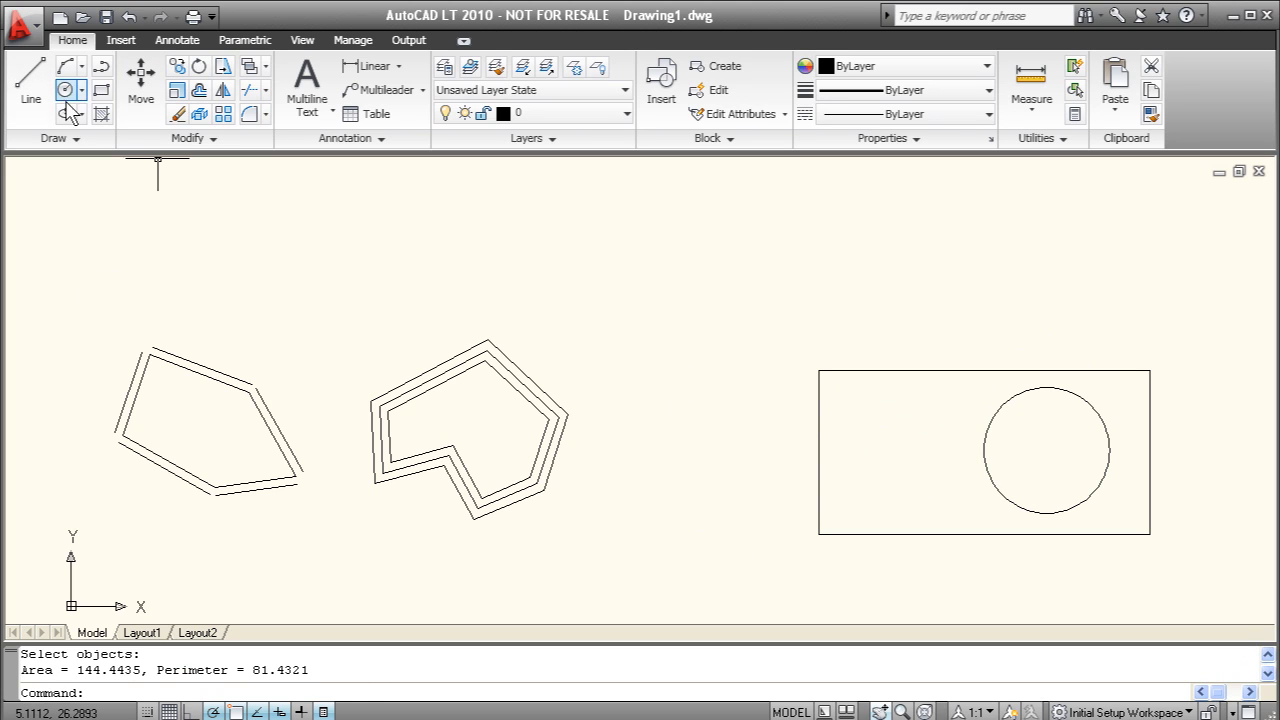
# Step: Draw a circle centered on the rectangle's top-left corner and union it with the rectangle region
pyautogui.click(65, 90)
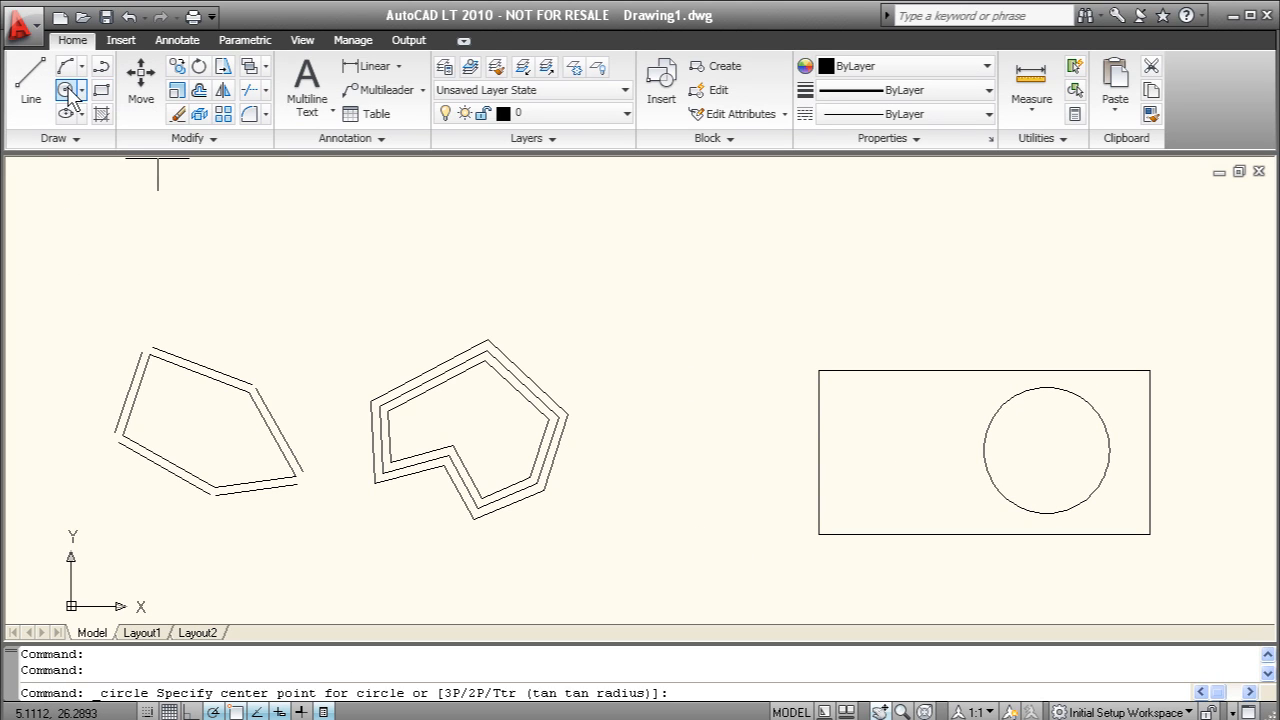
pyautogui.moveTo(818, 371)
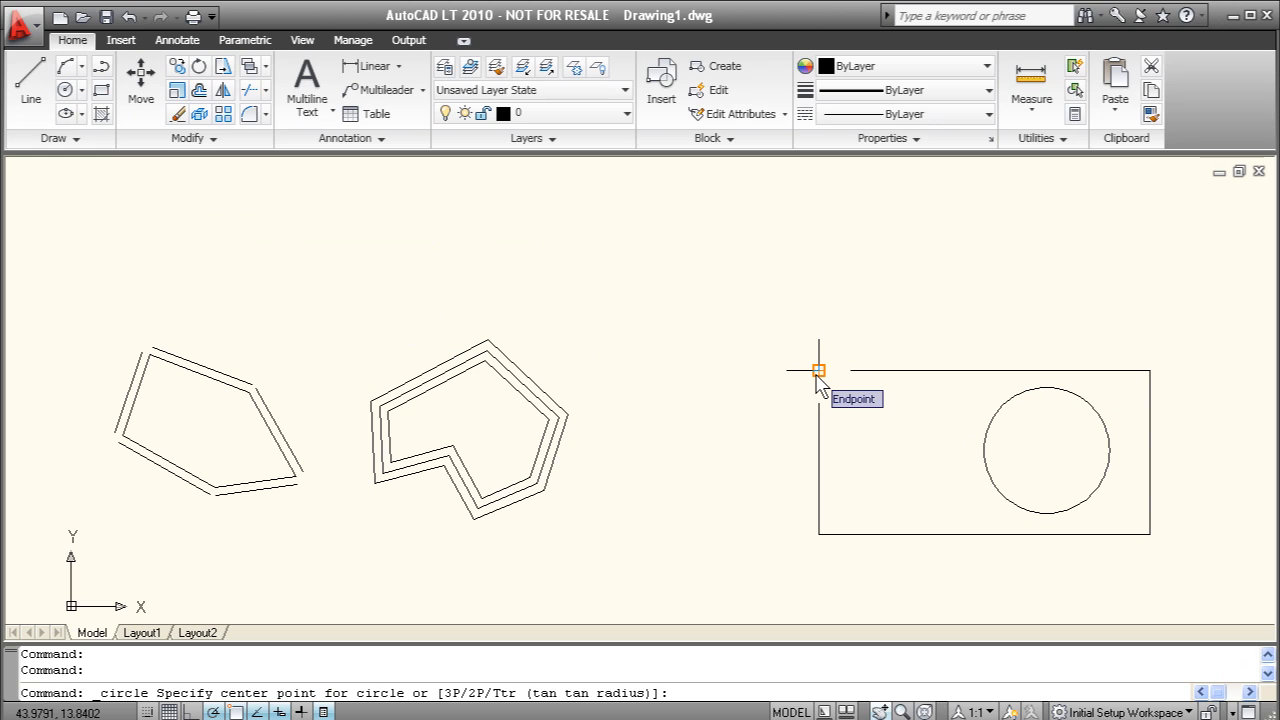
pyautogui.click(816, 371)
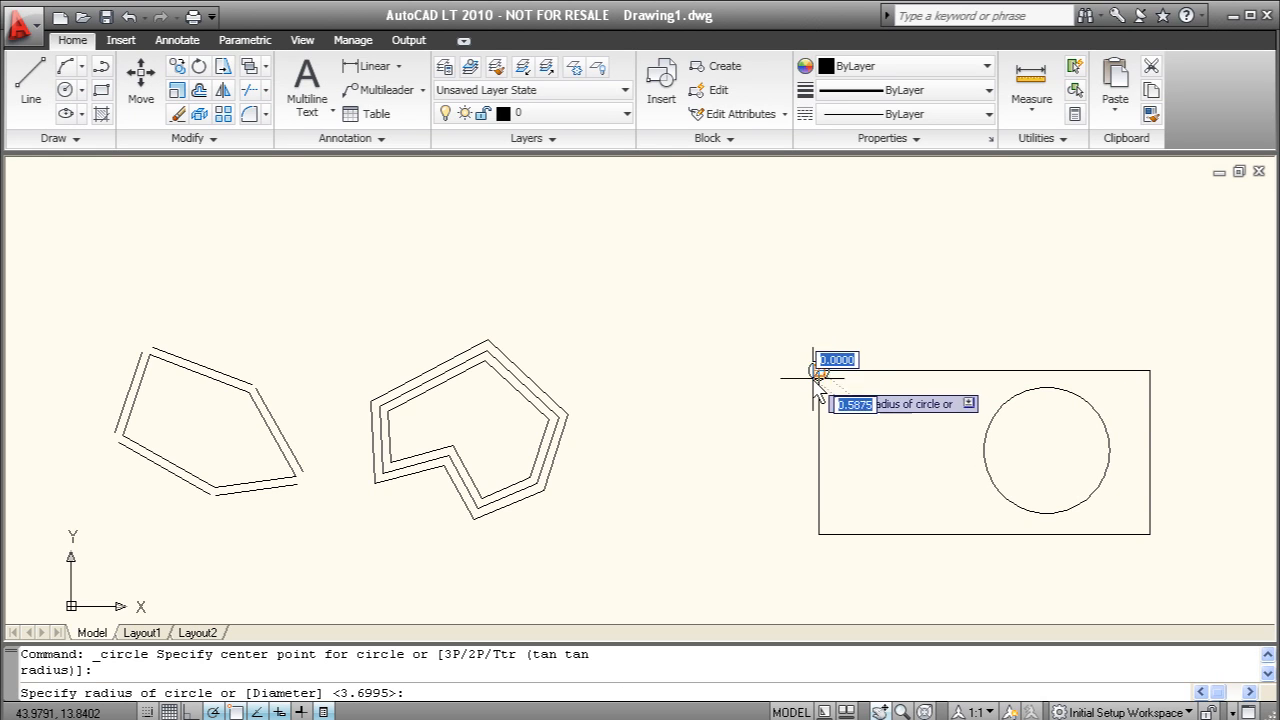
pyautogui.moveTo(765, 435)
pyautogui.write('union')
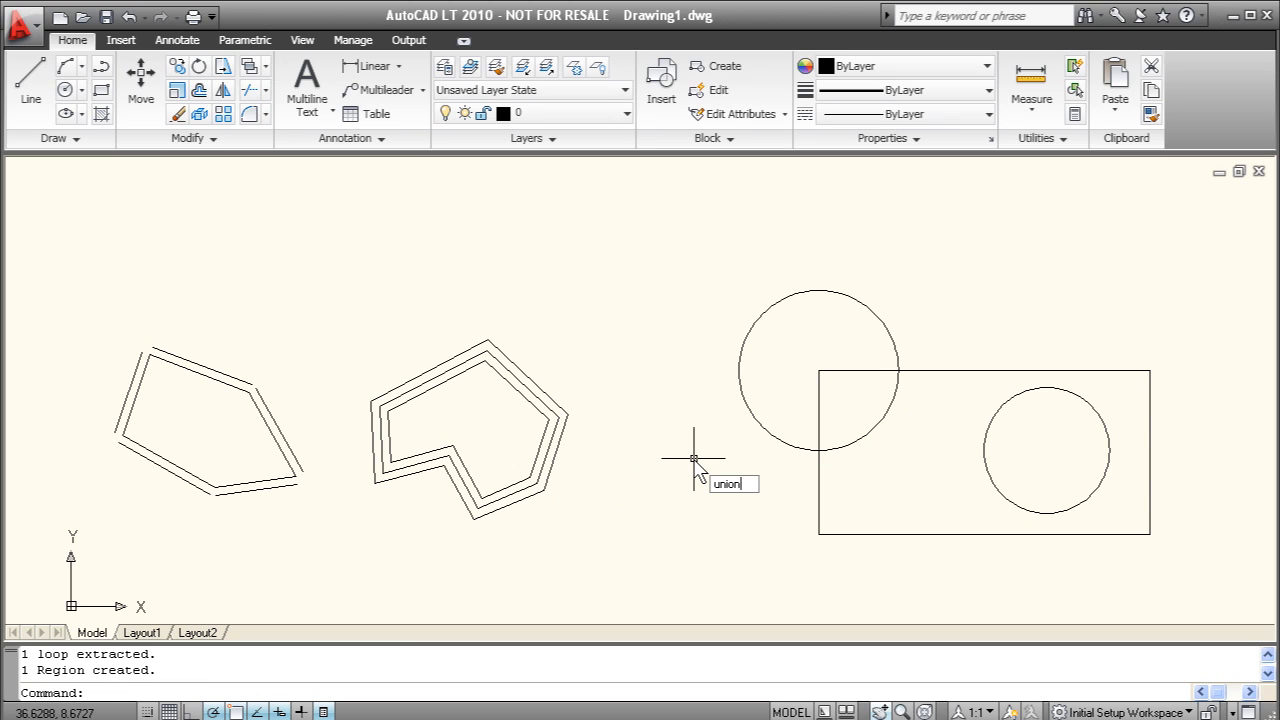
pyautogui.press('Return')
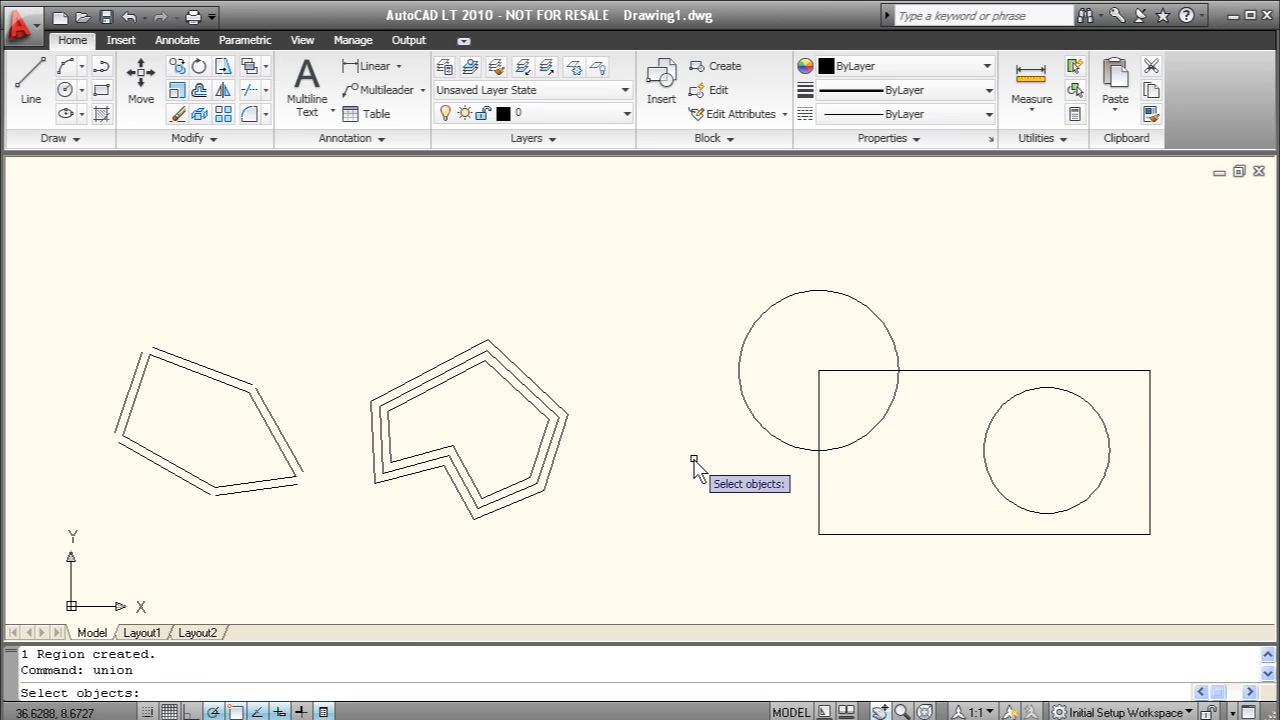
pyautogui.click(932, 378)
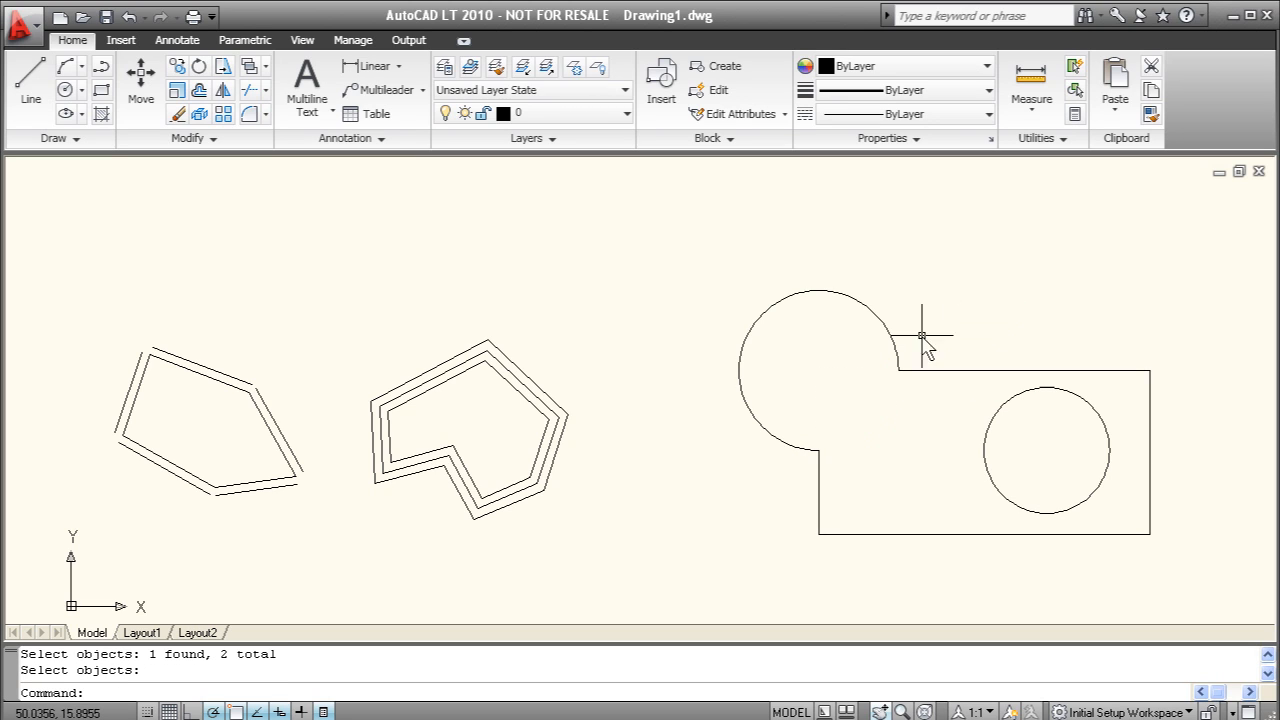
pyautogui.click(1000, 490)
pyautogui.write('align')
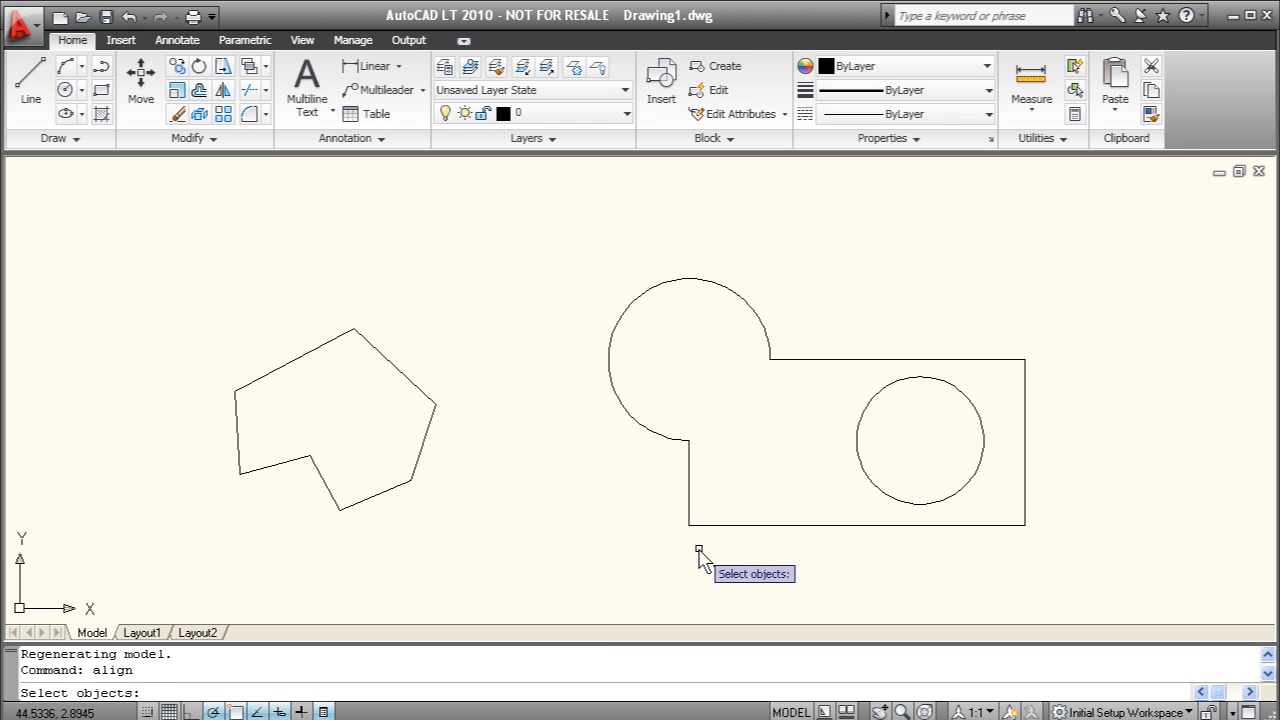
pyautogui.moveTo(827, 383)
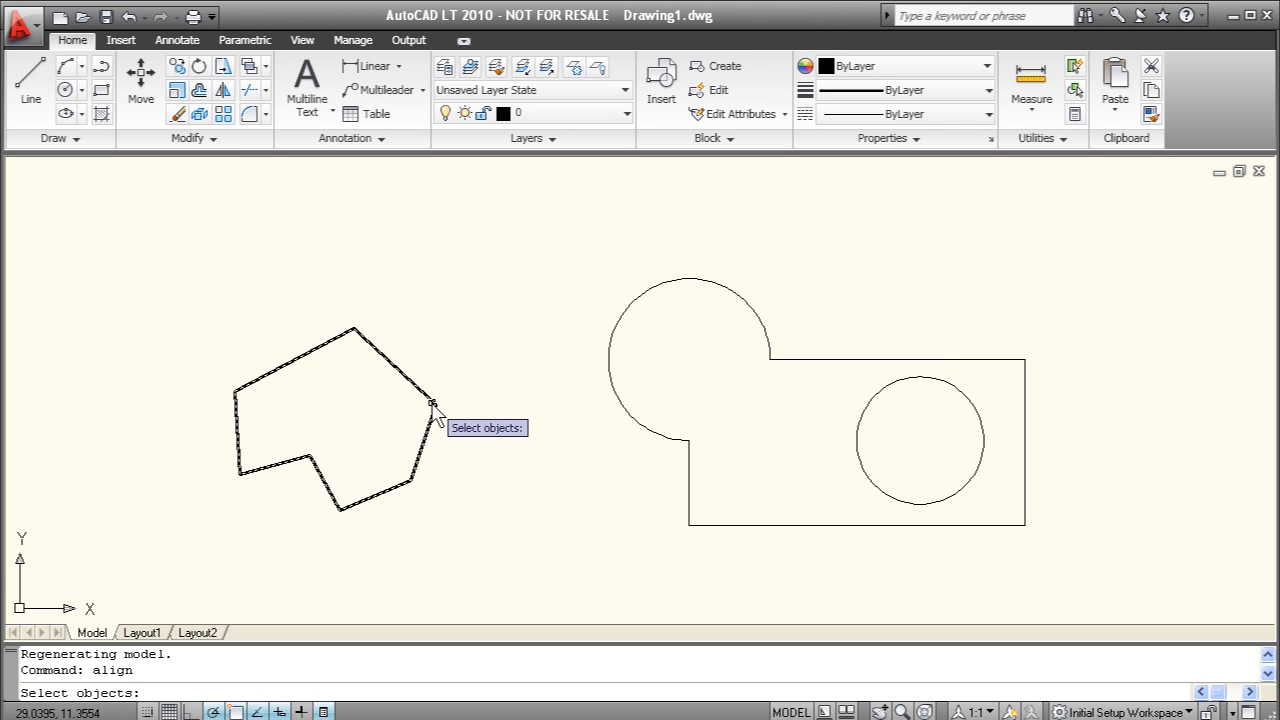
# Step: Remove the extra offset shape and select the lobed region as the object to align
pyautogui.click(751, 527)
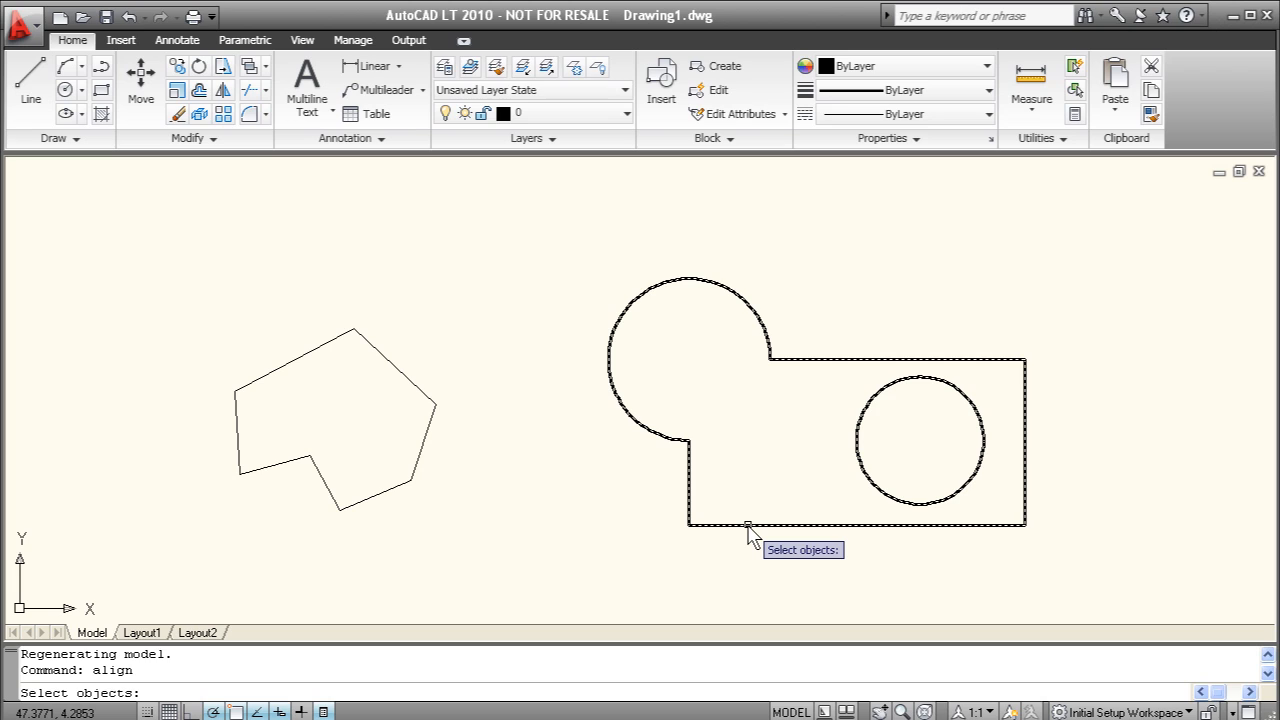
pyautogui.click(722, 467)
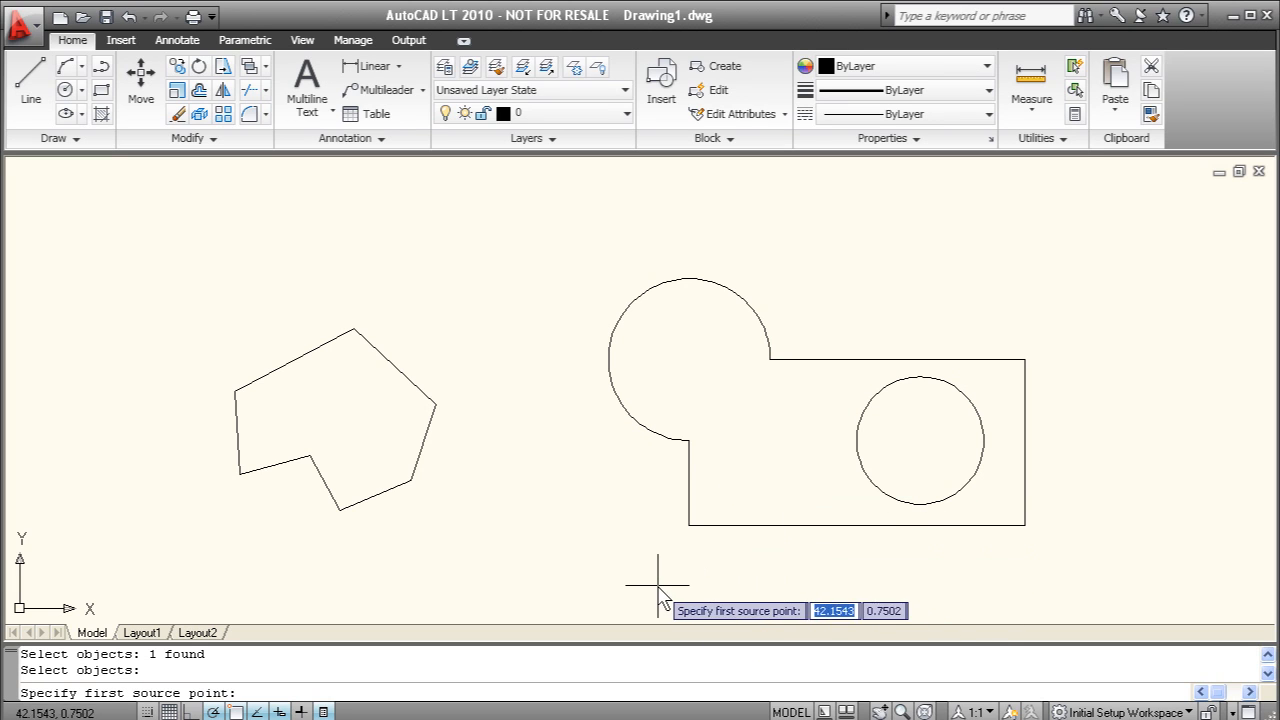
pyautogui.moveTo(757, 545)
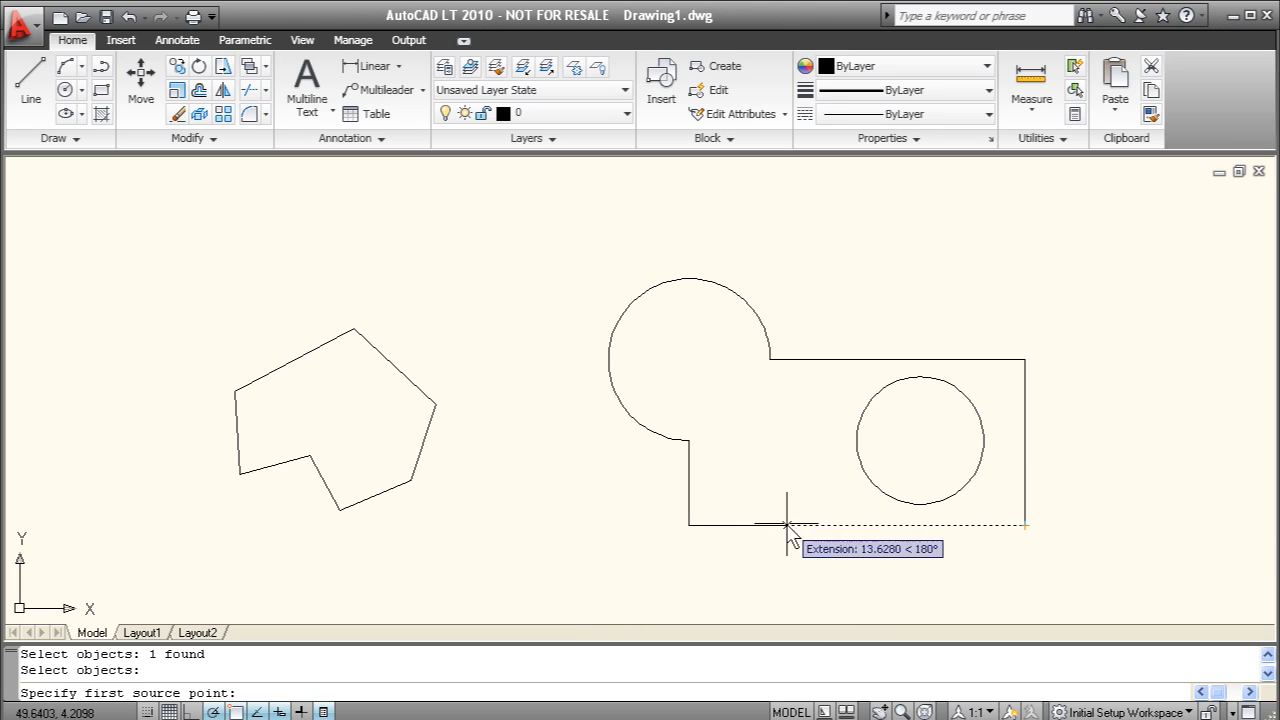
pyautogui.moveTo(410, 380)
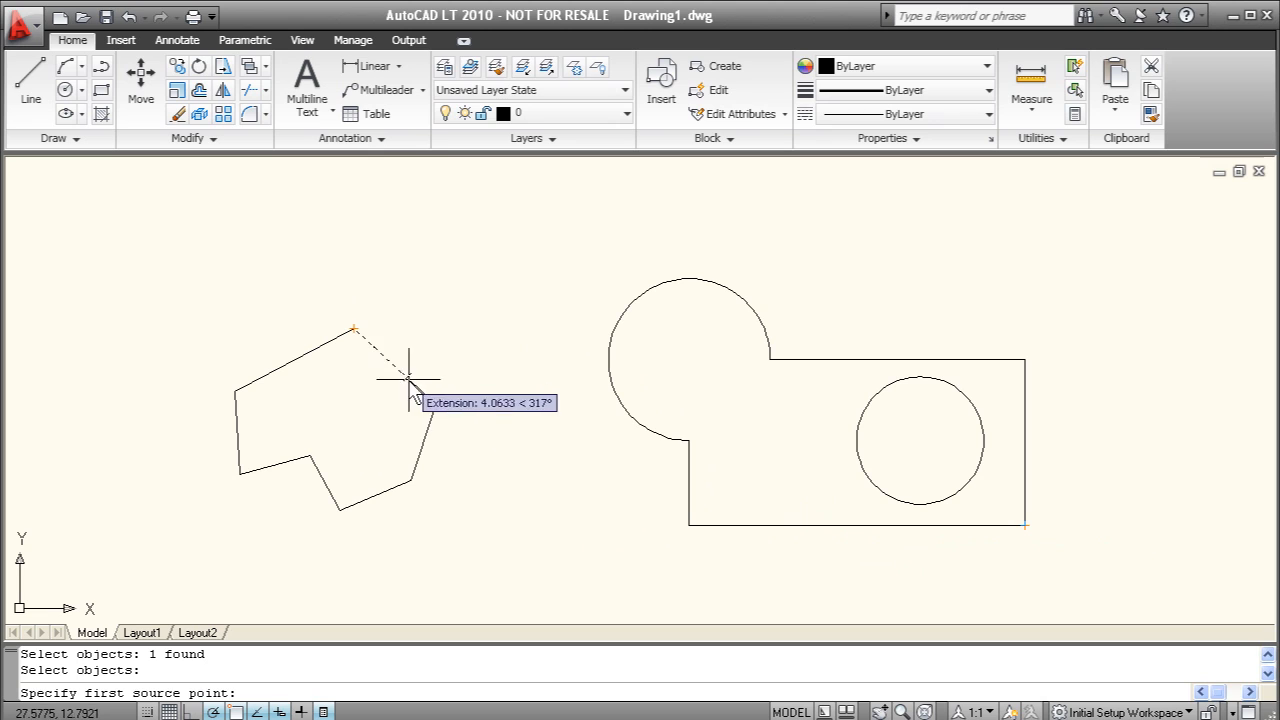
pyautogui.moveTo(717, 527)
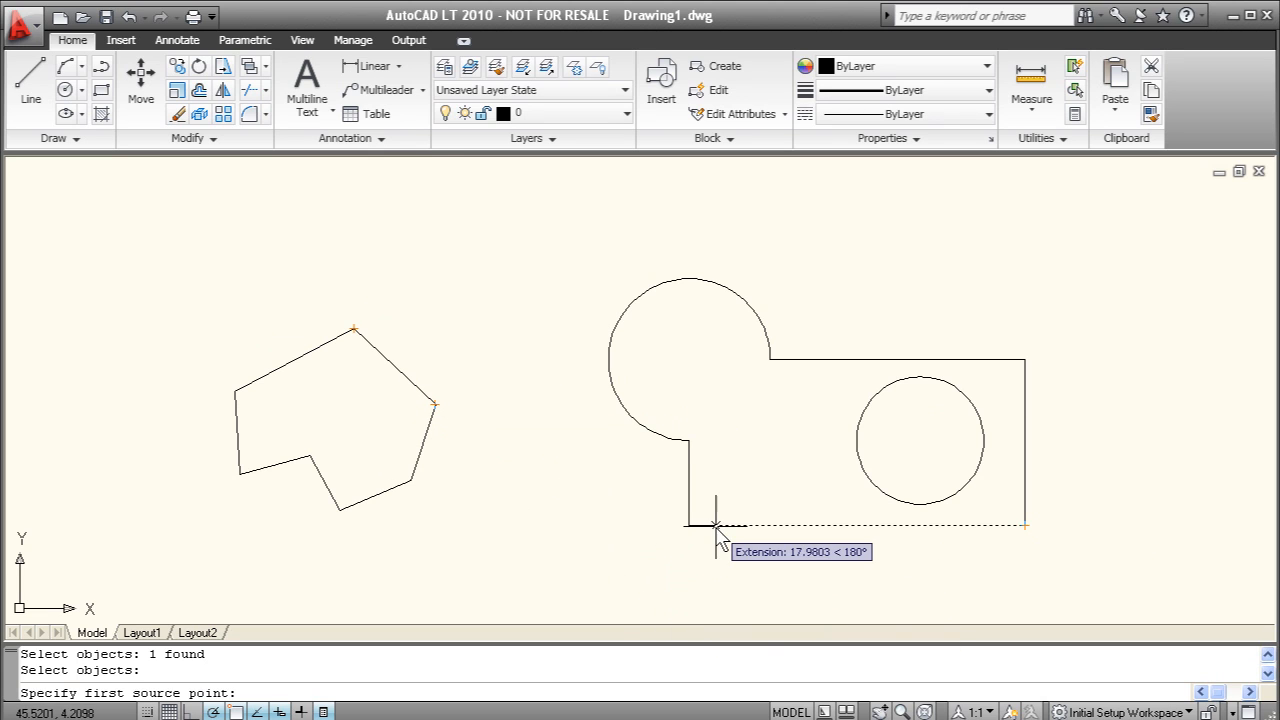
pyautogui.moveTo(688, 527)
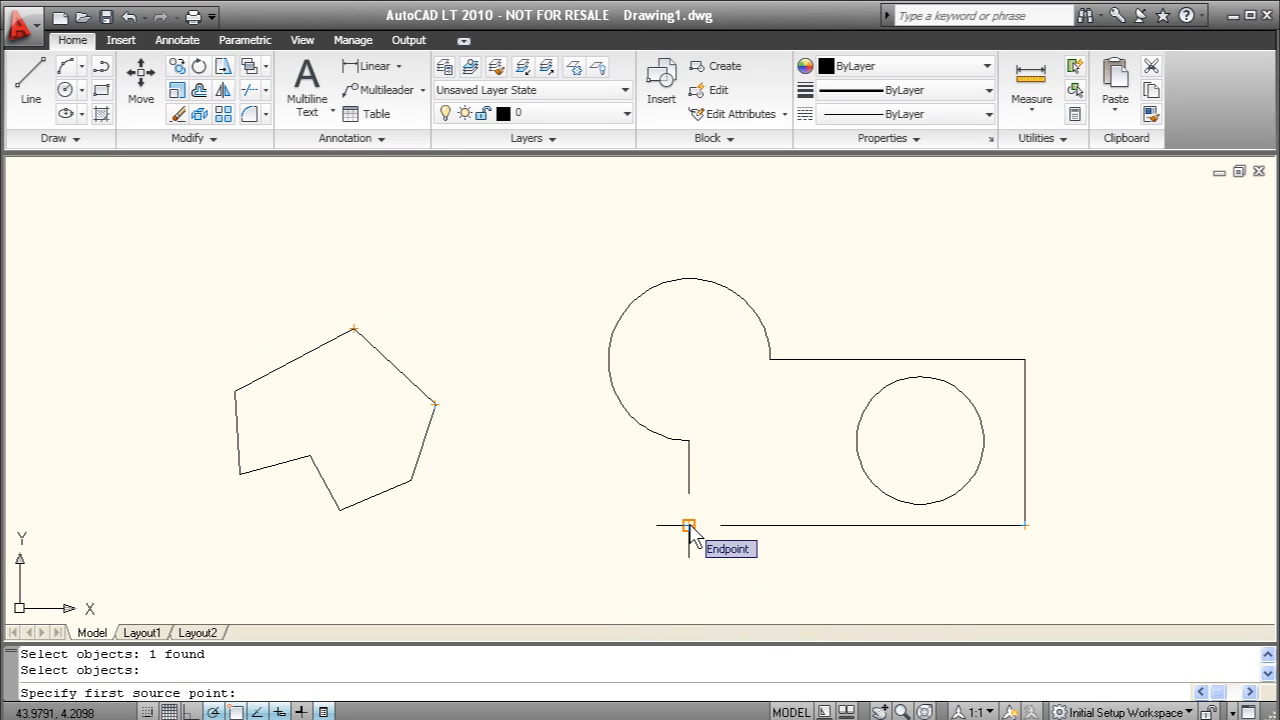
# Step: Align the region's bottom corners onto the polyline's upper-right vertices, scaling the region to fit
pyautogui.click(688, 527)
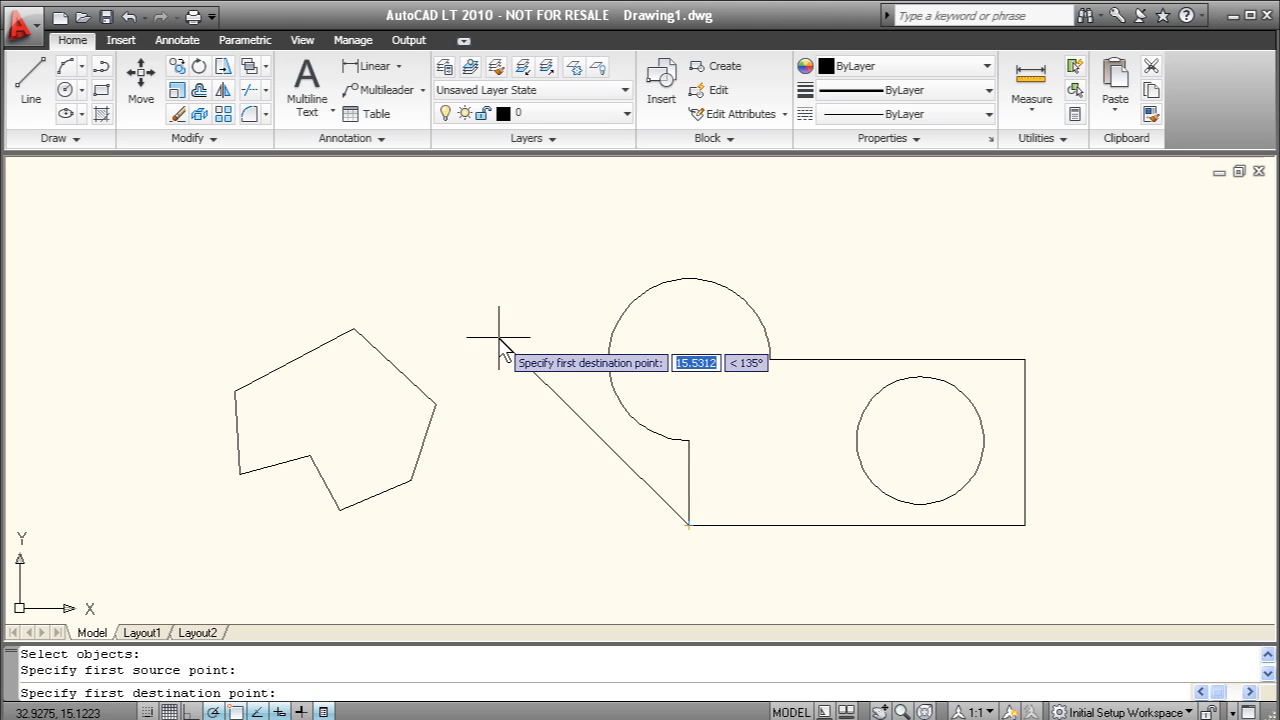
pyautogui.moveTo(355, 327)
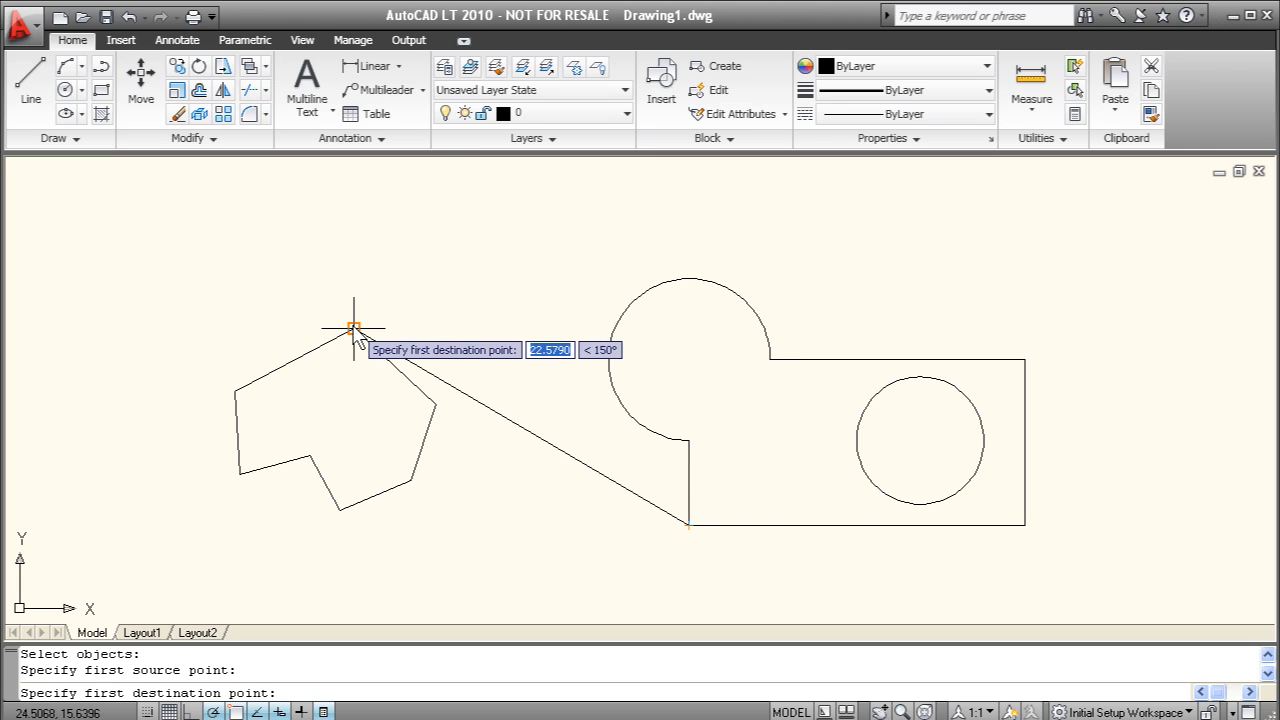
pyautogui.click(353, 328)
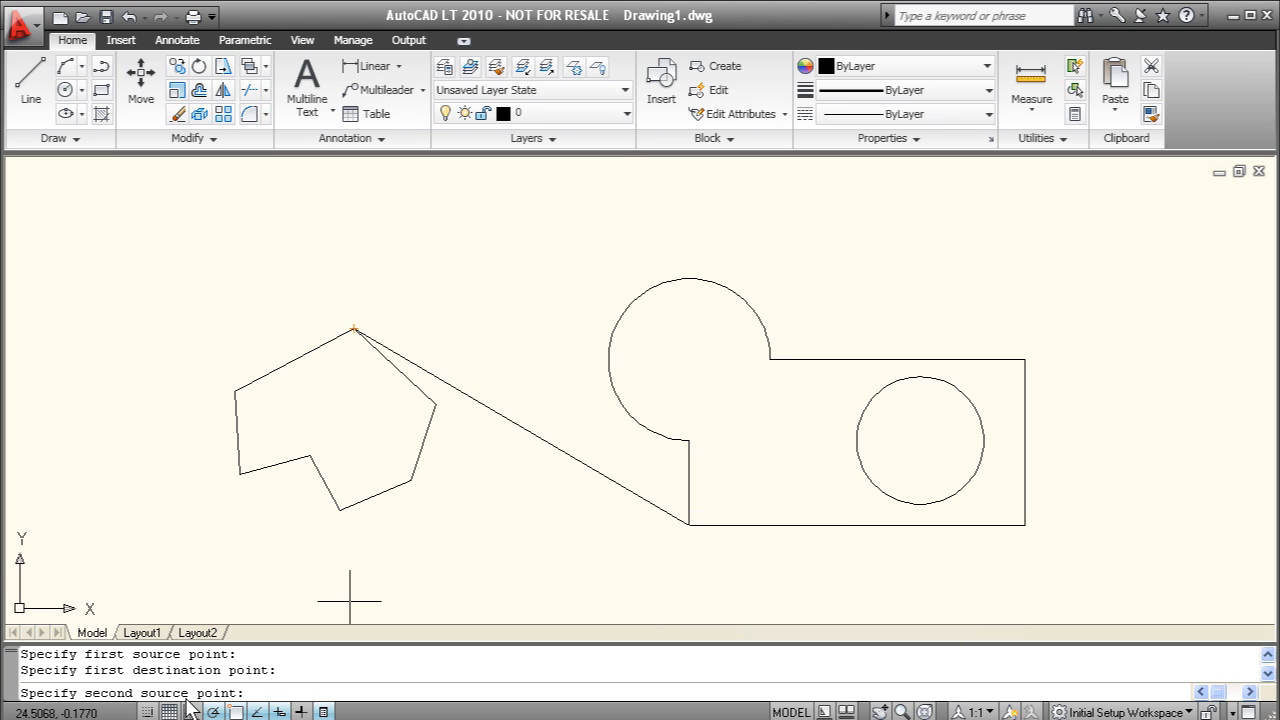
pyautogui.moveTo(1025, 525)
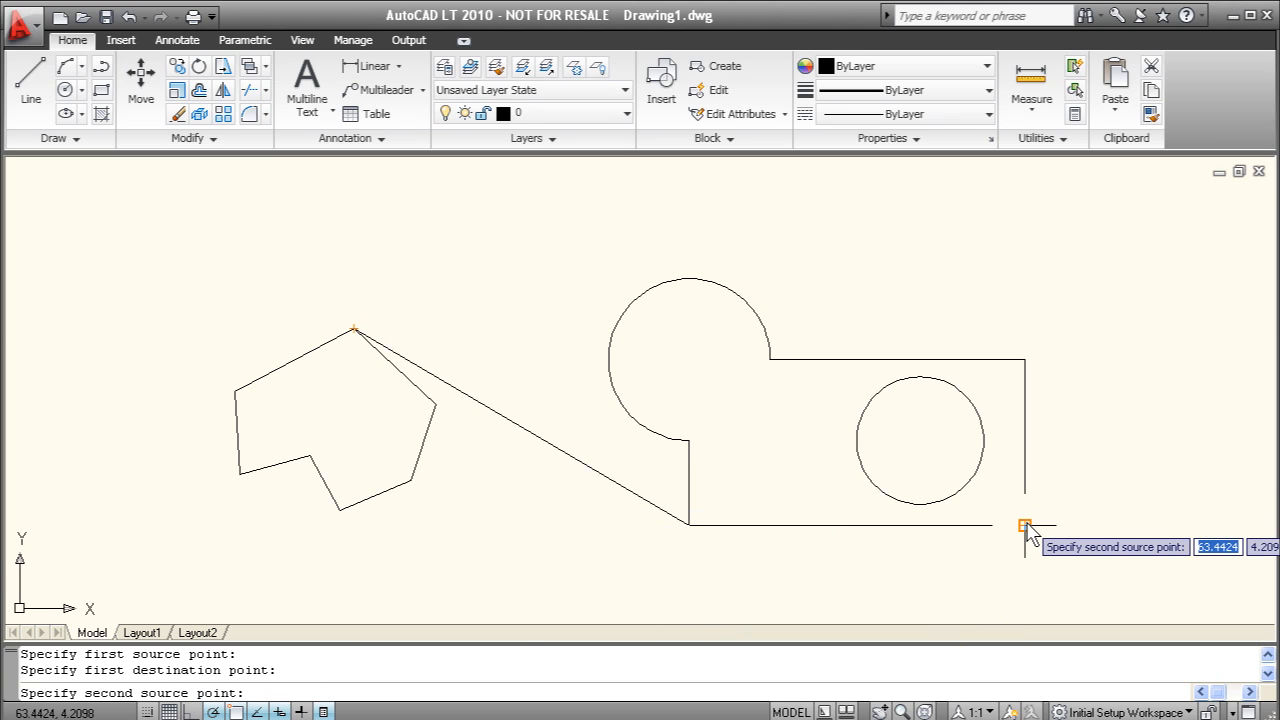
pyautogui.click(1025, 527)
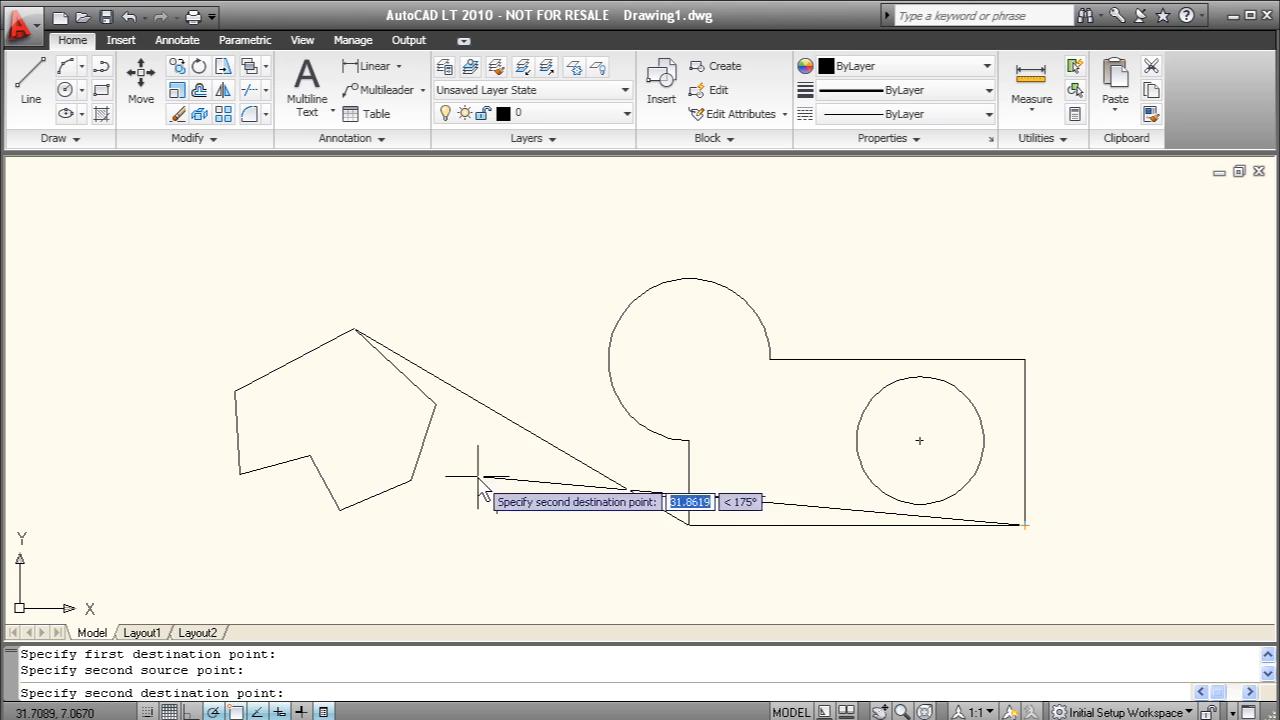
pyautogui.moveTo(435, 408)
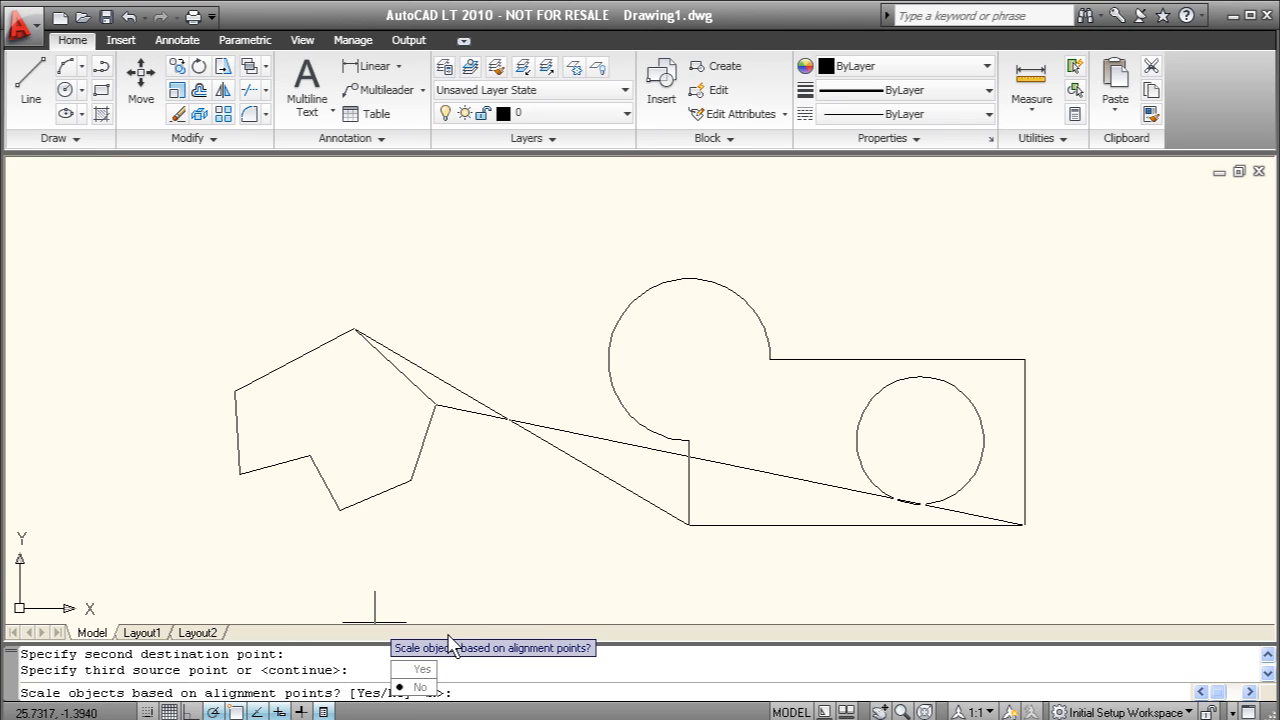
pyautogui.moveTo(760, 450)
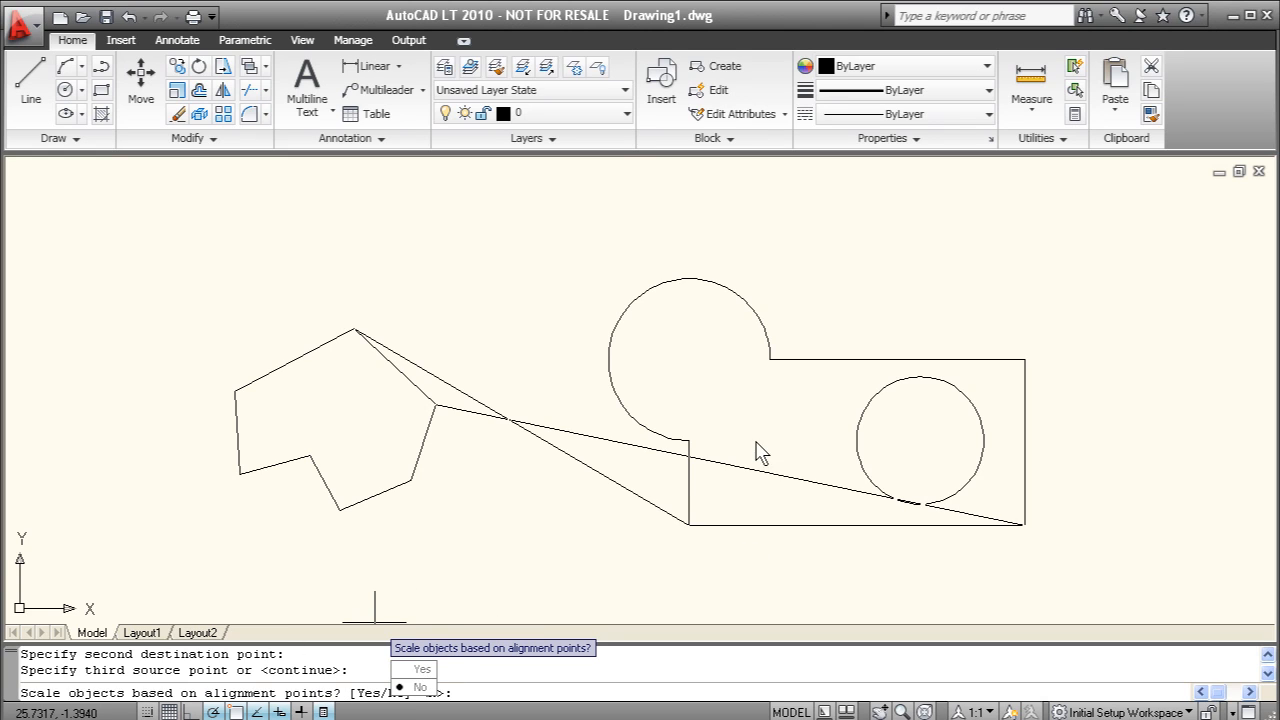
pyautogui.moveTo(390, 345)
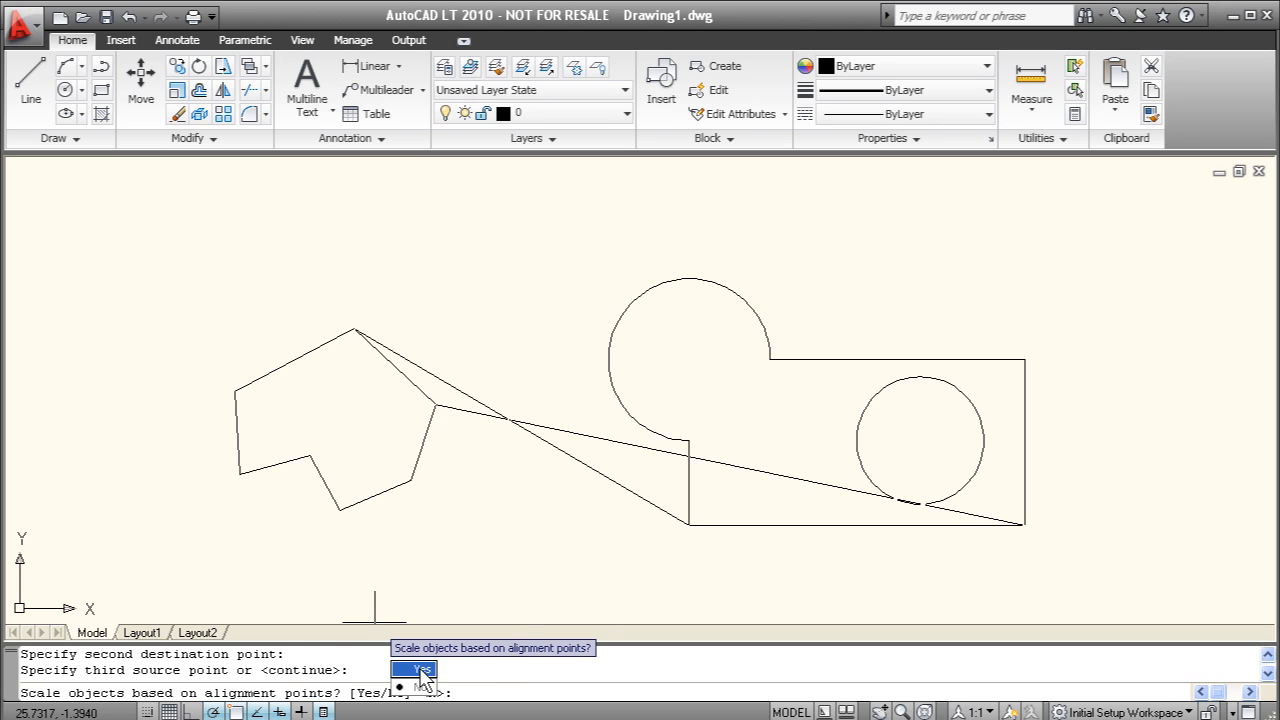
pyautogui.click(414, 669)
pyautogui.write('e')
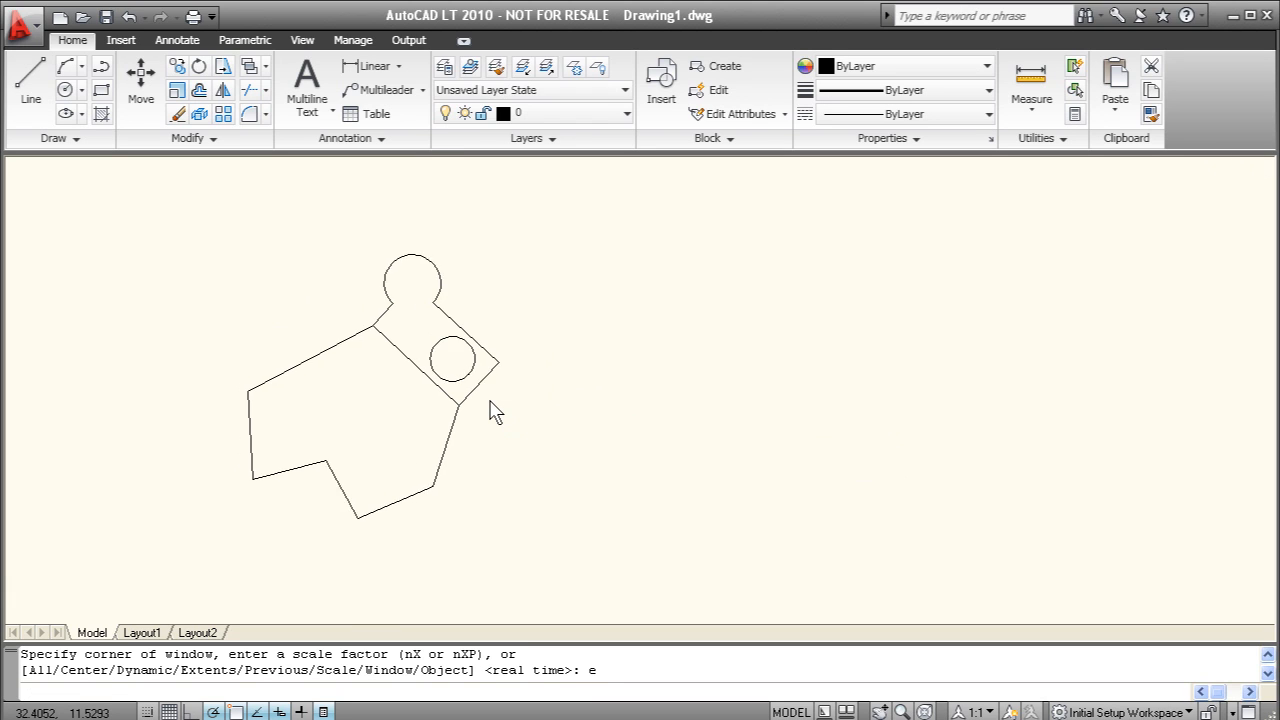
# Step: Zoom to fit the whole drawing in view
pyautogui.press('Return')
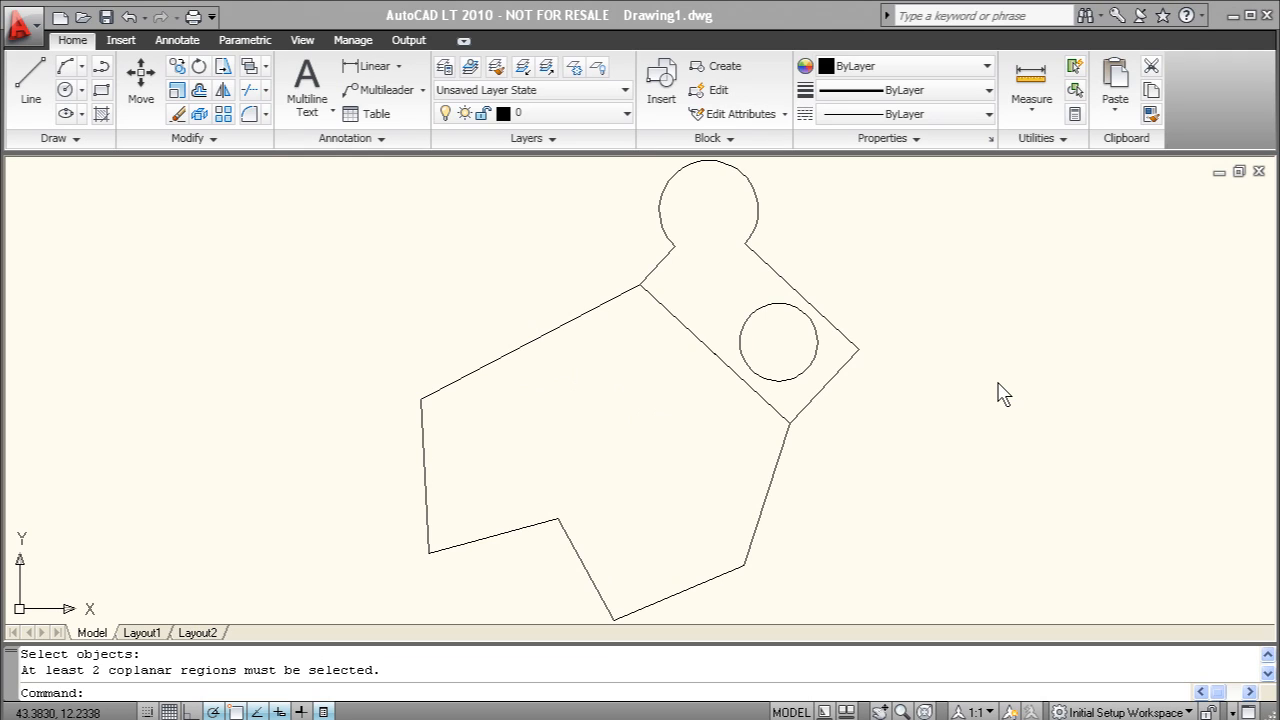
pyautogui.moveTo(993, 382)
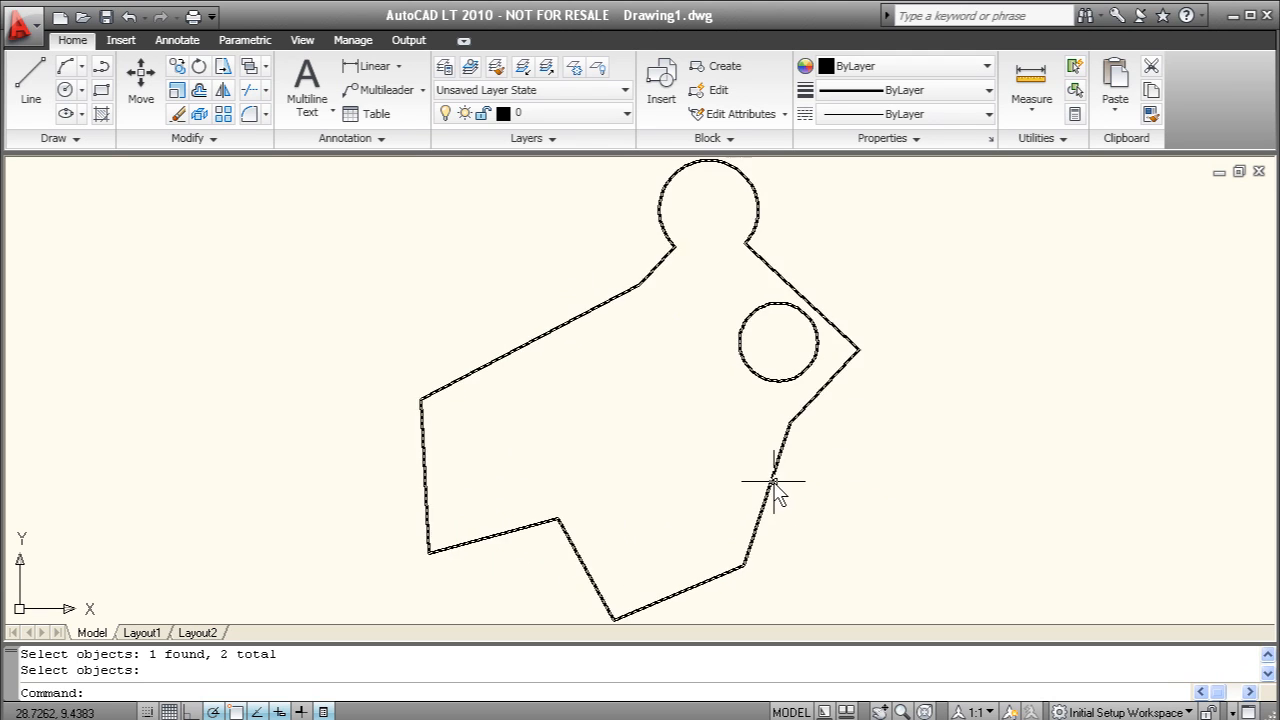
pyautogui.moveTo(635, 290)
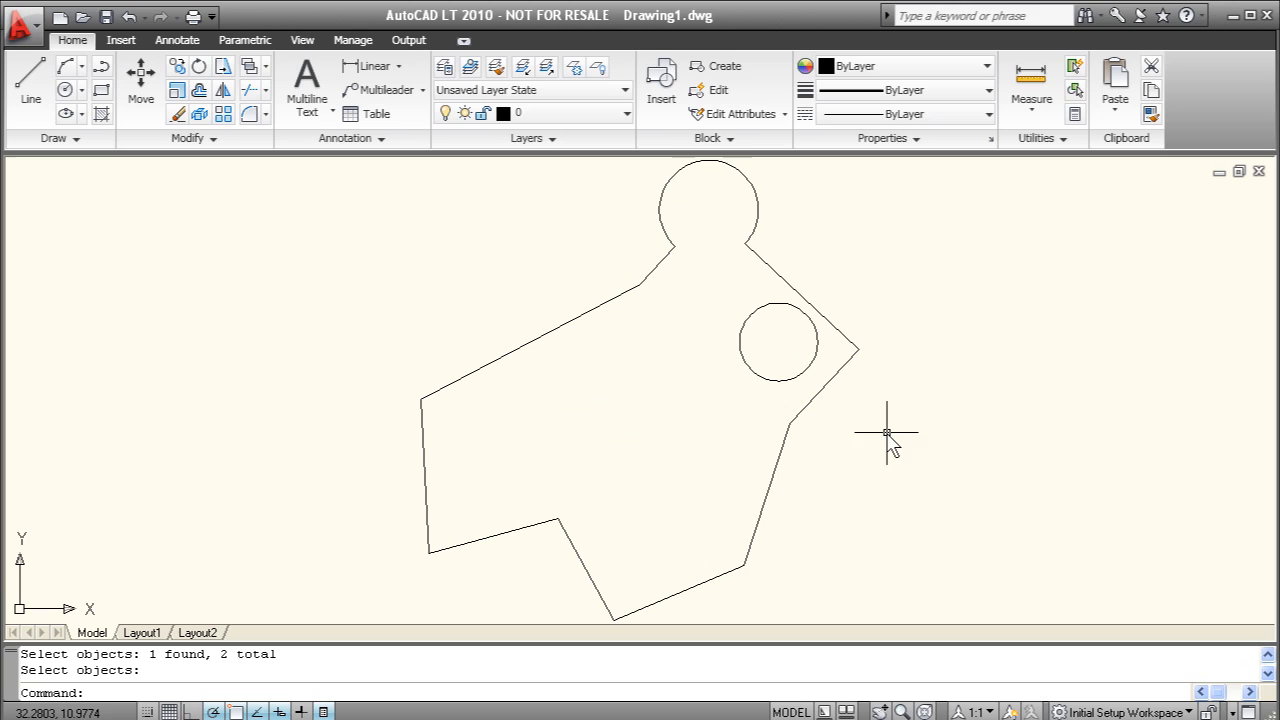
pyautogui.moveTo(765, 18)
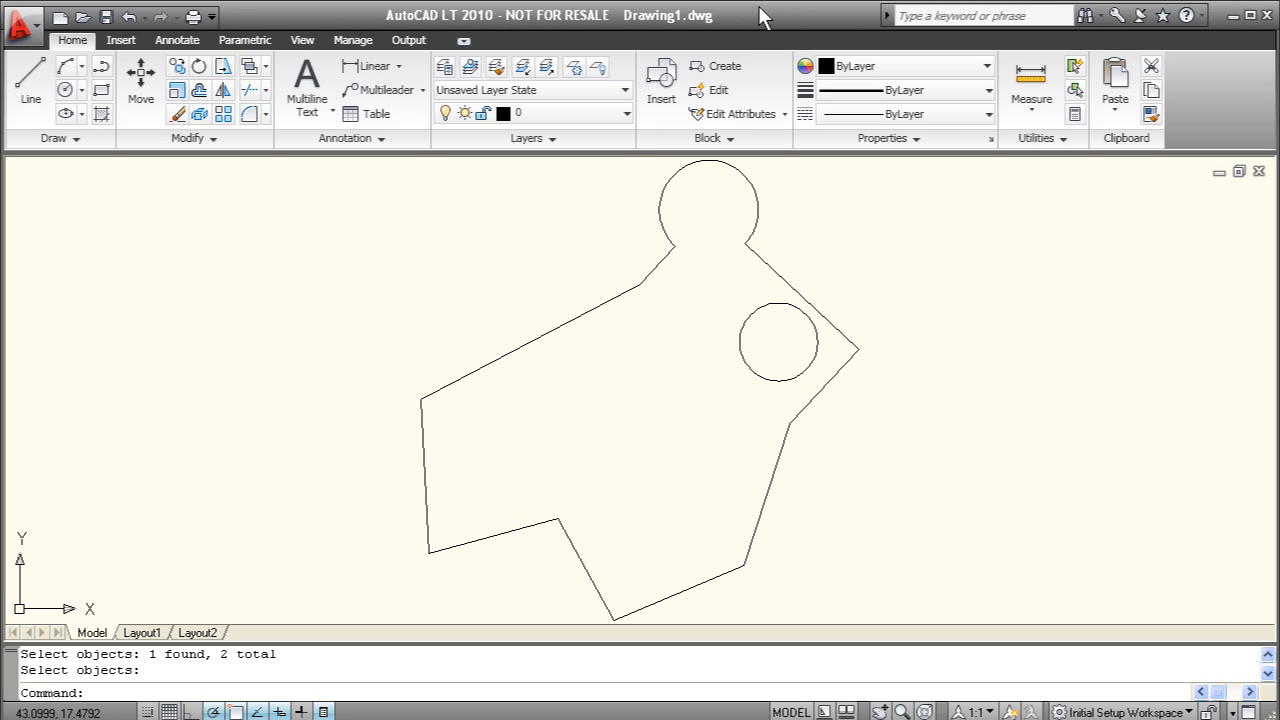